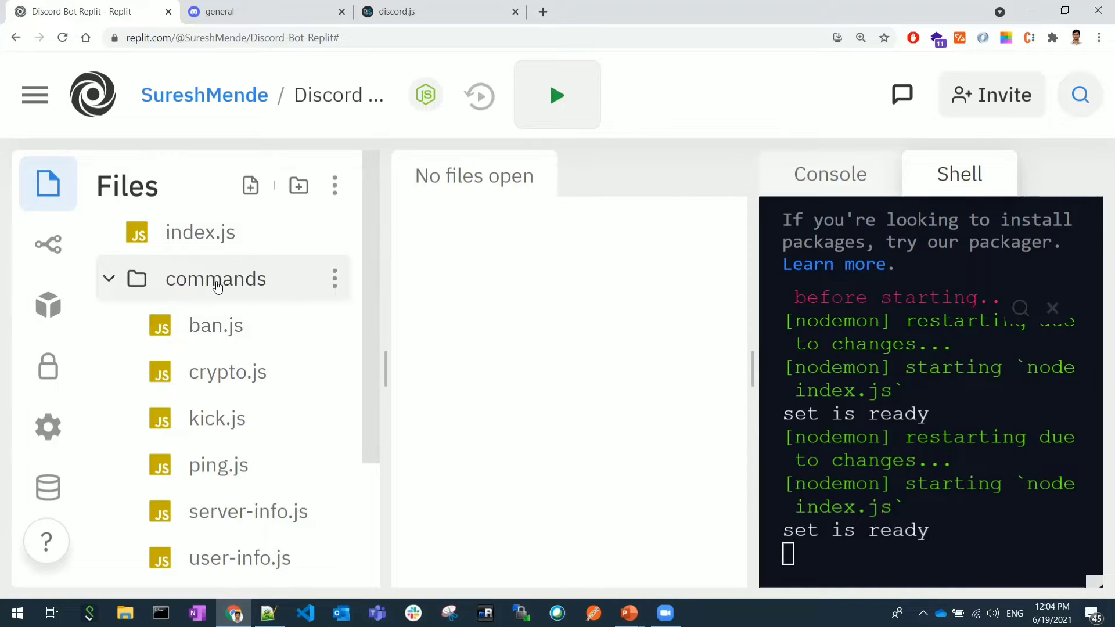
mouse_move(205, 288)
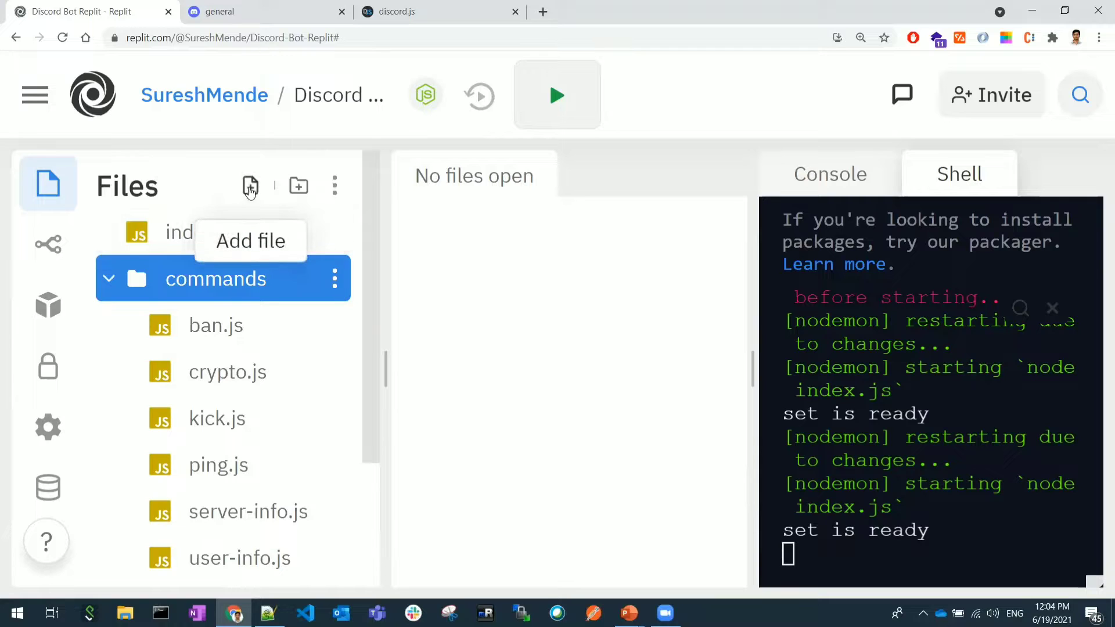
Create a new file named embed.js inside the commands folder.
text(embed.)
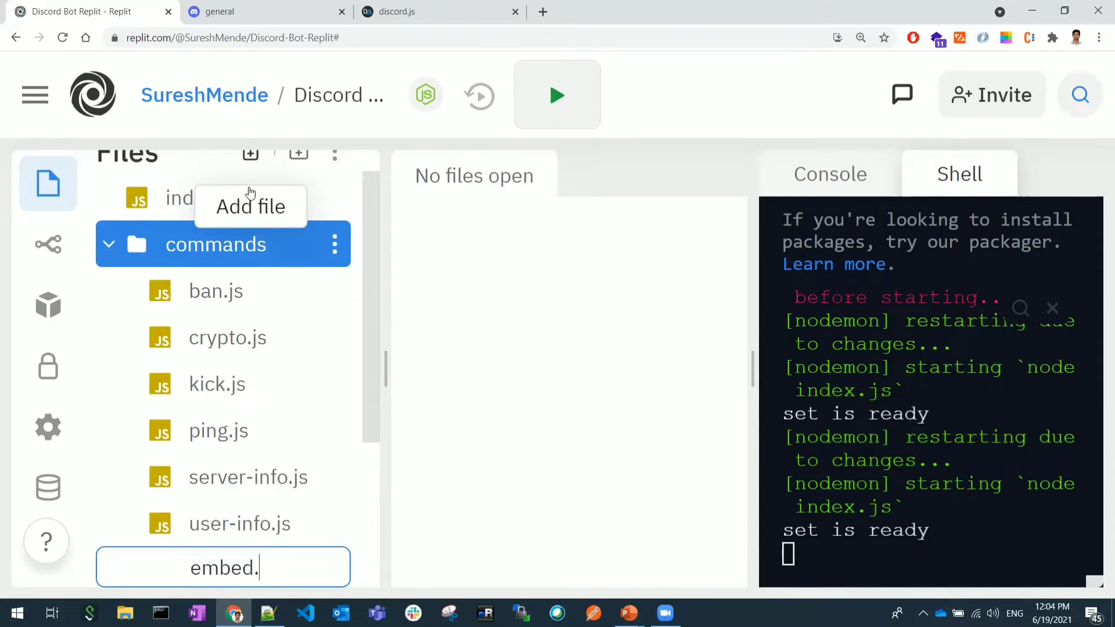
key(Enter)
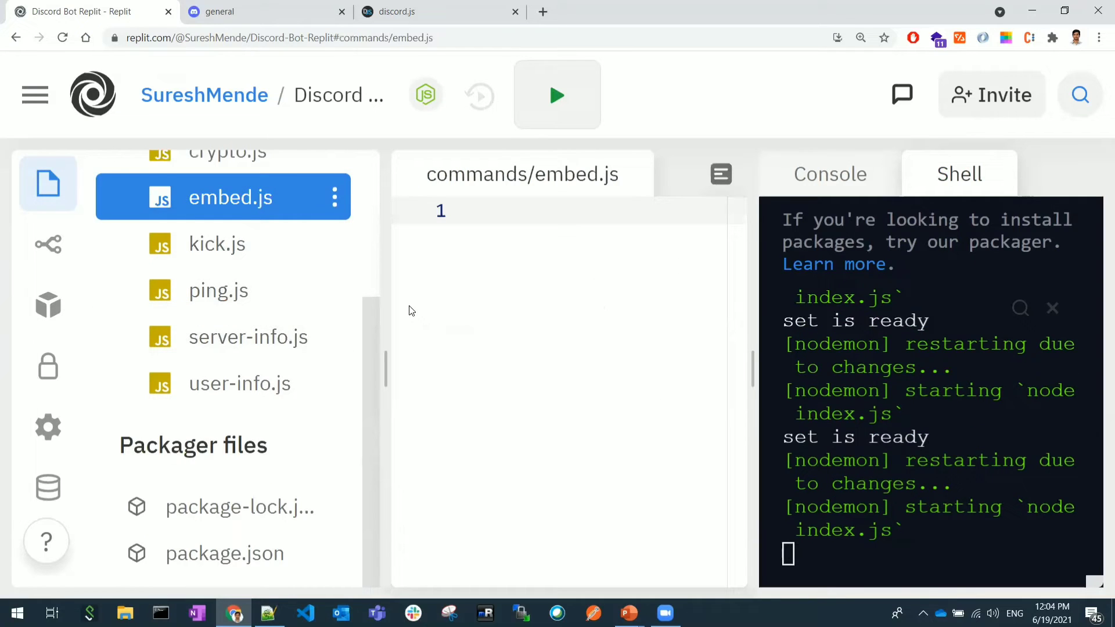
Fill embed.js with the ping template, renamed 'embed', described 'custom bot message', without the send line.
click(218, 290)
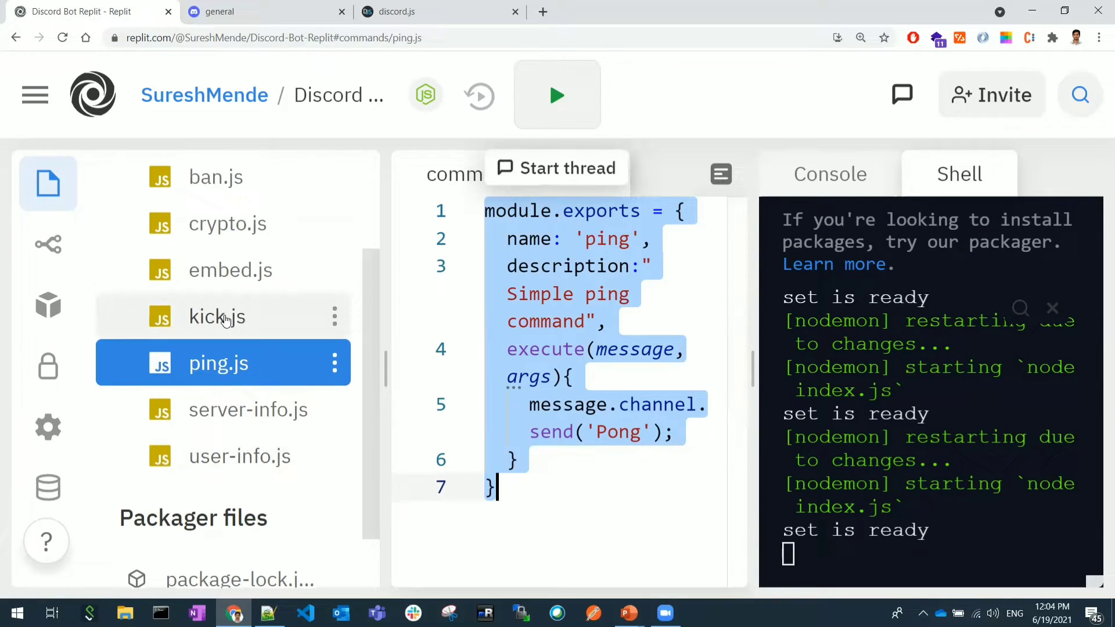
click(230, 270)
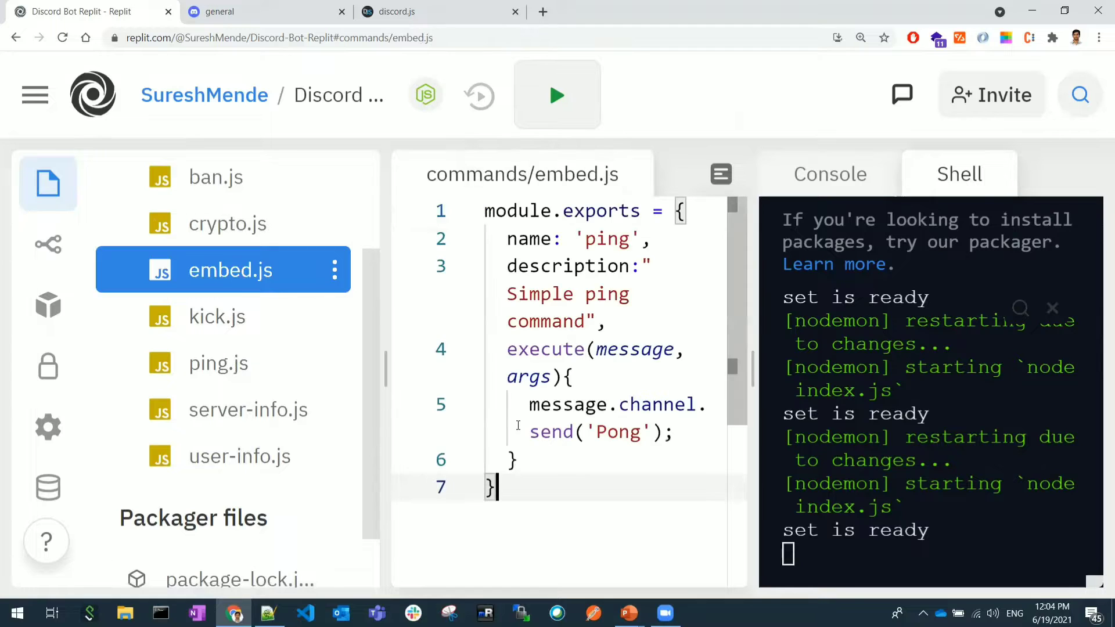
click(48, 184)
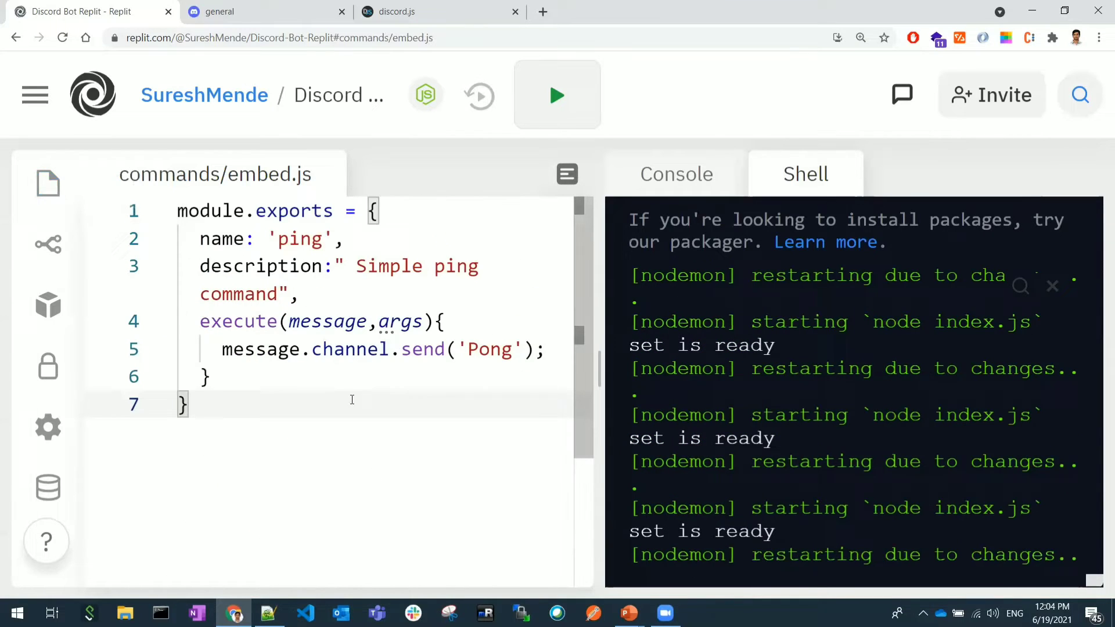
double_click(300, 239)
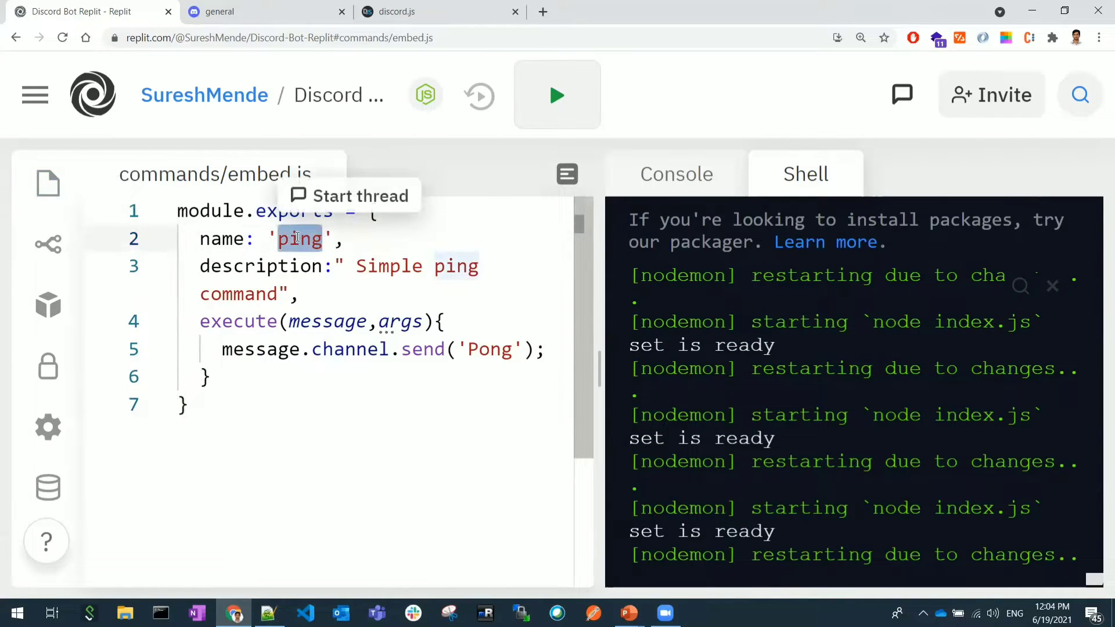
text(embed)
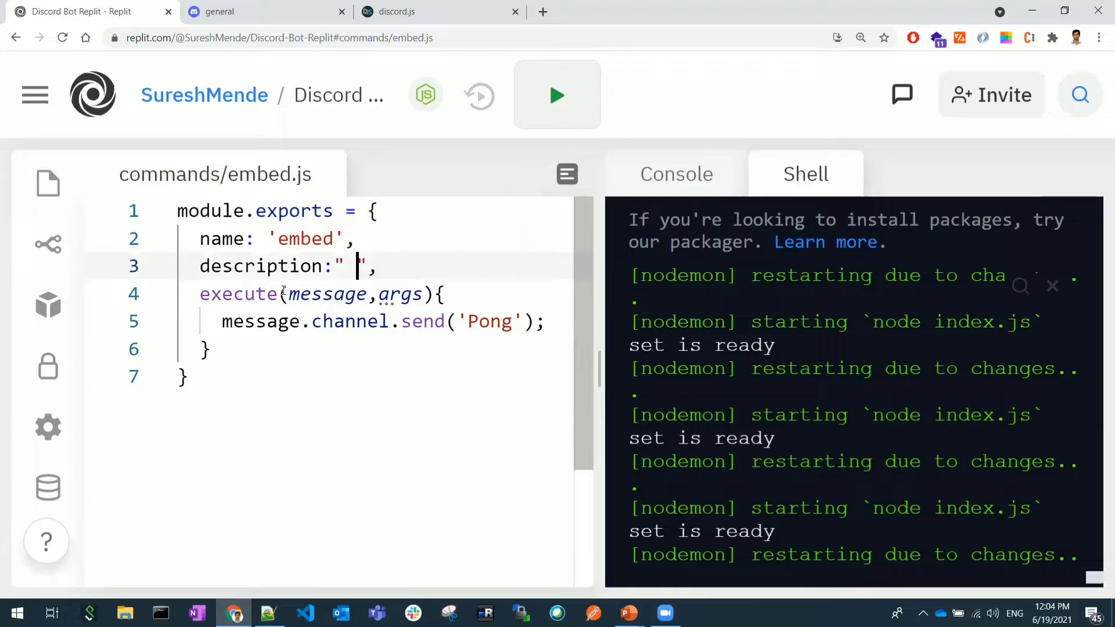
text(custom bot message)
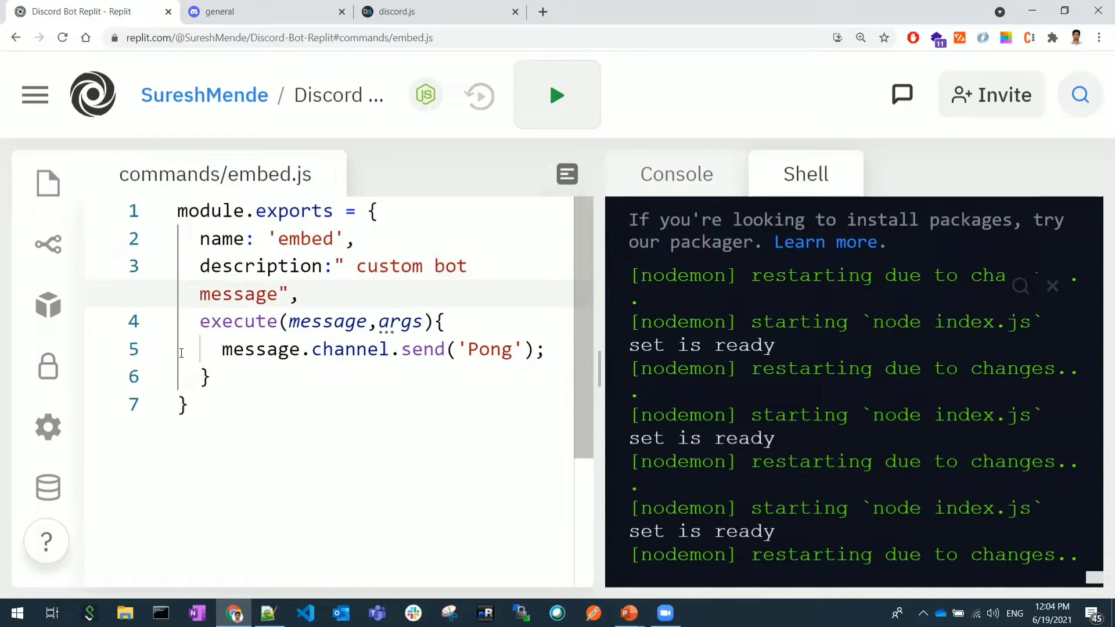
triple_click(382, 349)
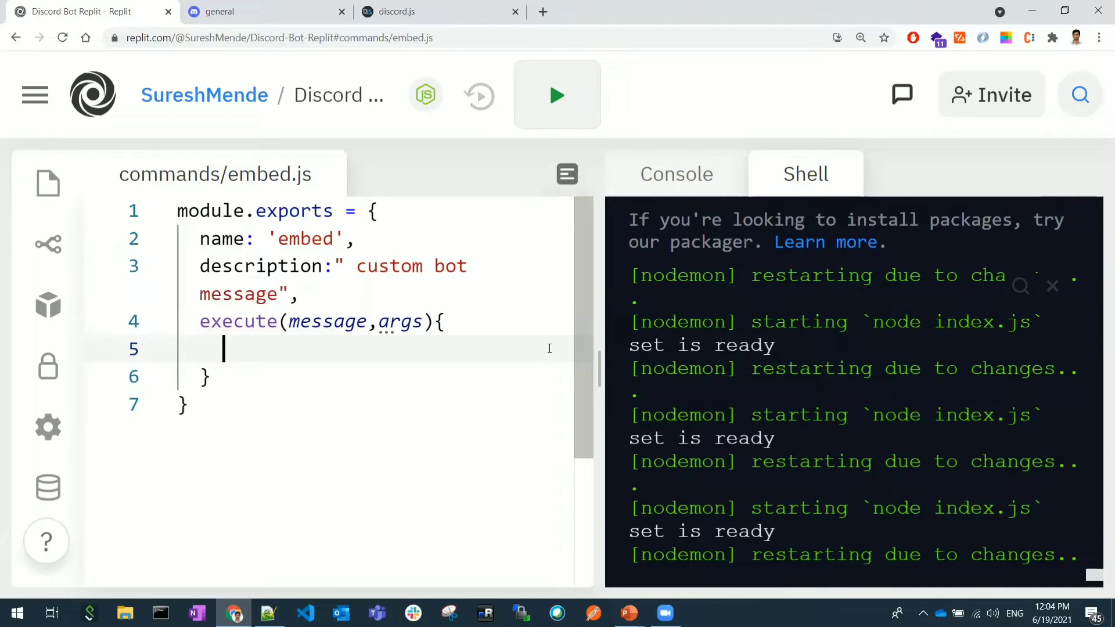
mouse_move(529, 389)
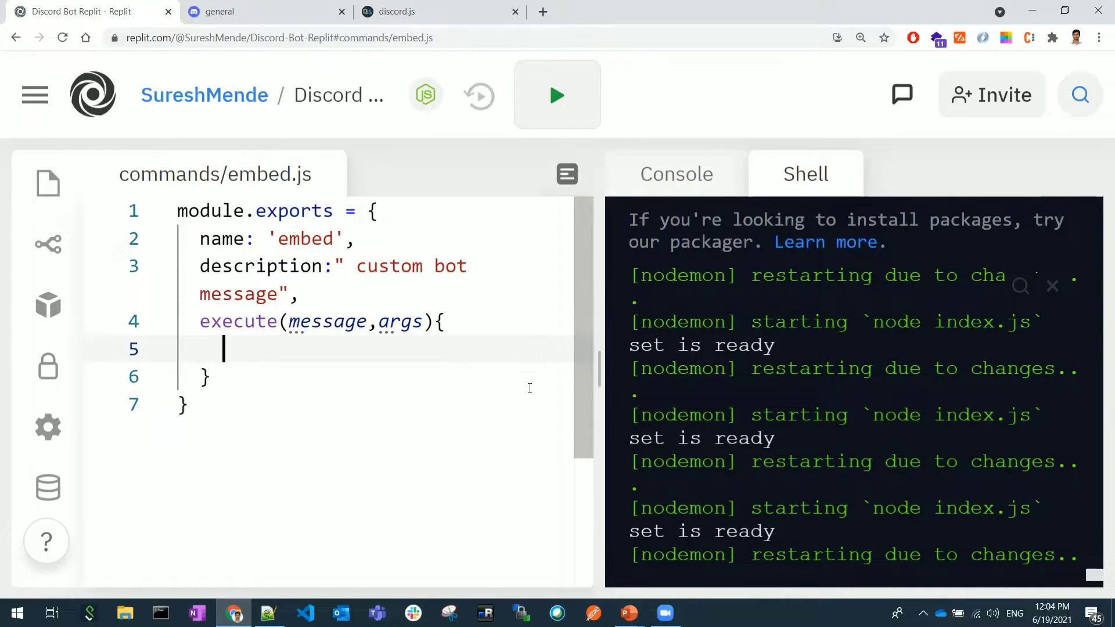
mouse_move(455, 400)
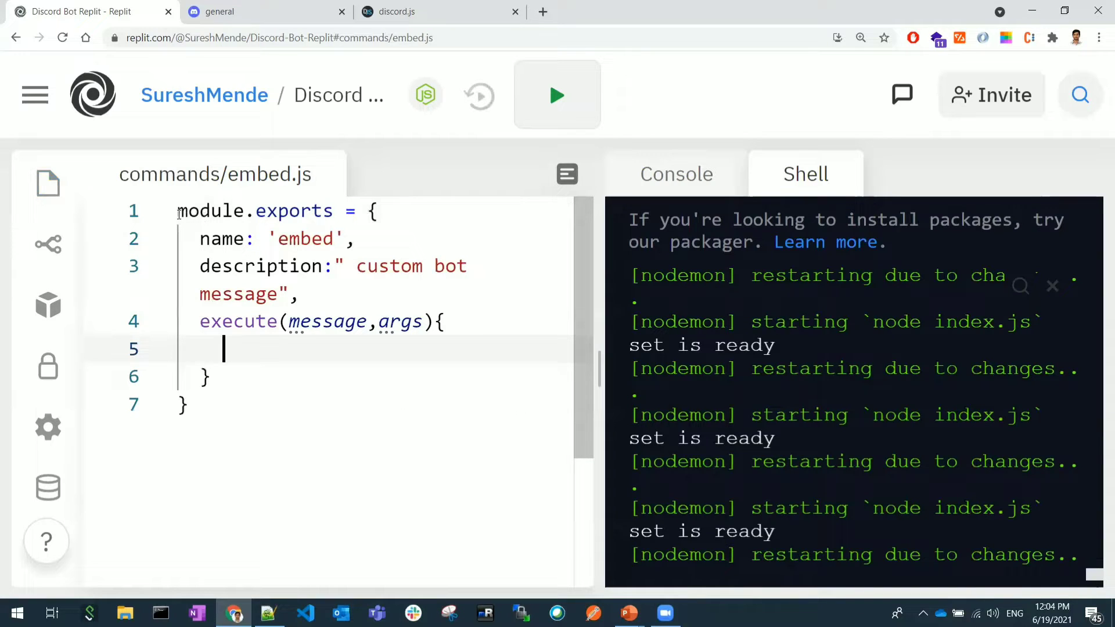
Add const Discord = require('discord.js'); as the first line of embed.js.
text(con)
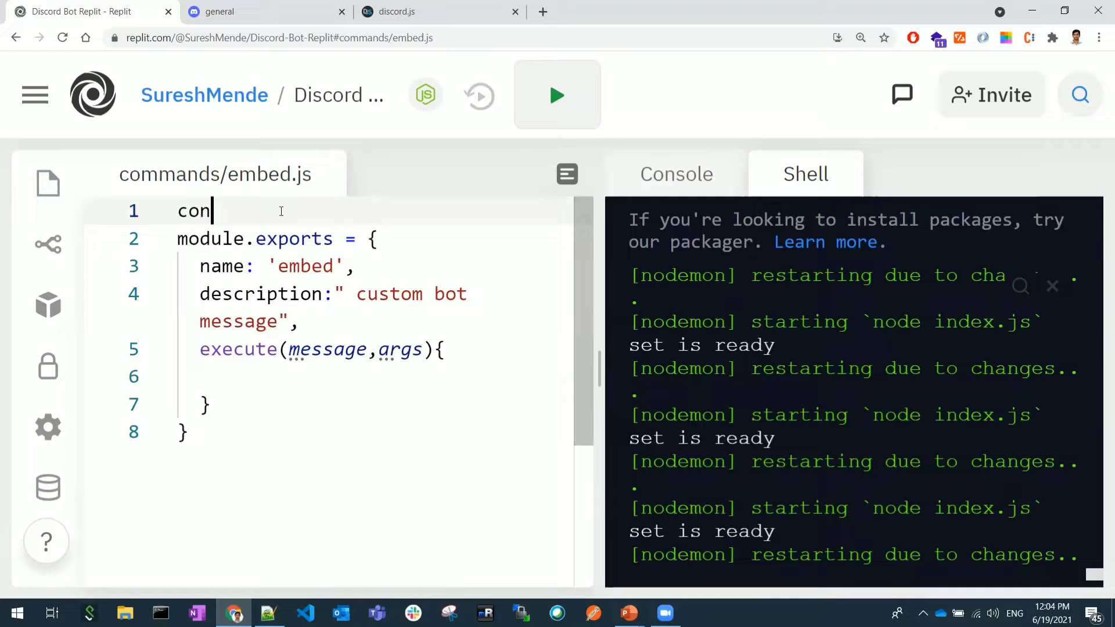
text(st Discord)
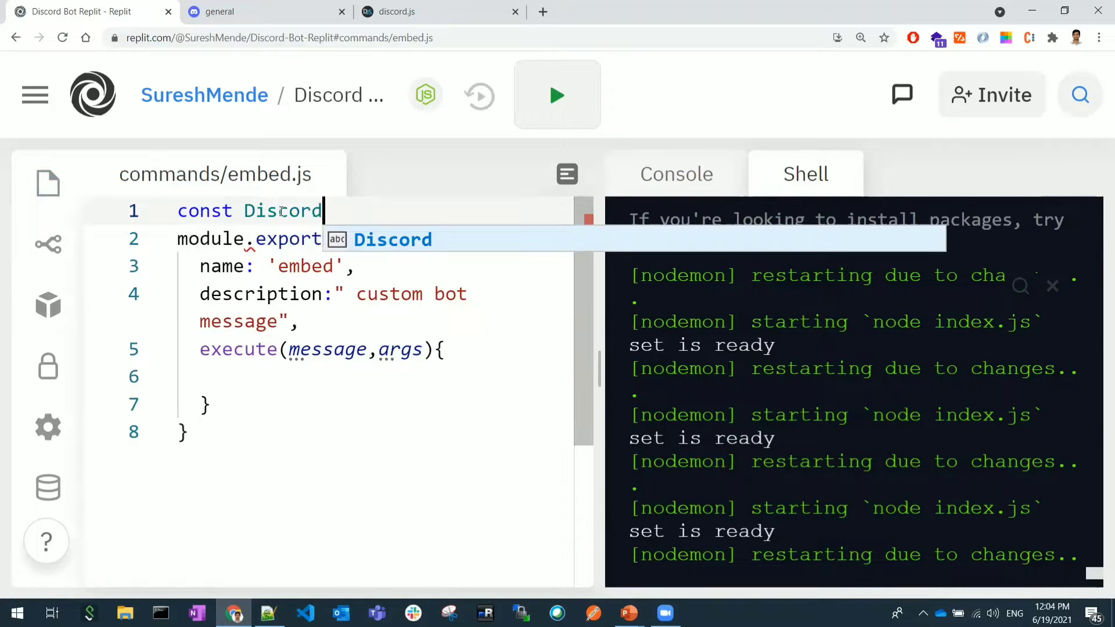
text(=)
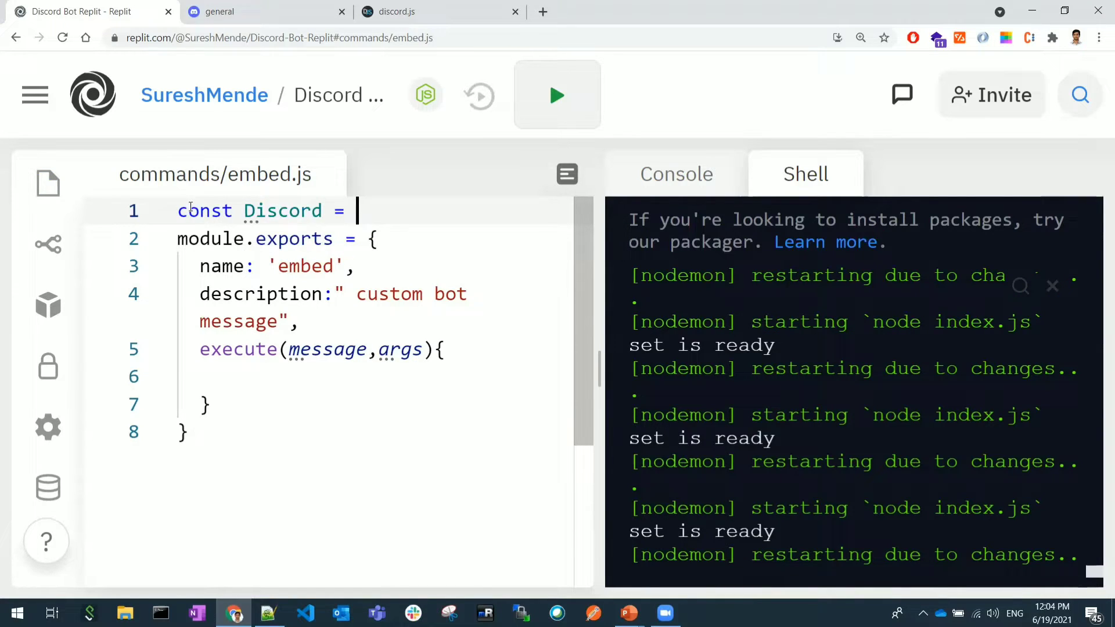
text(require)
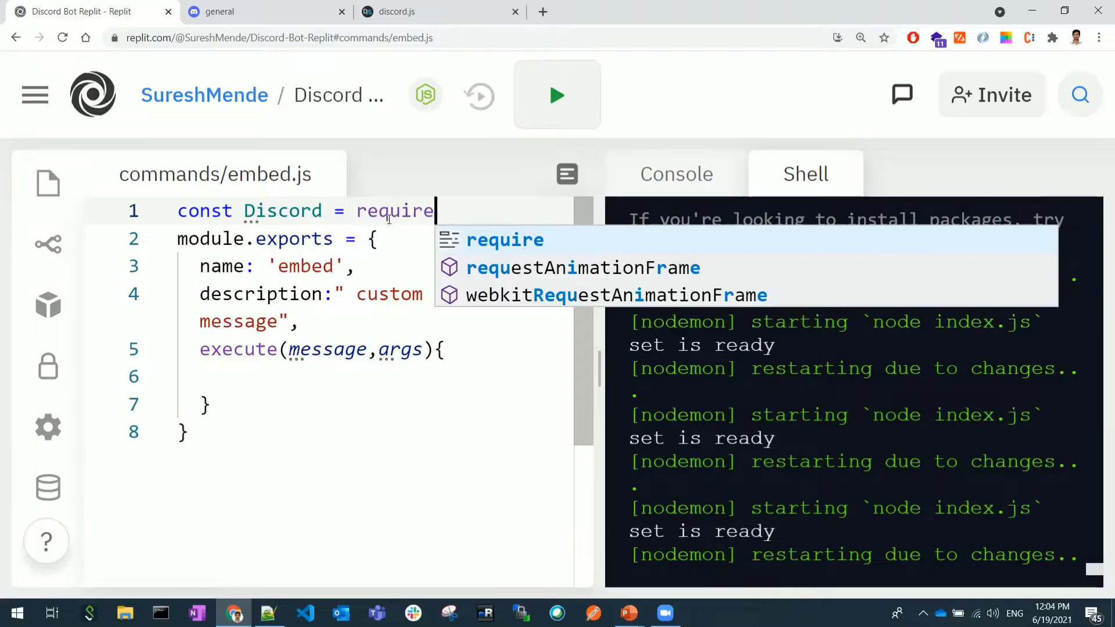
text((''))
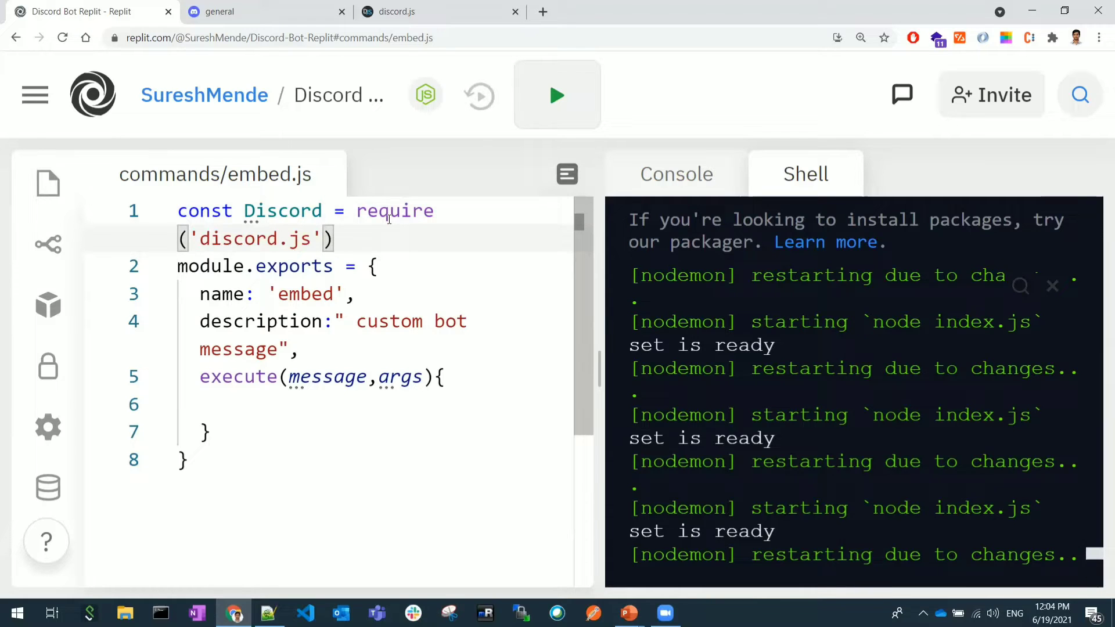
text(;)
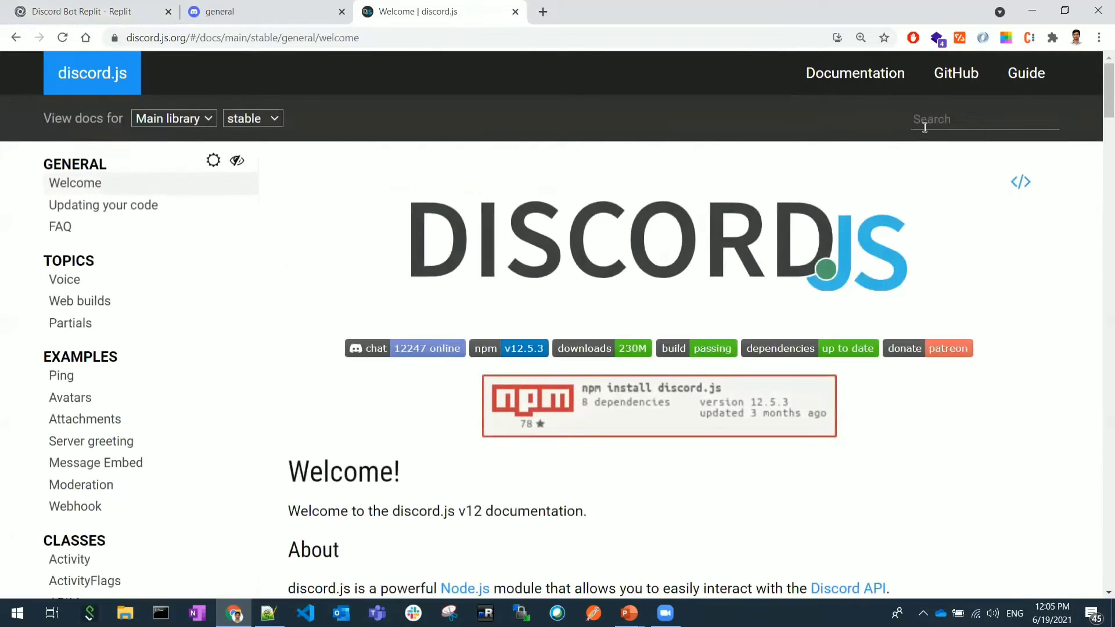
Look up the MessageEmbed class page in the discord.js docs, then return to Replit.
text(MessageE)
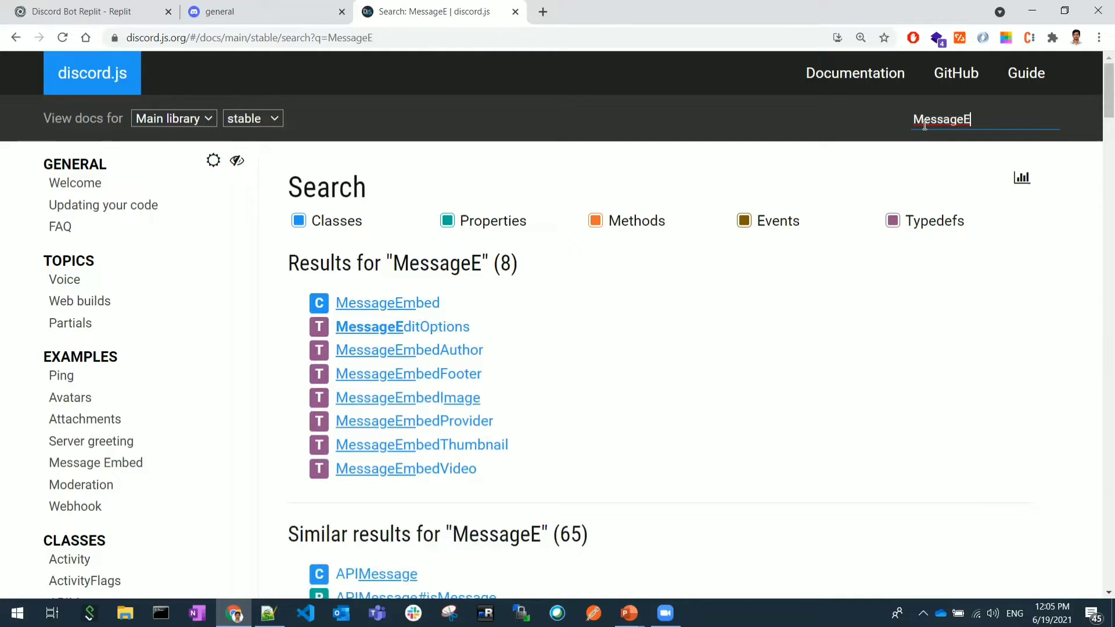
click(387, 302)
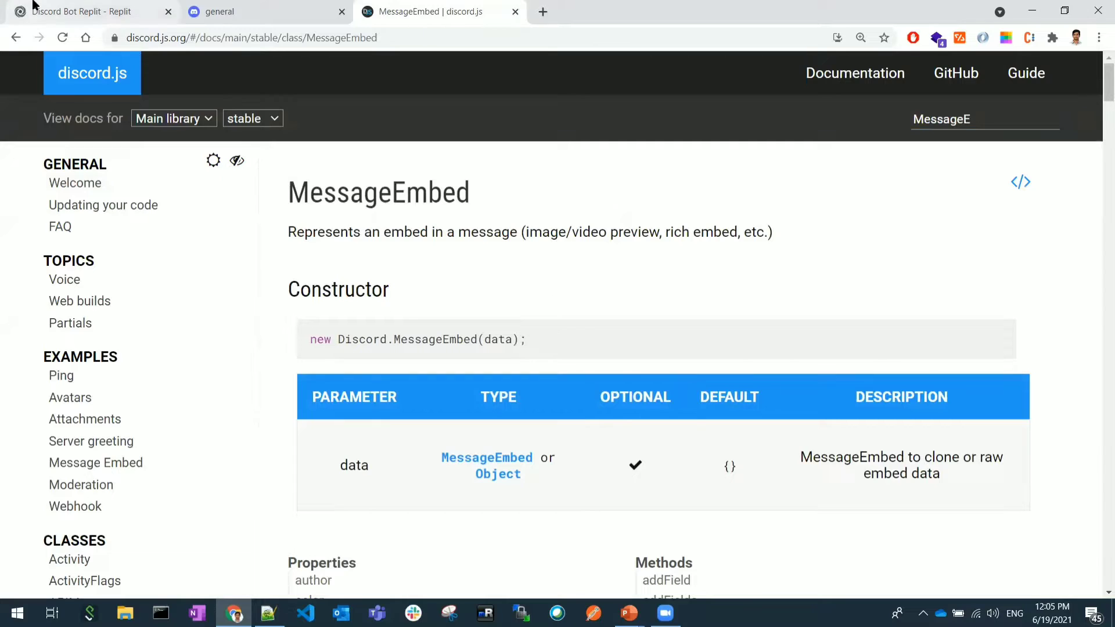
click(86, 12)
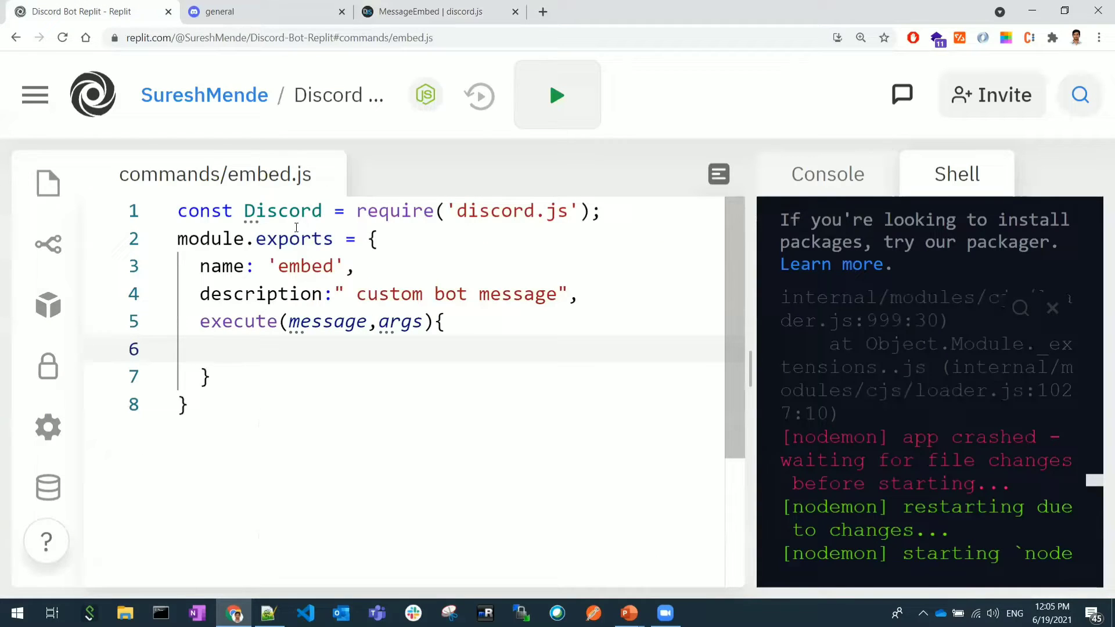
Start a const embedMsg = new Discord. statement inside the execute function.
key(Enter)
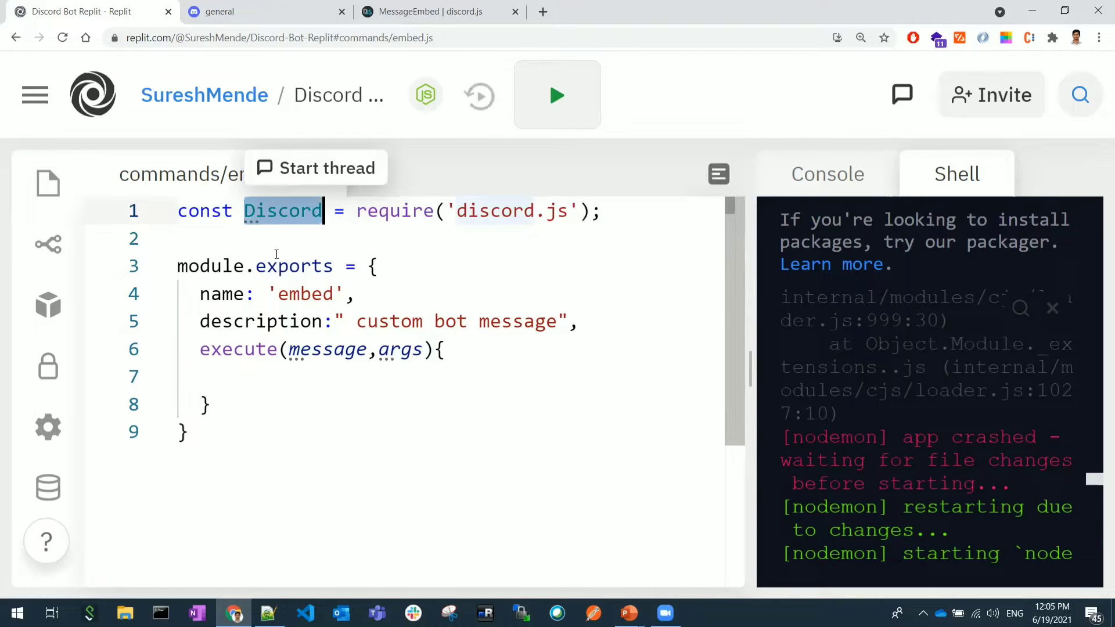
click(284, 376)
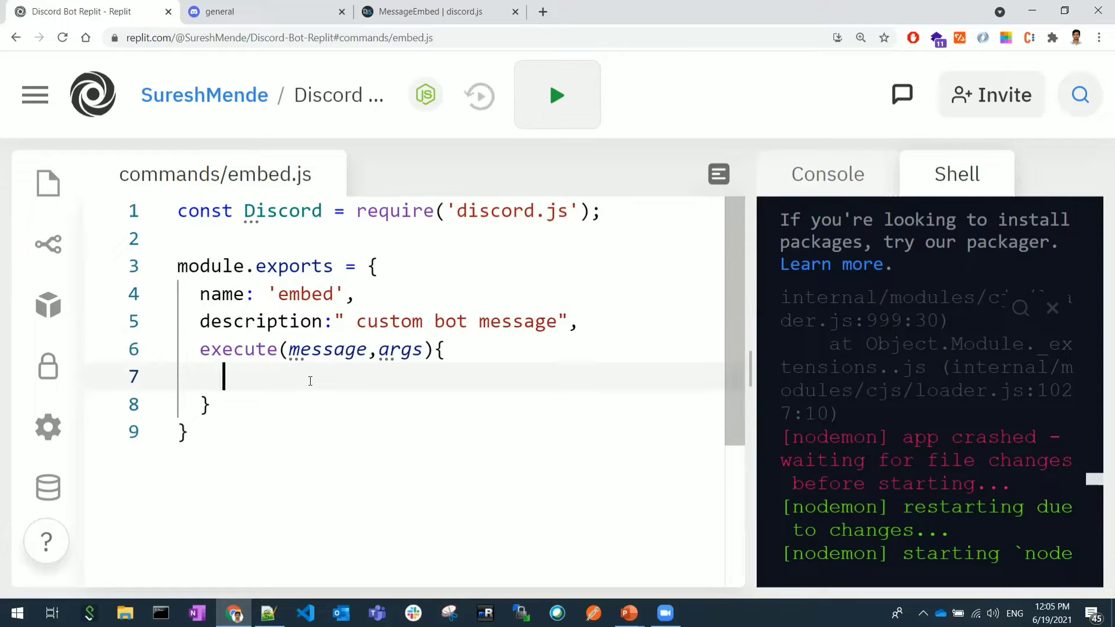
text(const em)
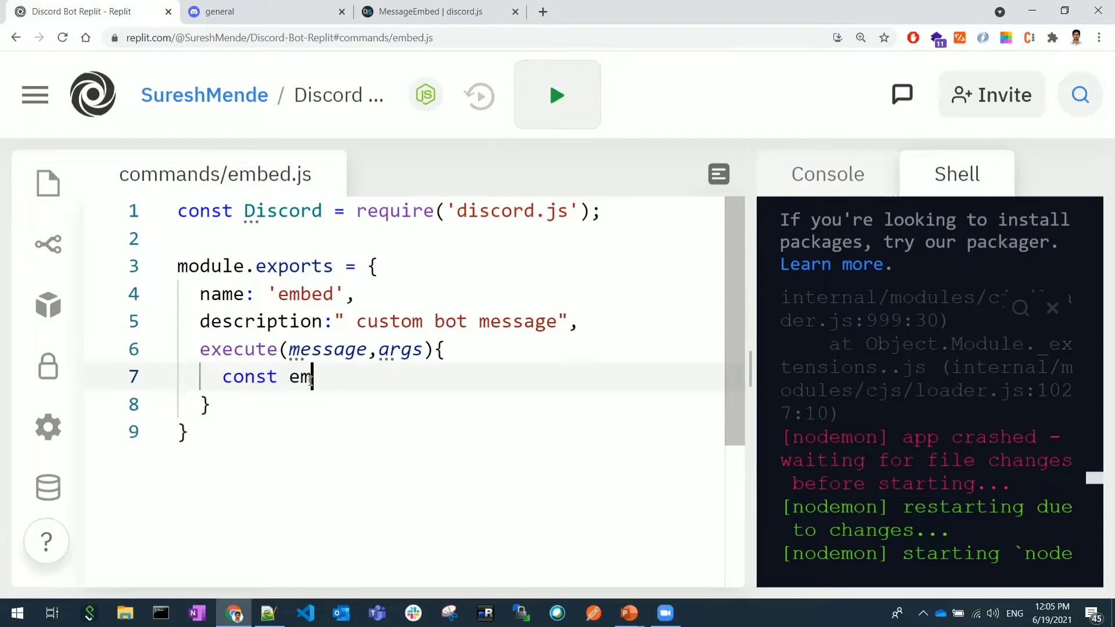
text(bedMsg)
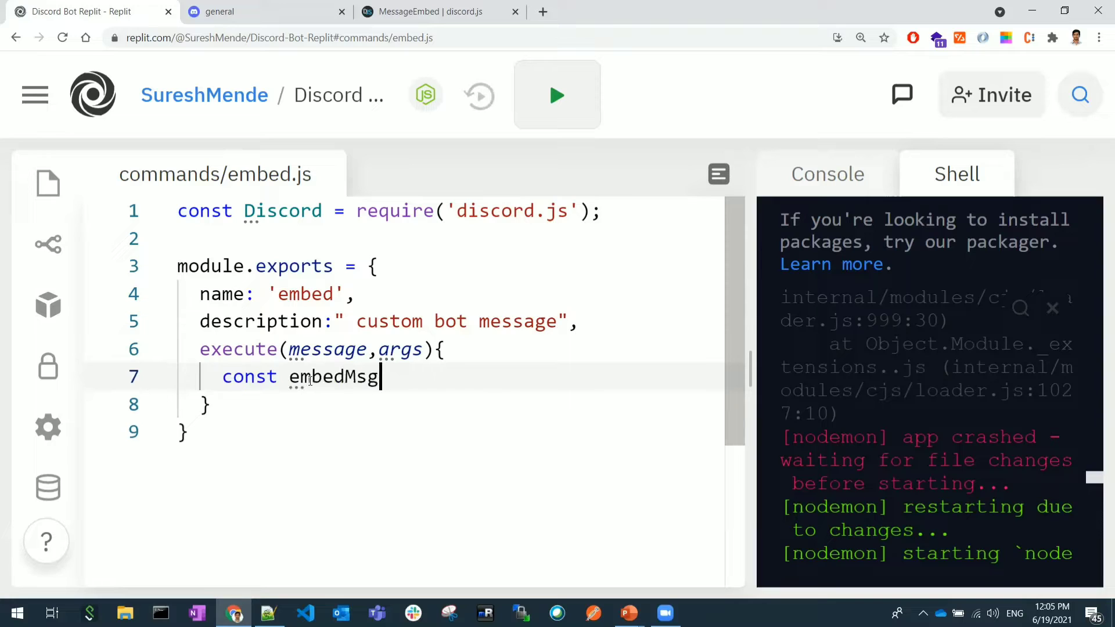
text(= new)
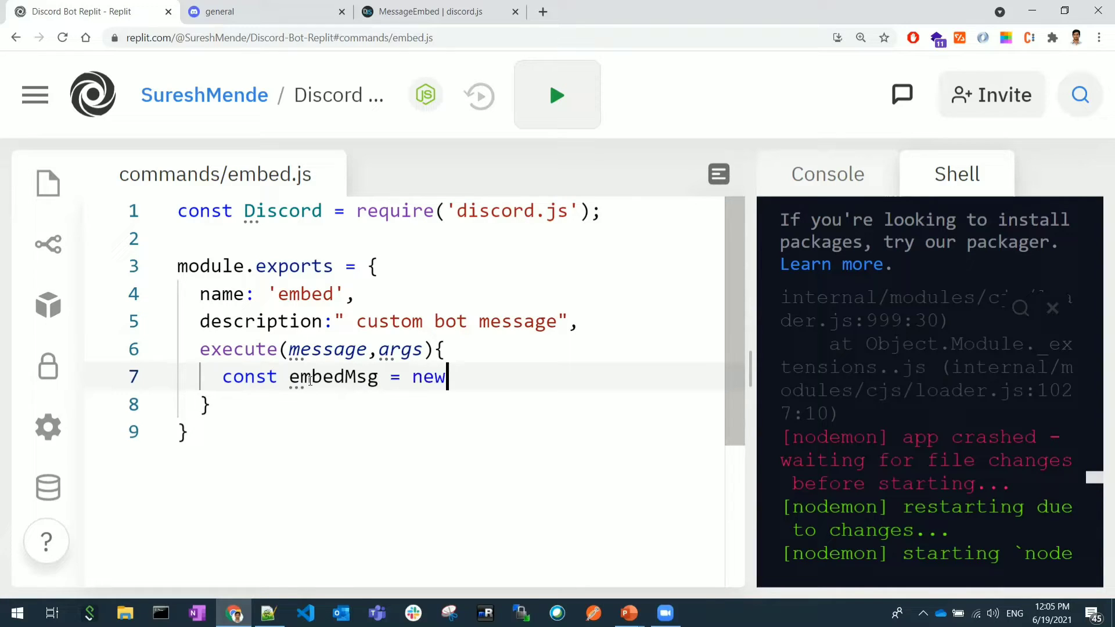
text(Discord)
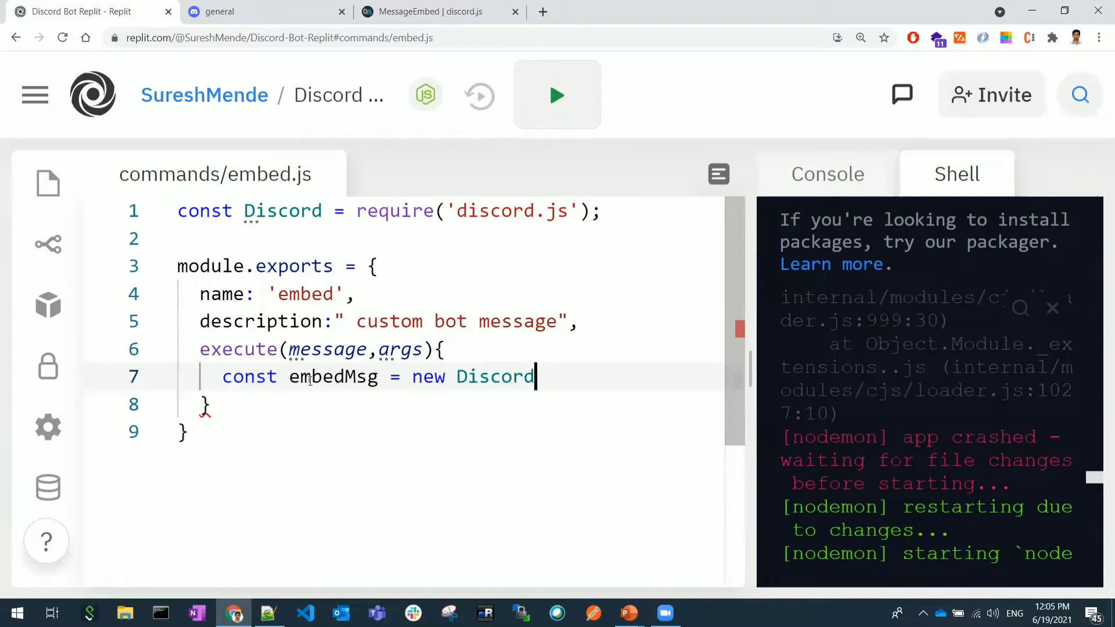
text(.)
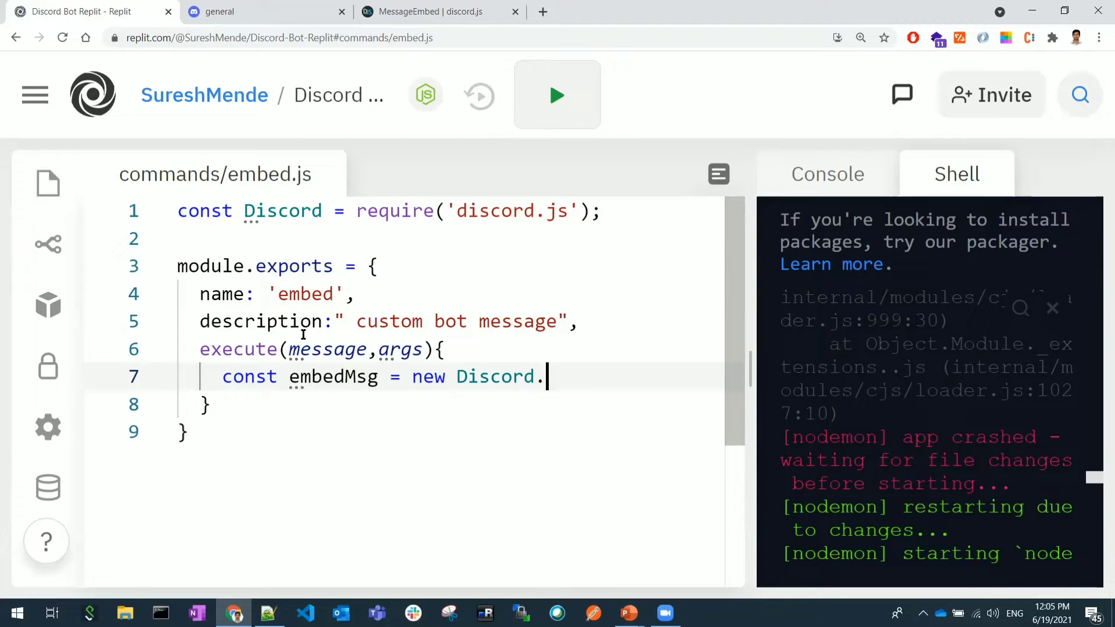
Complete the statement as new Discord.MessageEmbed() and select the MessageEmbed class name.
click(432, 11)
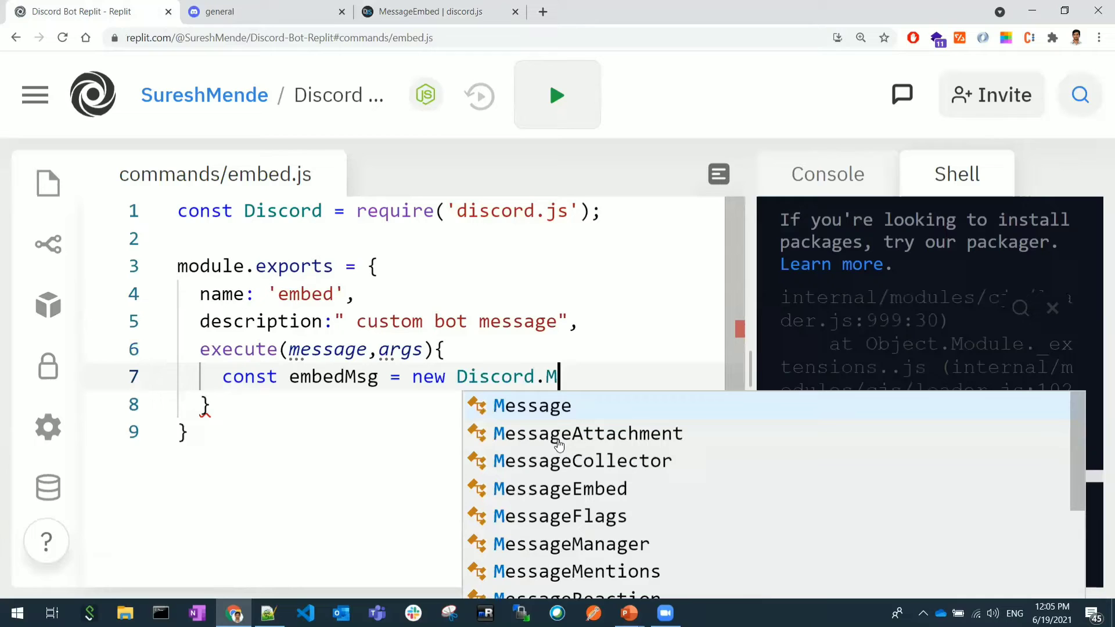
text(essag)
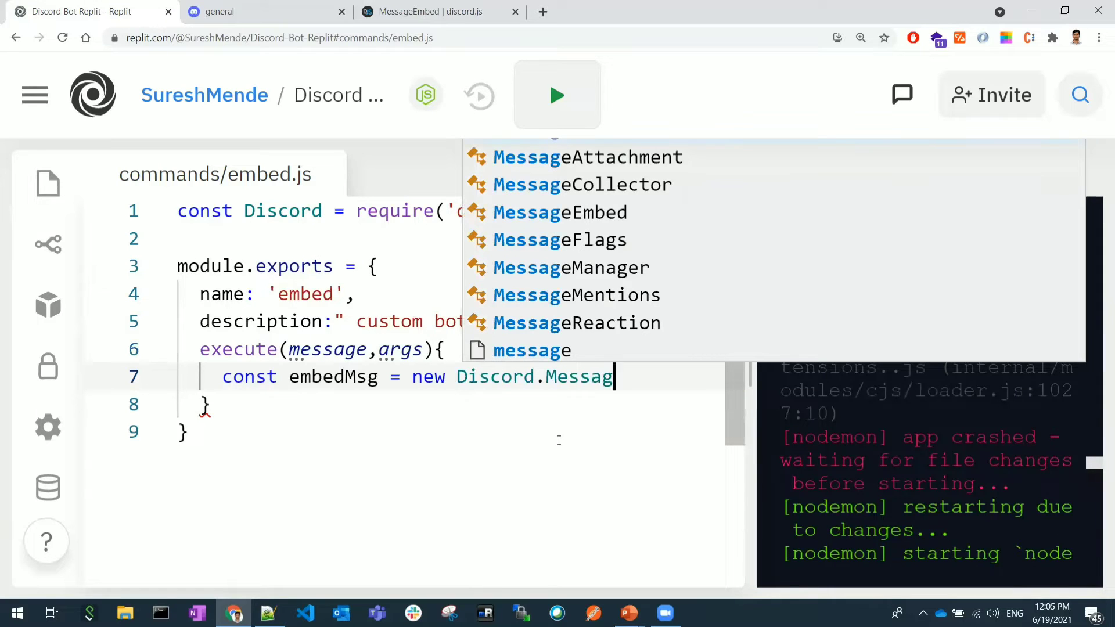
text(Embed)
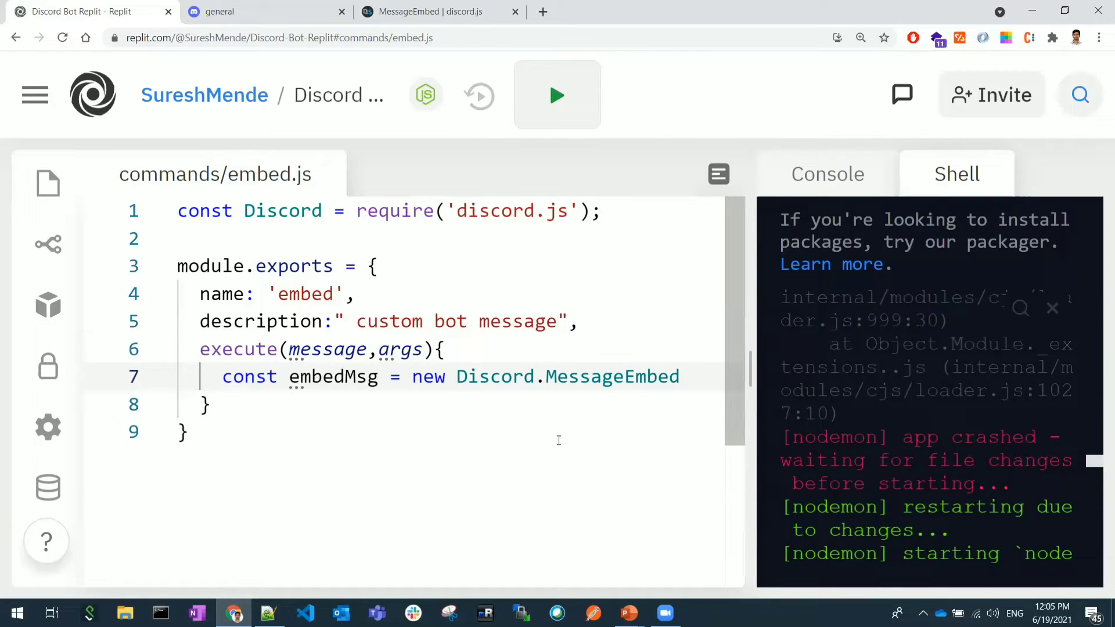
text(())
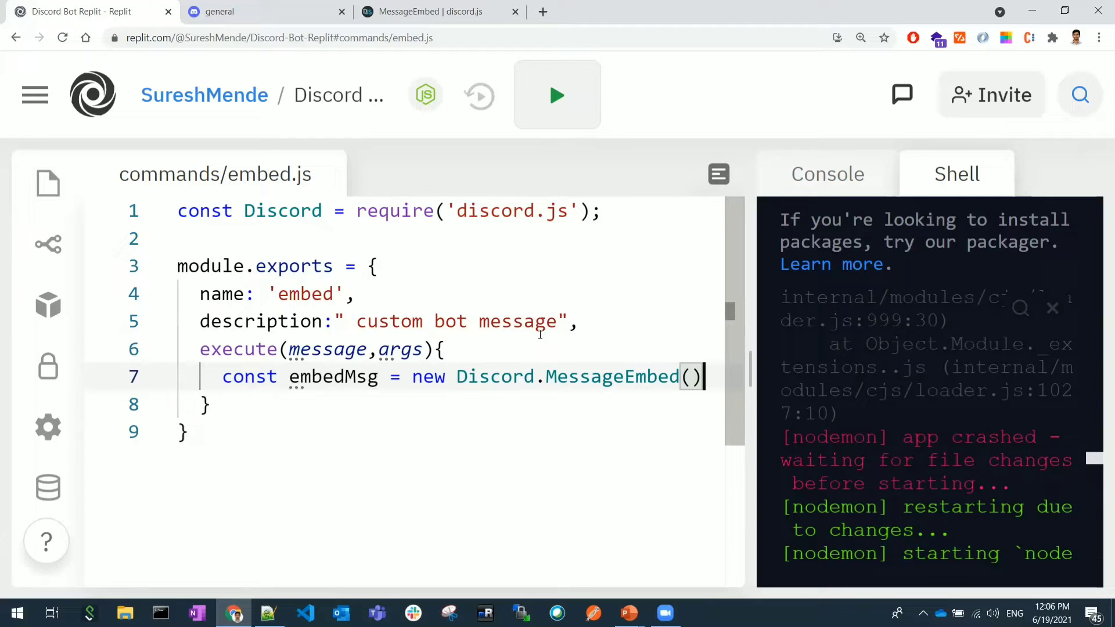
double_click(612, 376)
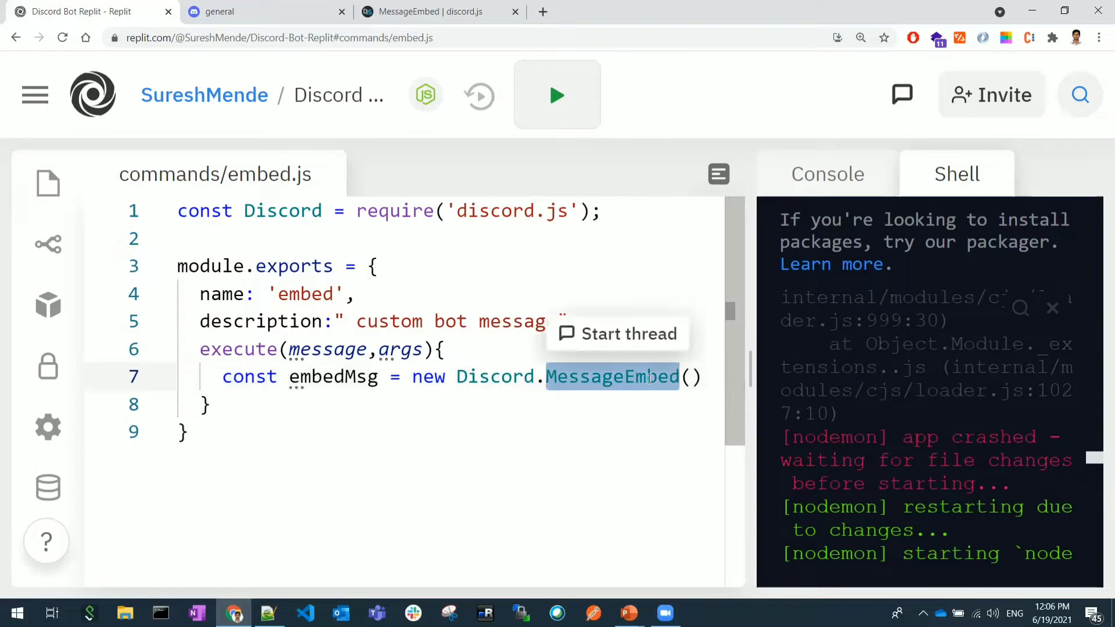
click(710, 377)
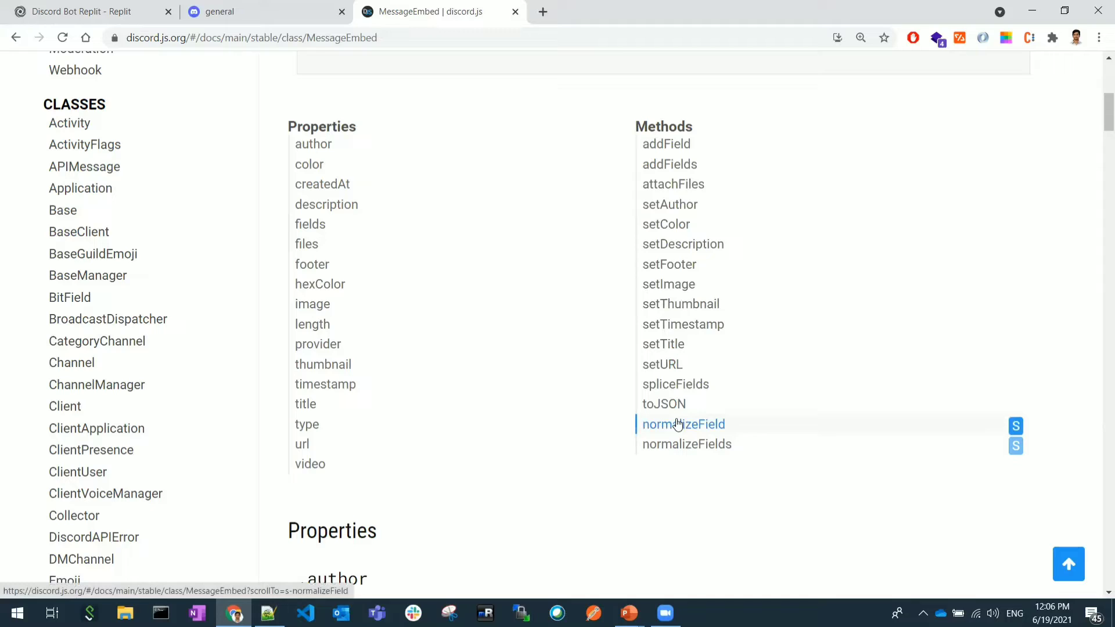
mouse_move(669, 203)
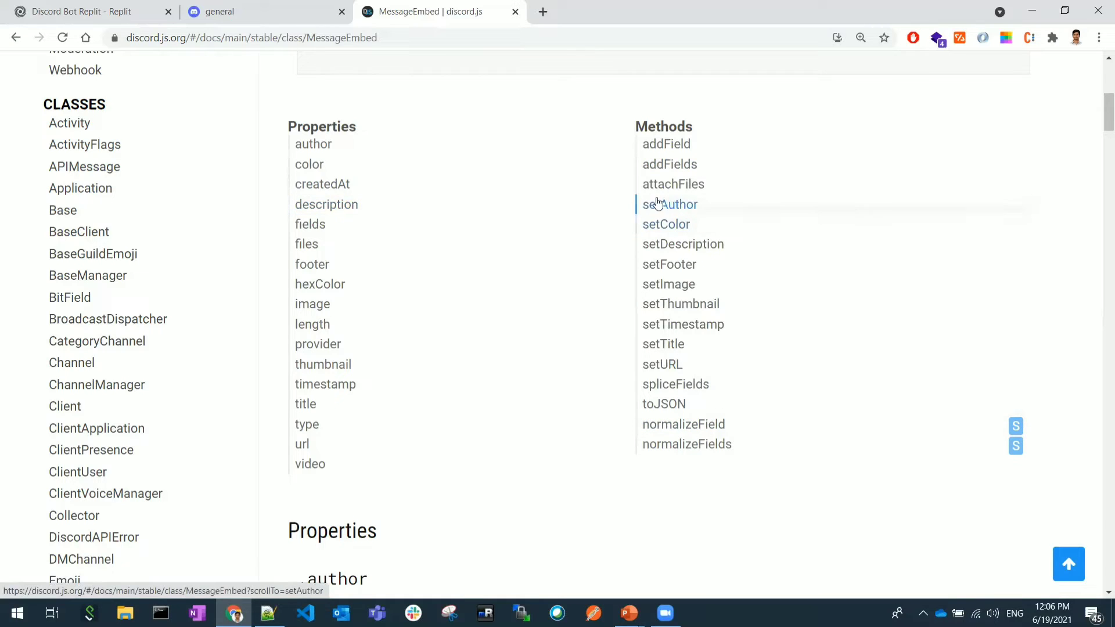
mouse_move(671, 183)
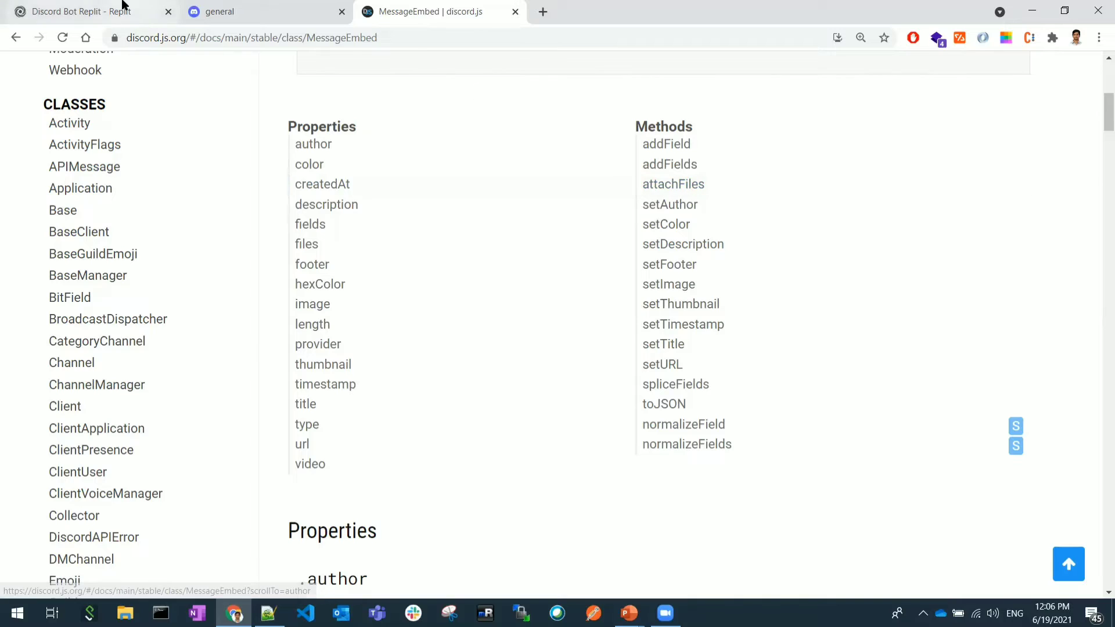
Return from the MessageEmbed documentation to the embed.js code in Replit.
click(85, 12)
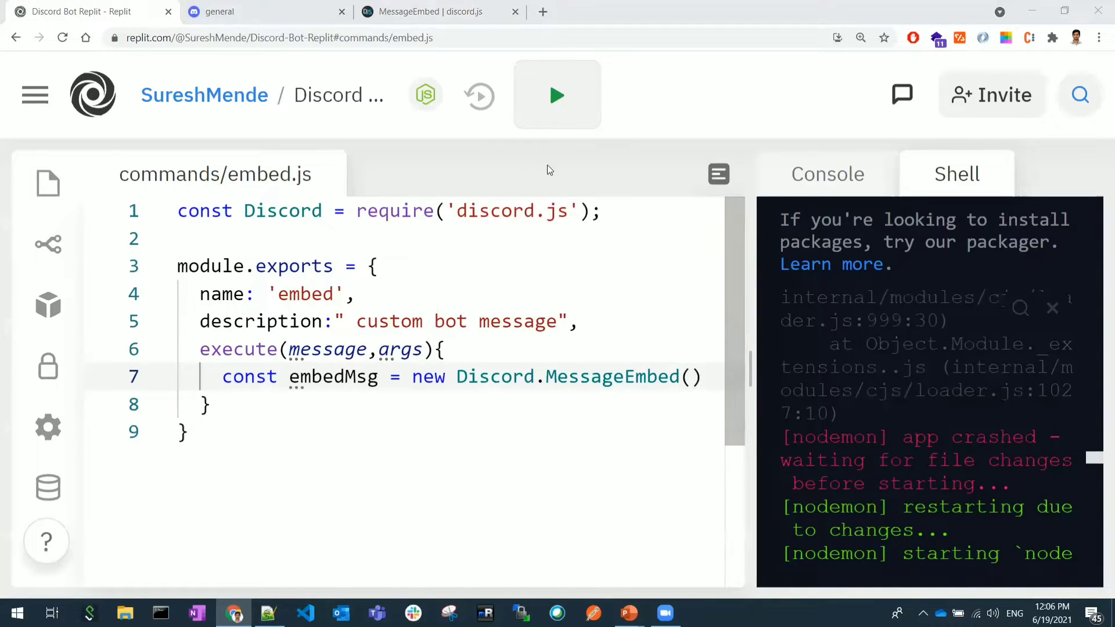
Chain .setTitle('Custom Msg') onto the new MessageEmbed on its own line.
click(427, 12)
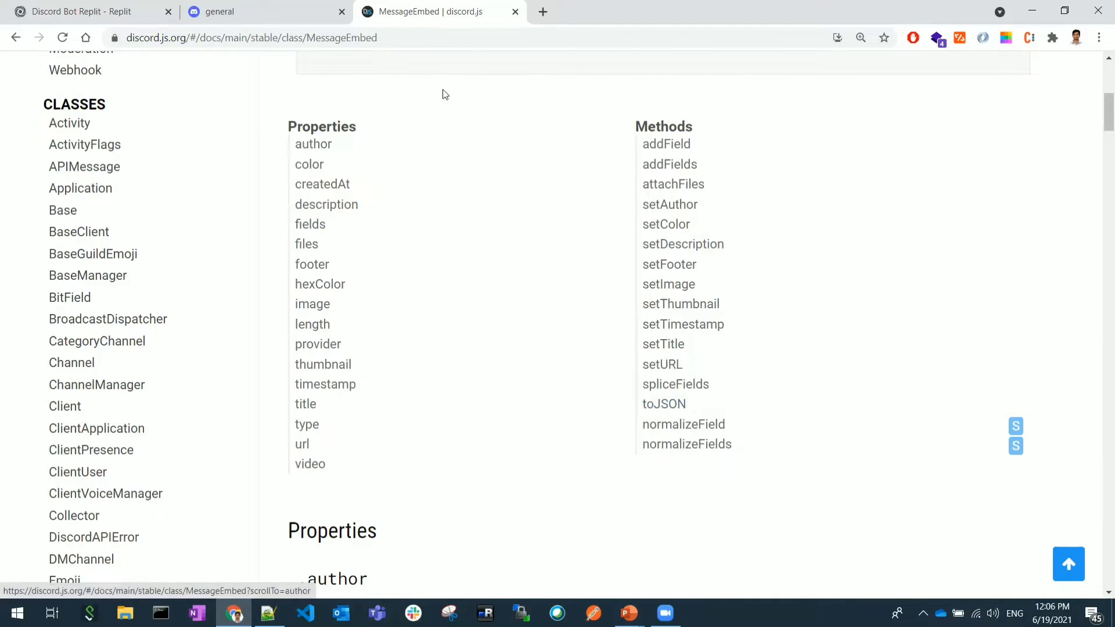
click(85, 11)
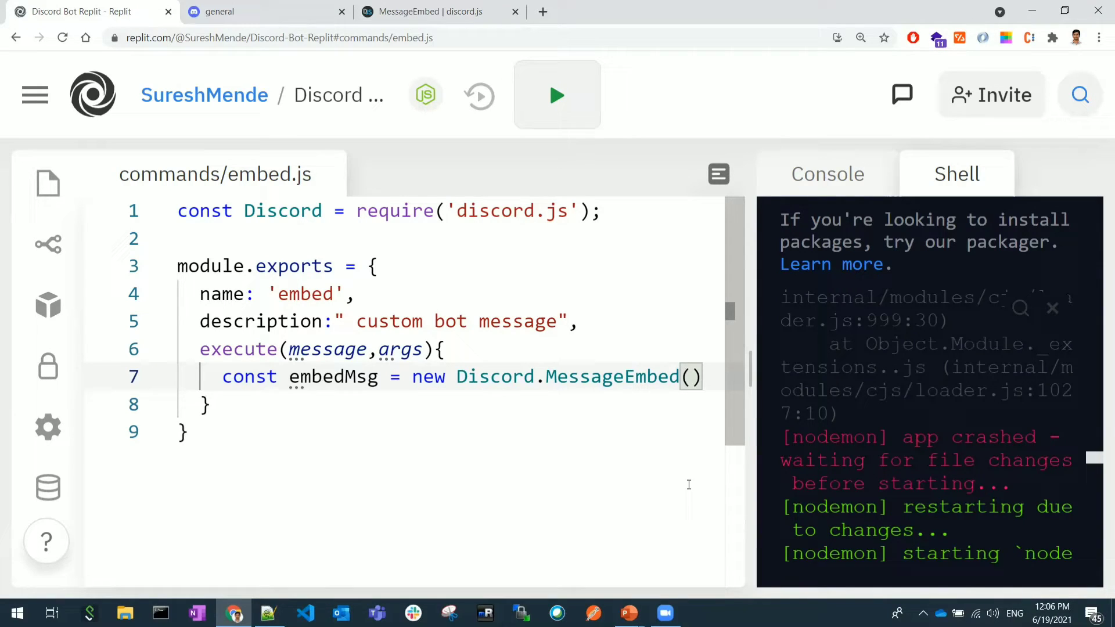
key(Enter)
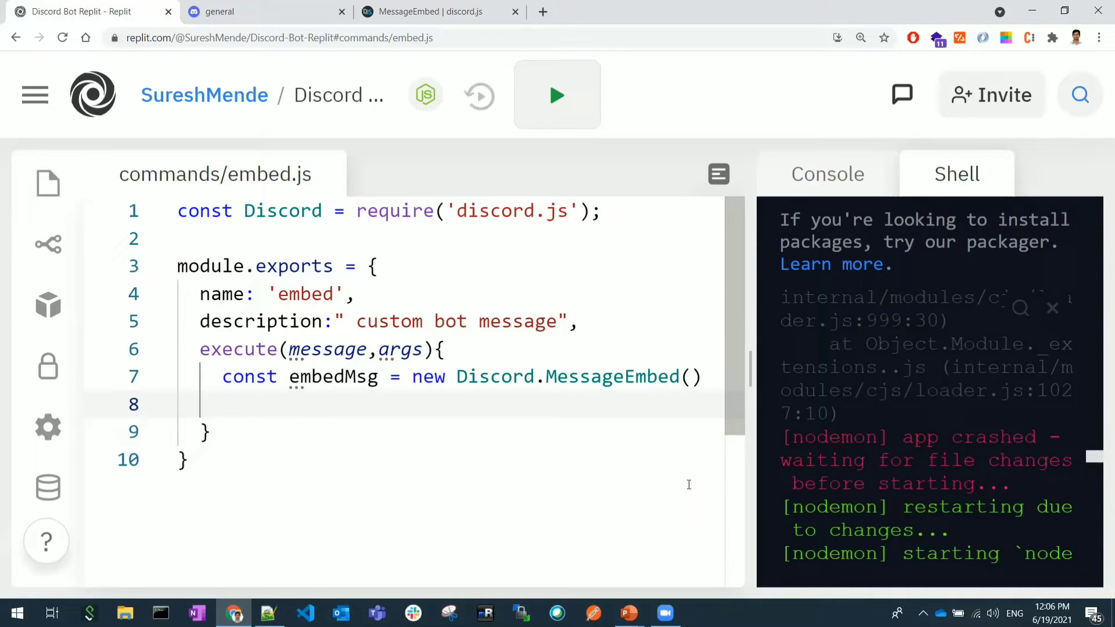
text(.se)
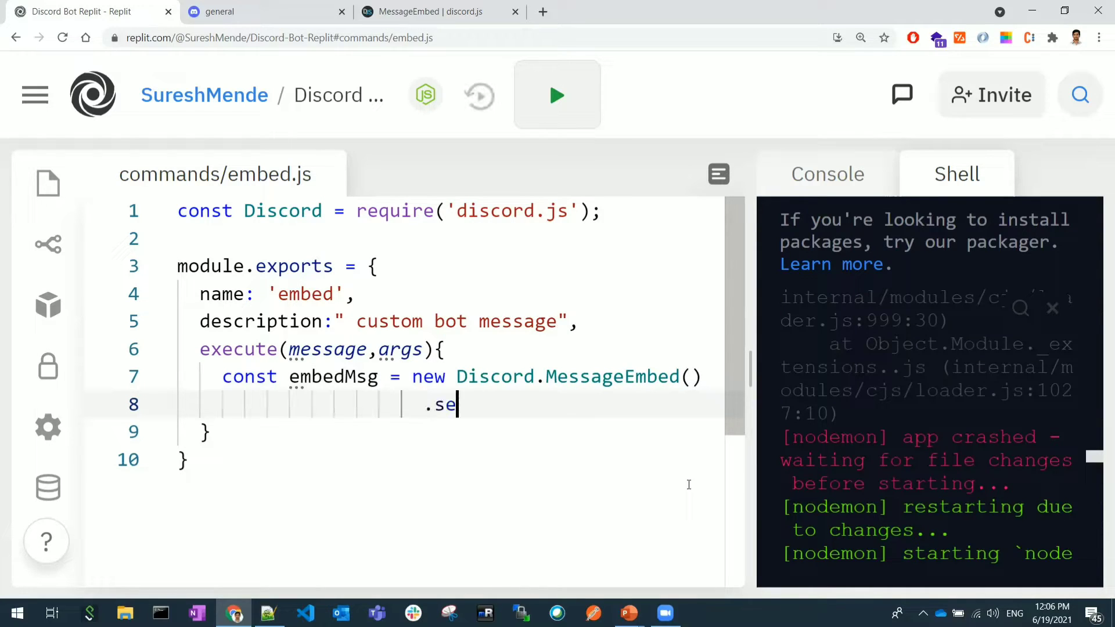
text(t())
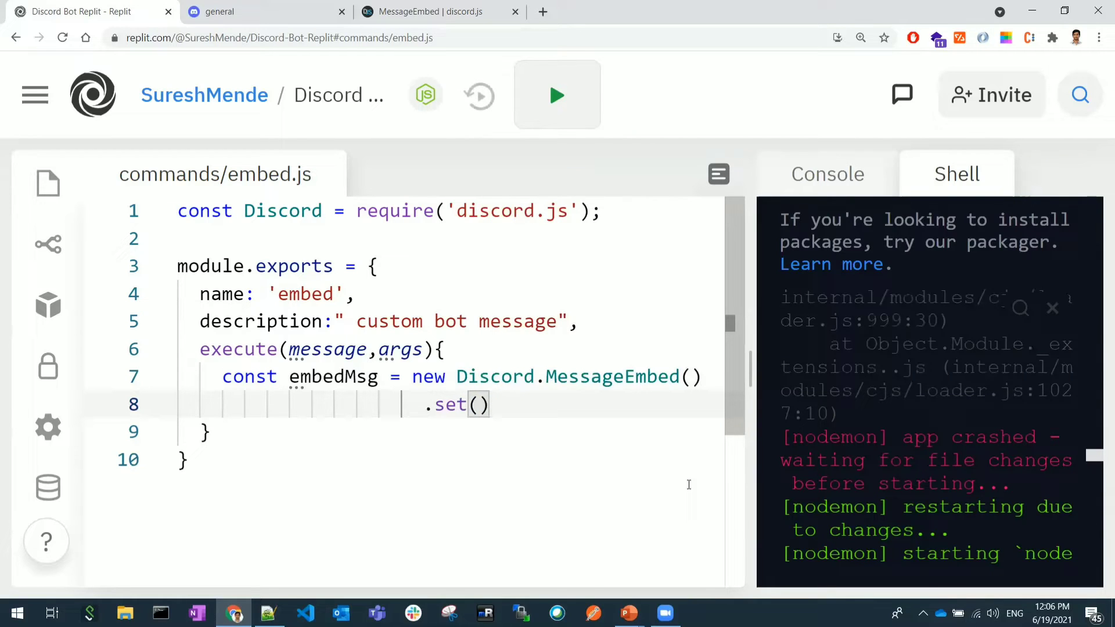
key(Backspace)
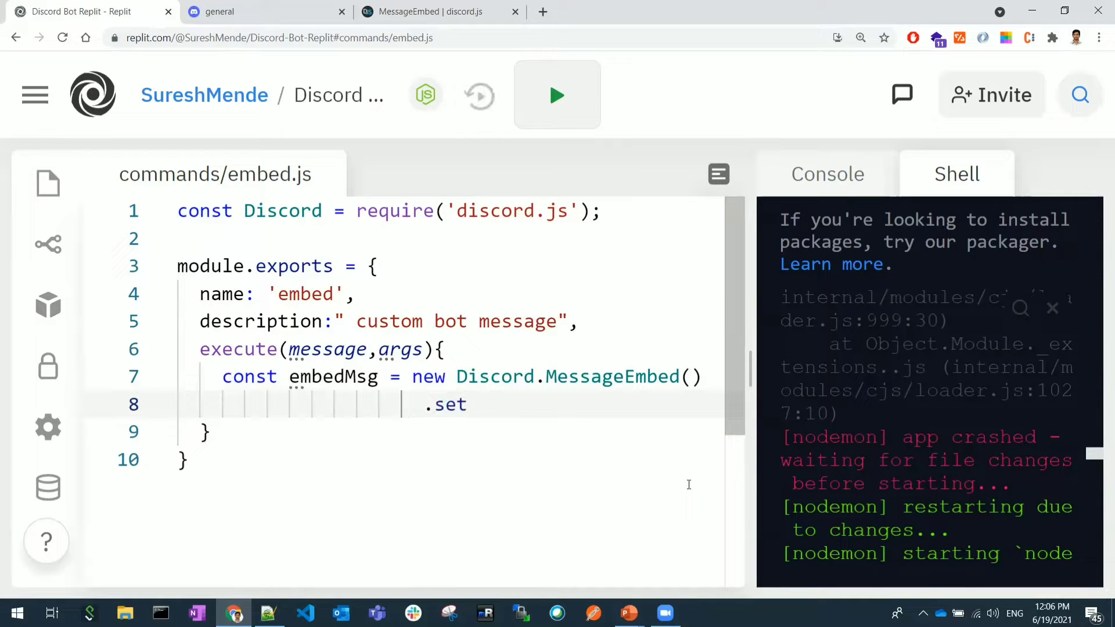
text(Titl)
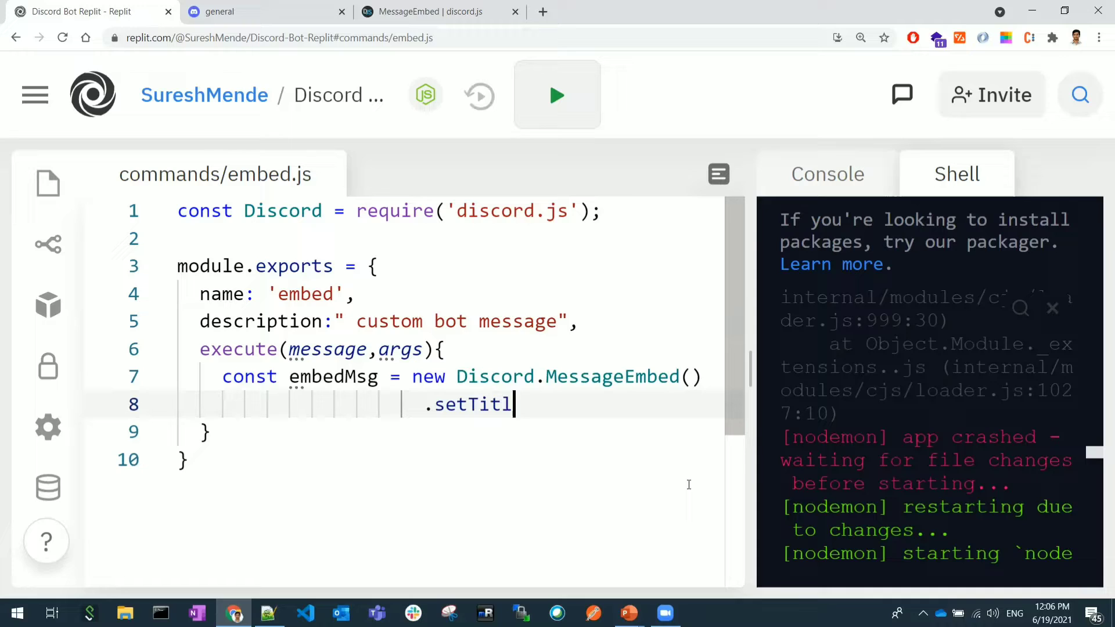
text(e()
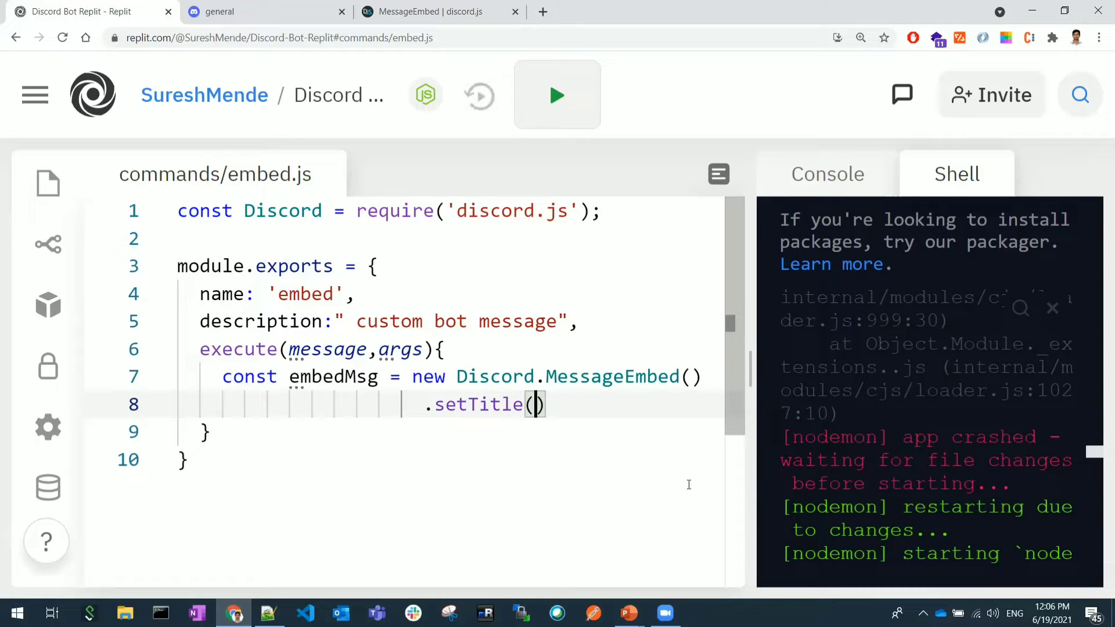
text('Cust)
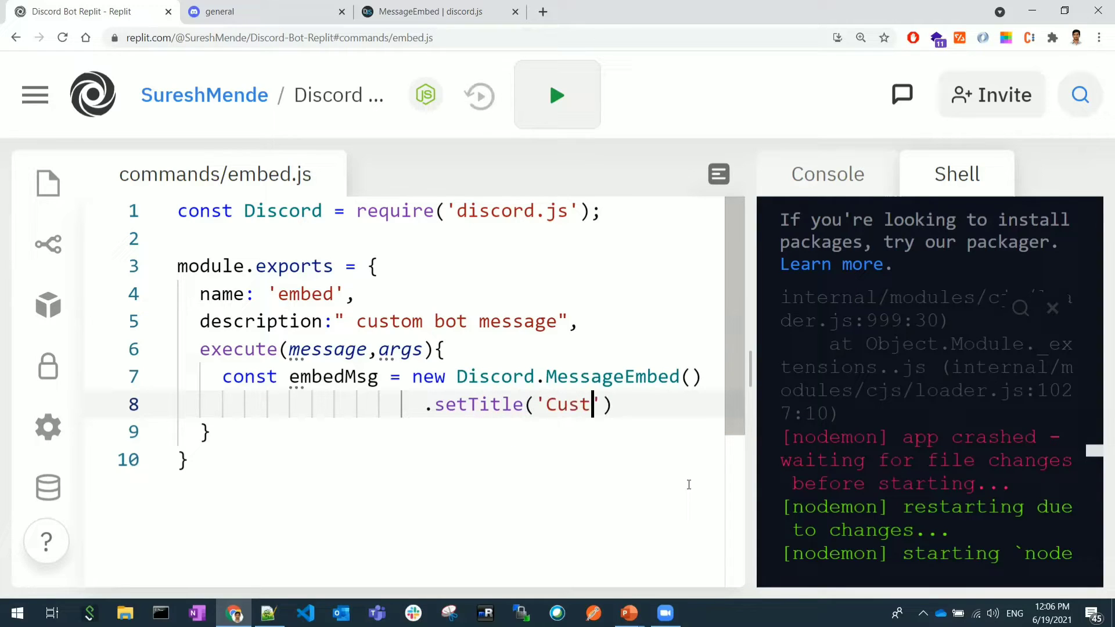
text(om Msg)
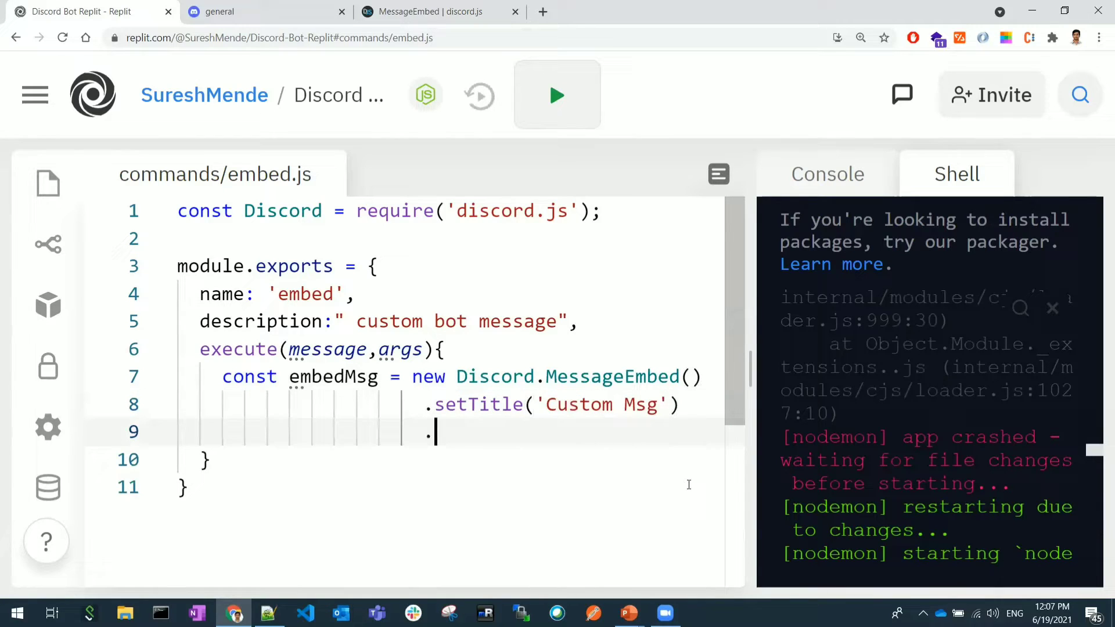
Chain setAuthor('Suresh') and setFooter('Sample Footer') onto the embed.
text(.)
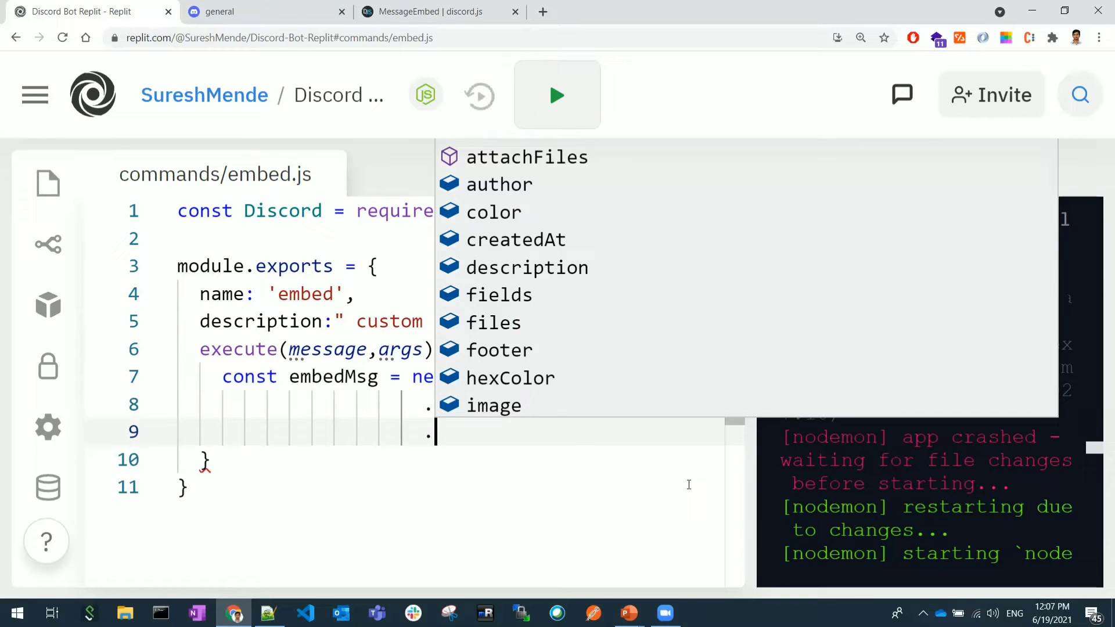
text(set)
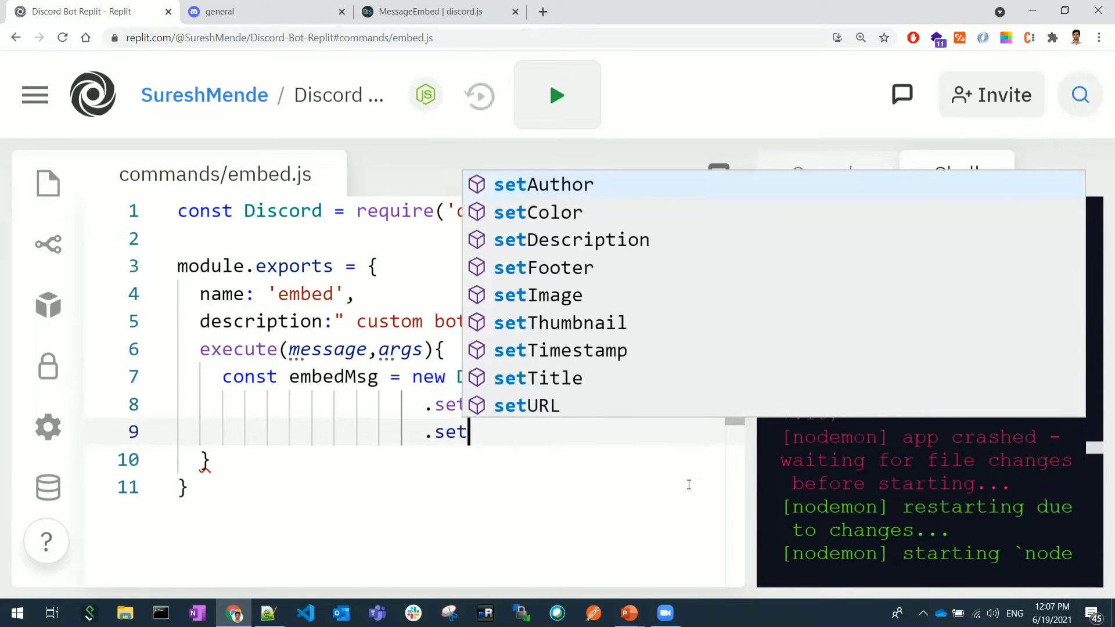
text(Fo)
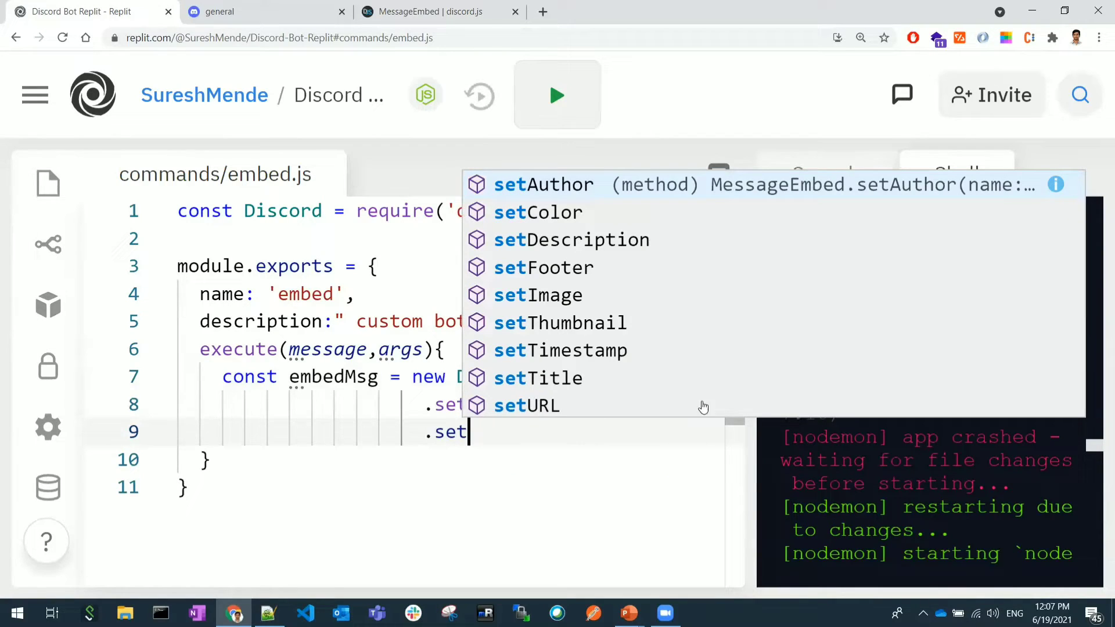
mouse_move(577, 200)
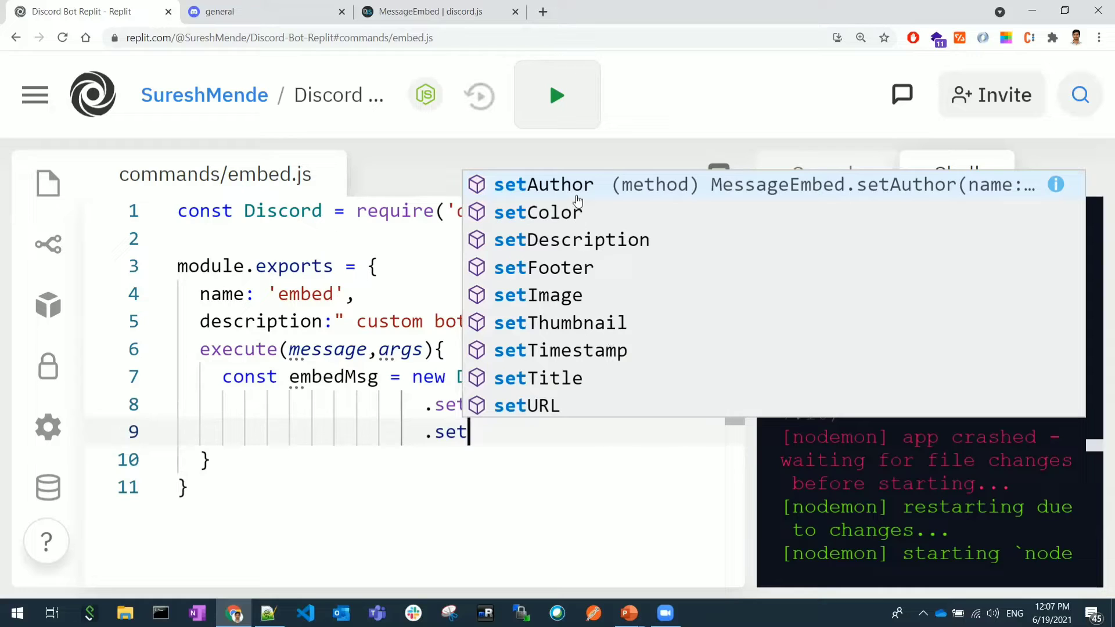
mouse_move(598, 184)
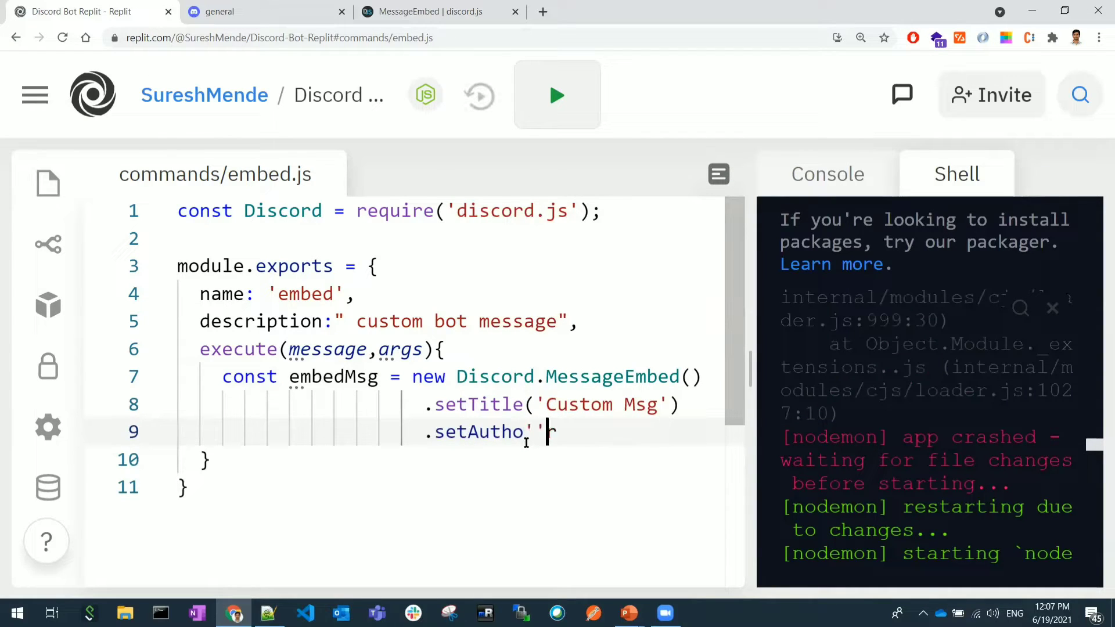
key(Backspace)
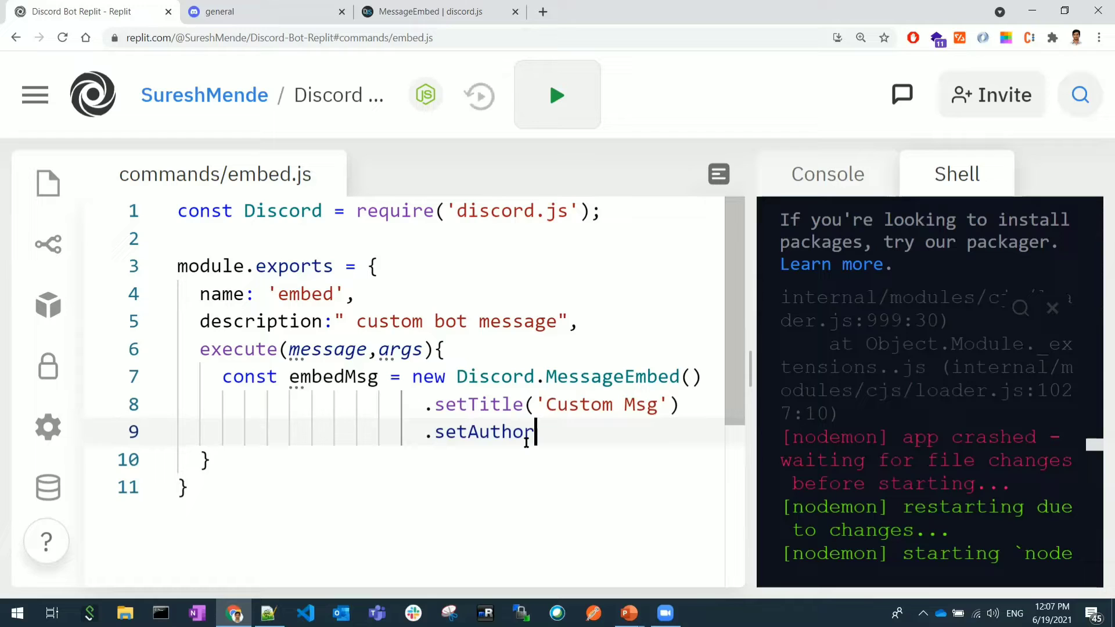
text((''))
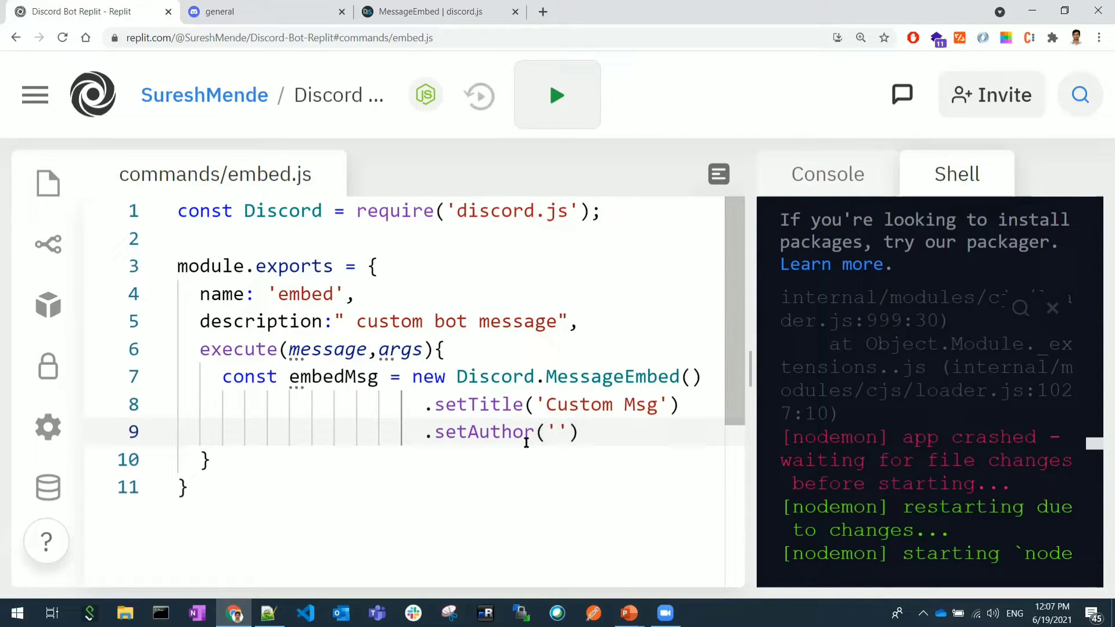
text(Suresh)
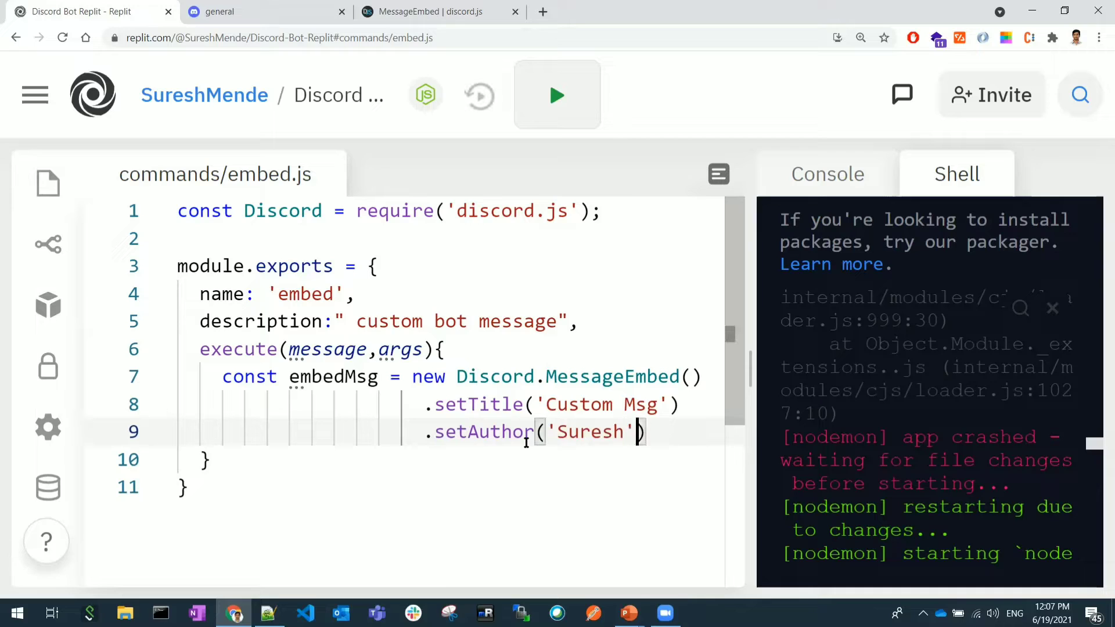
text(.set)
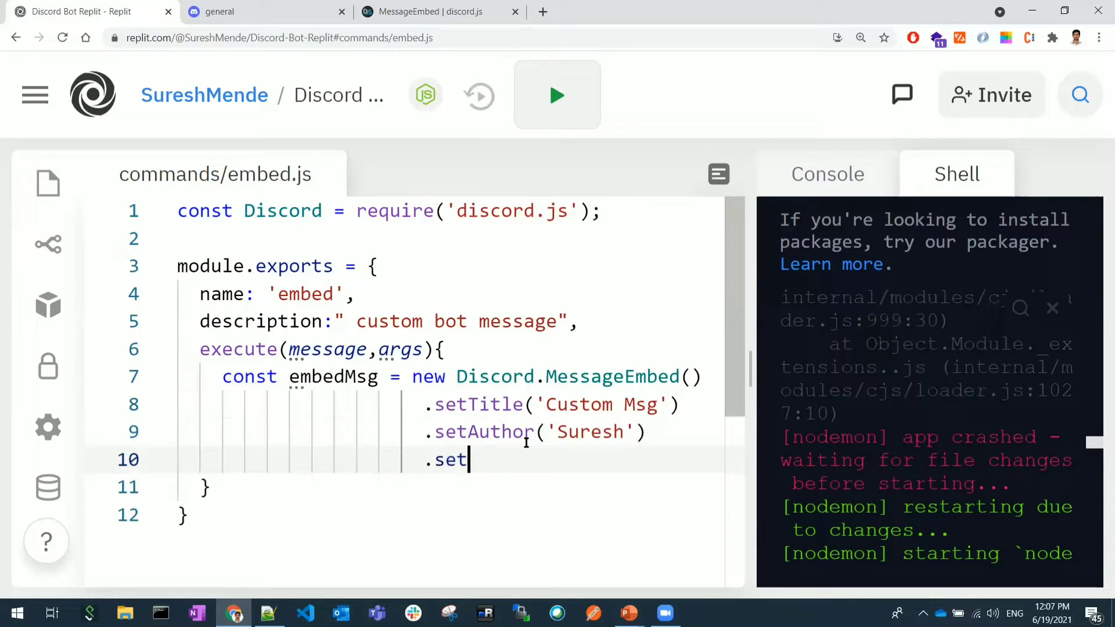
text(Fo)
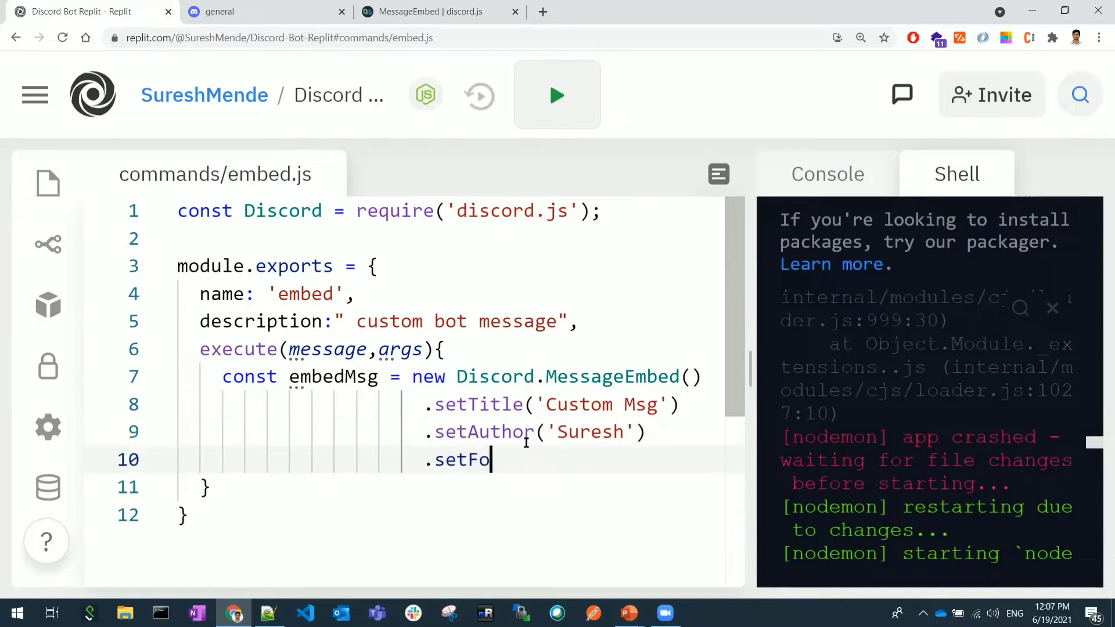
text(oter())
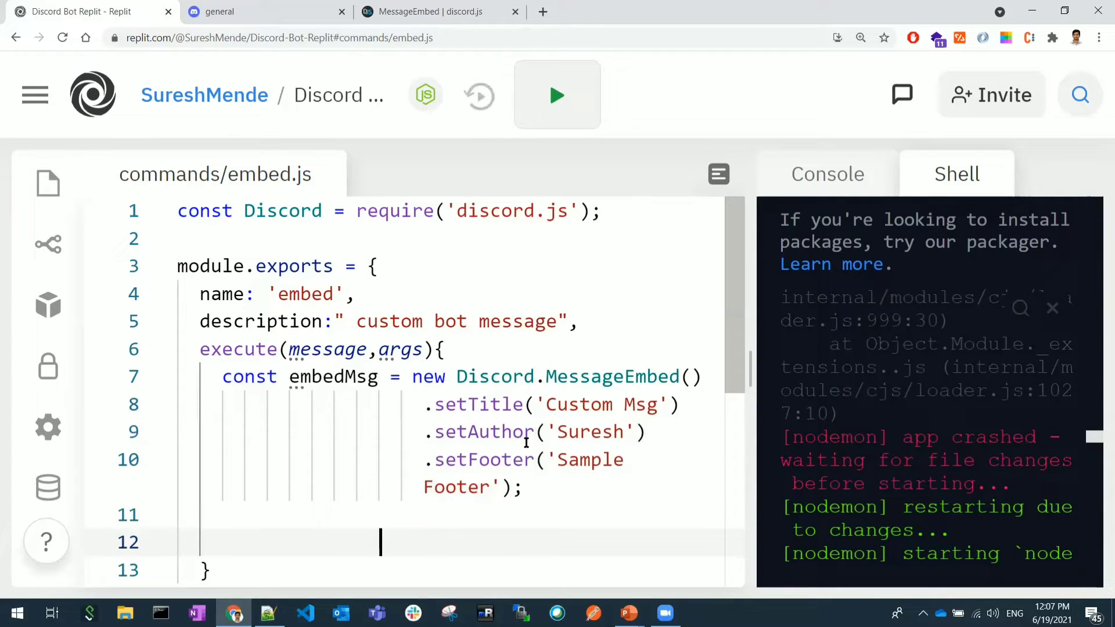
Add message.channel.send(embedMsg); after the embed definition inside execute.
click(245, 542)
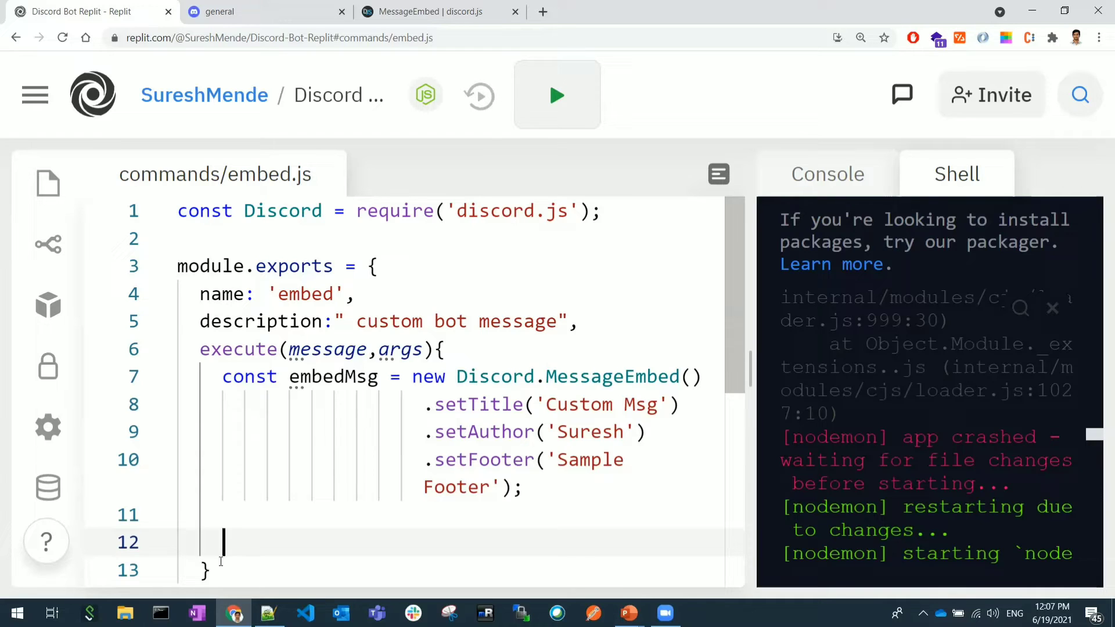
text(messae)
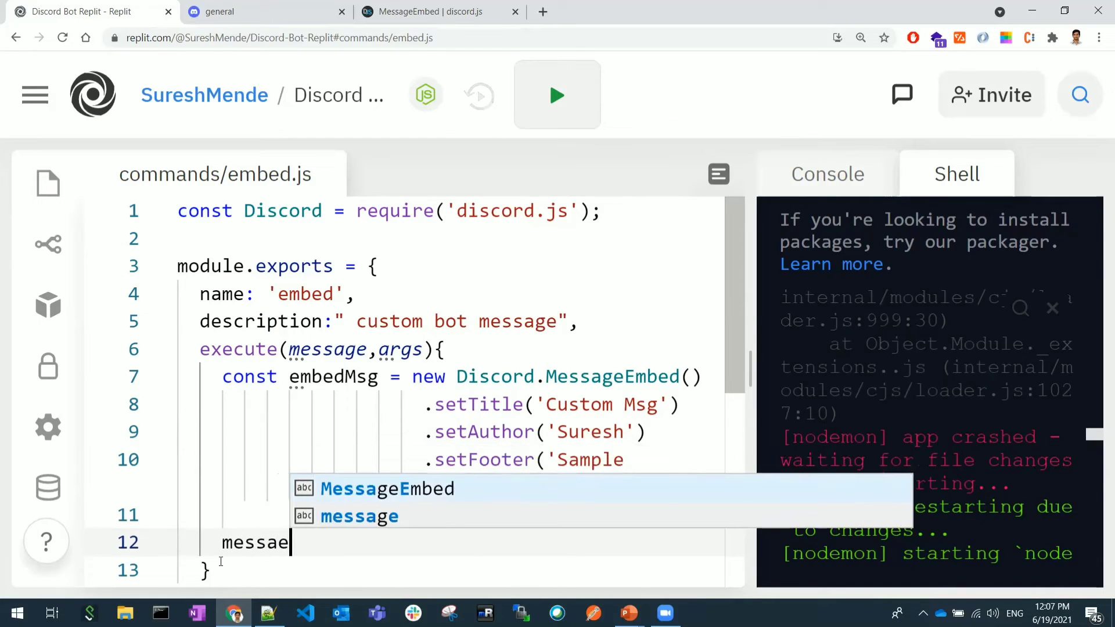
text(g)
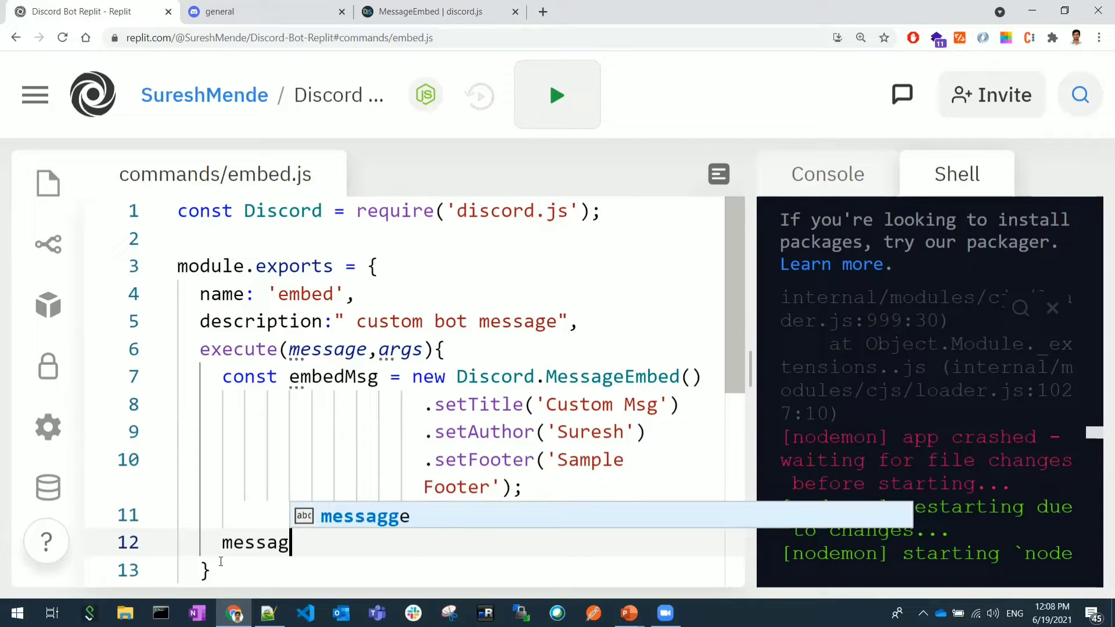
text(e.channel)
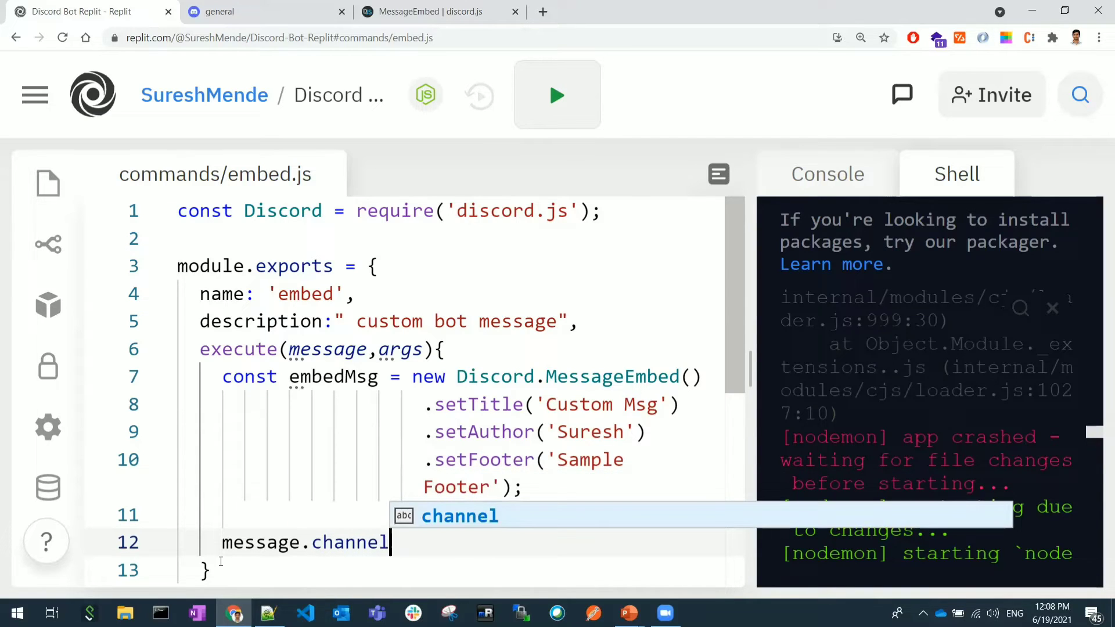
text(.send())
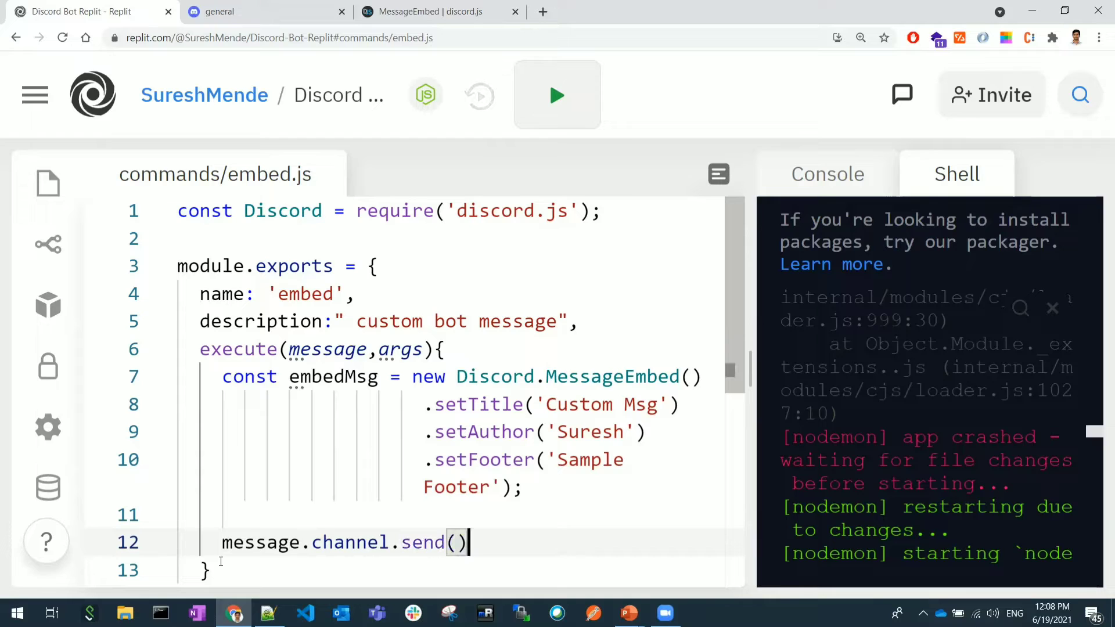
text(;)
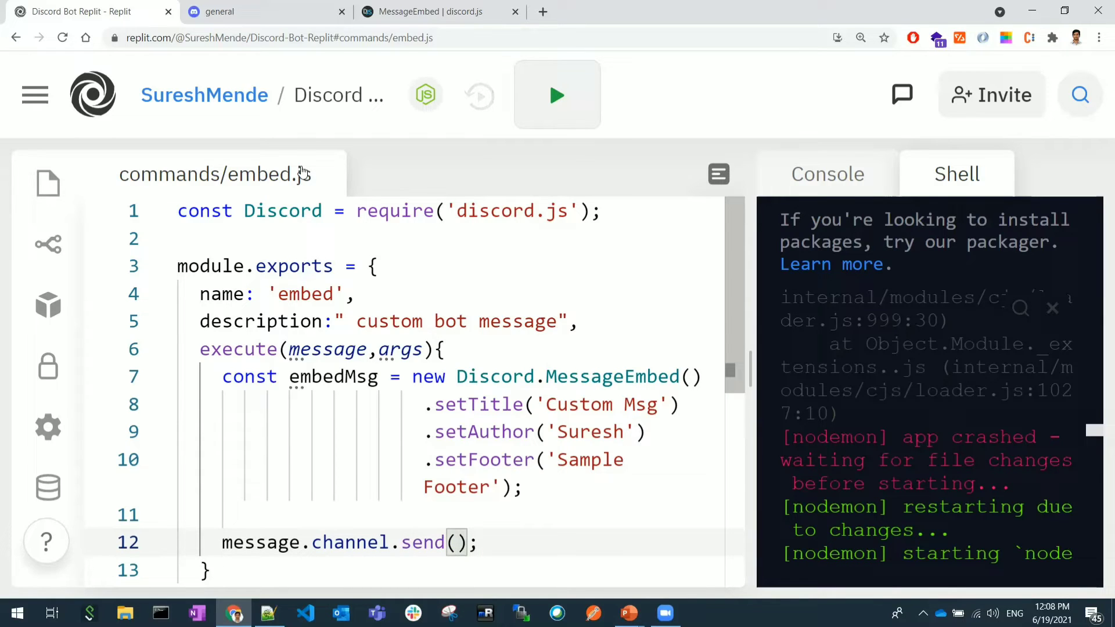
double_click(332, 377)
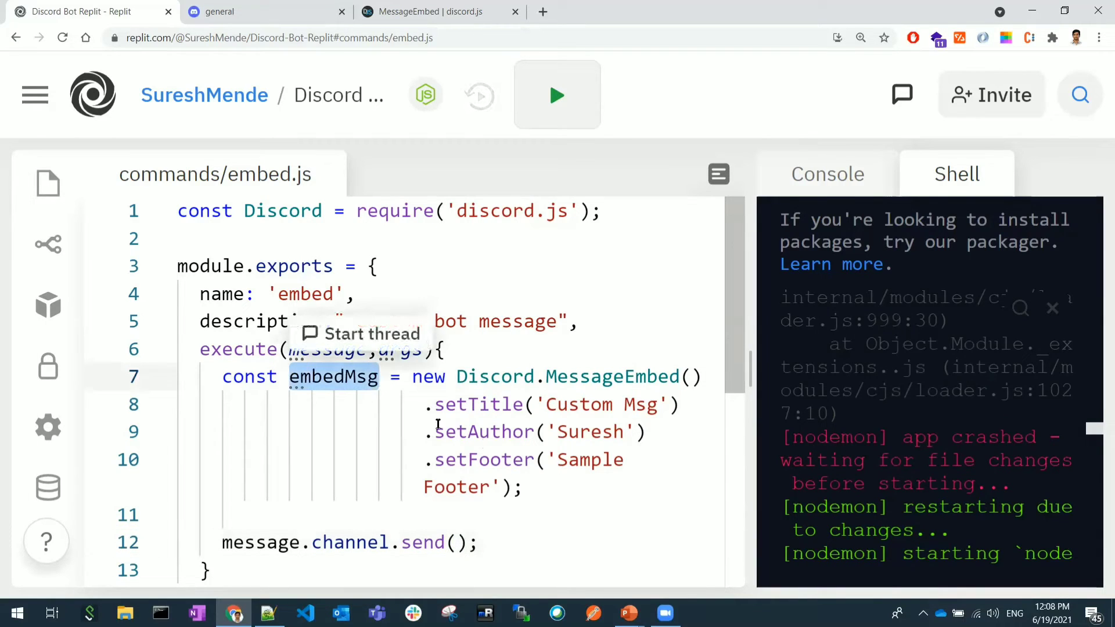
text(embedMsg)
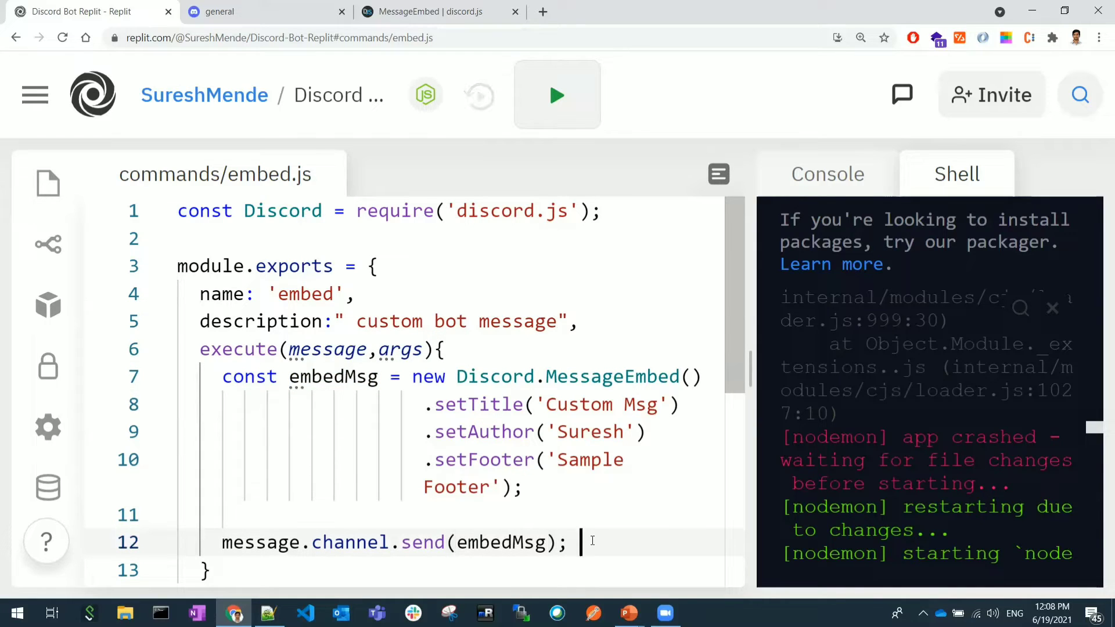
double_click(306, 294)
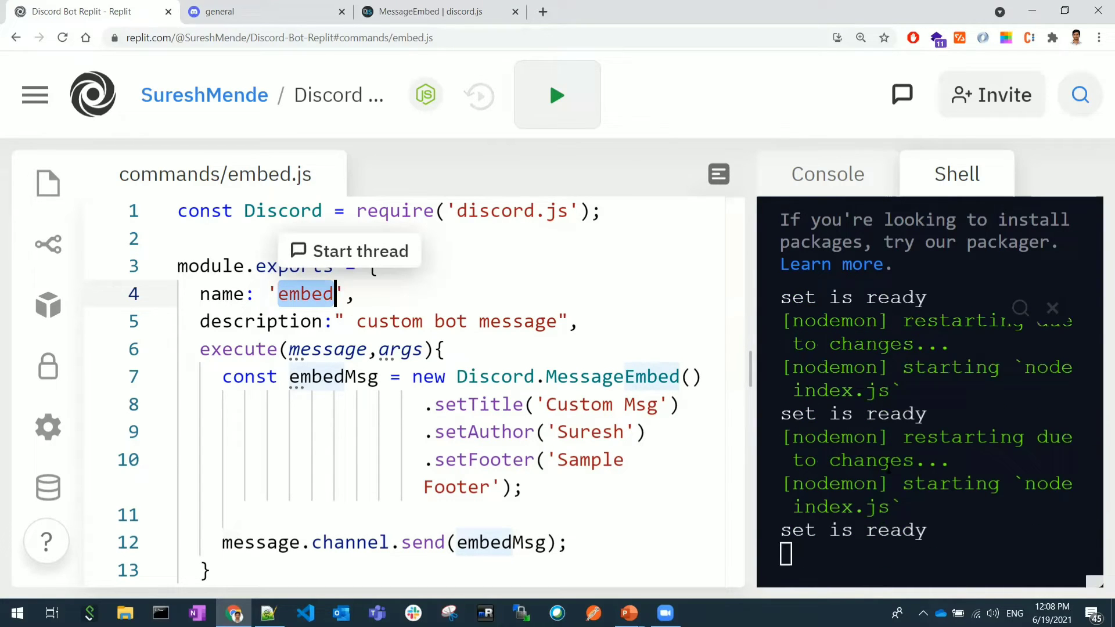
Send 'embed' in Discord's #general and inspect the bot's embed footer.
click(263, 11)
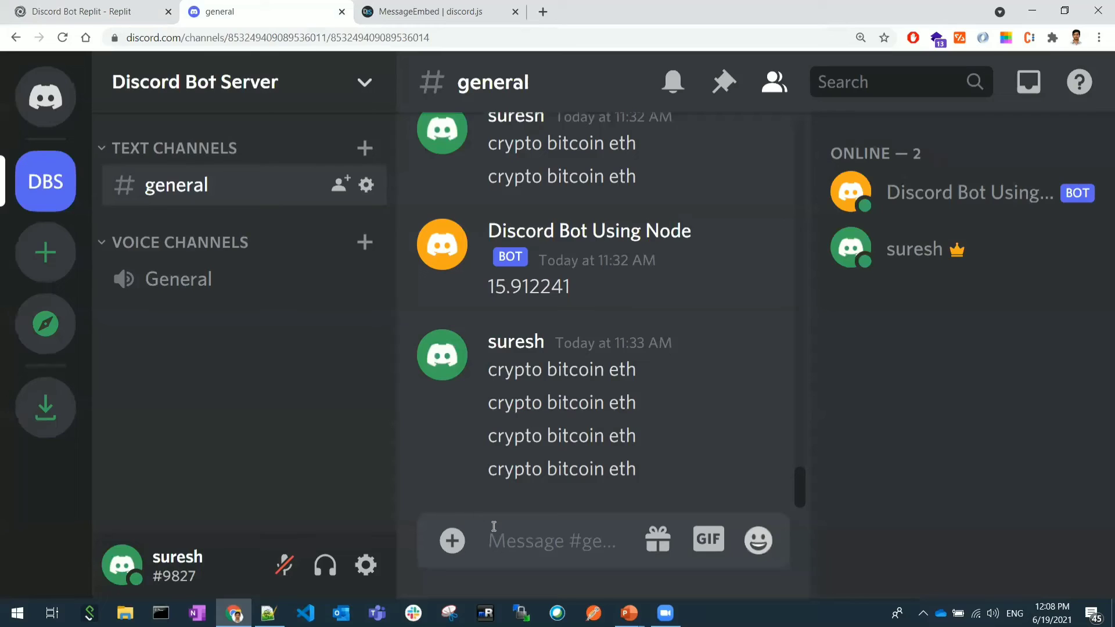
text(em)
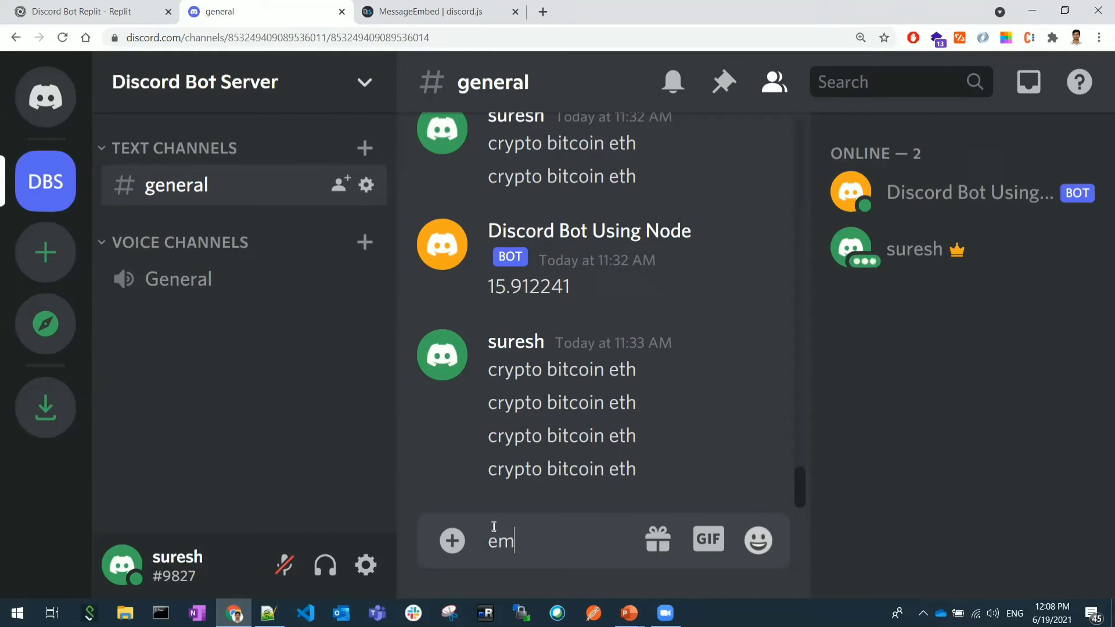
key(enter)
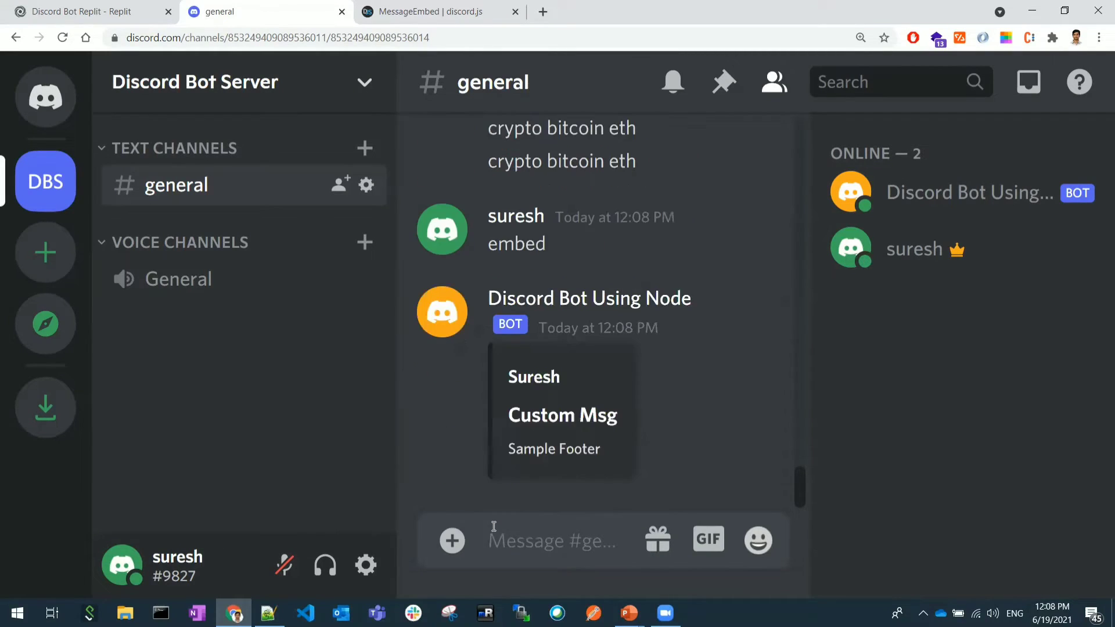
mouse_move(578, 388)
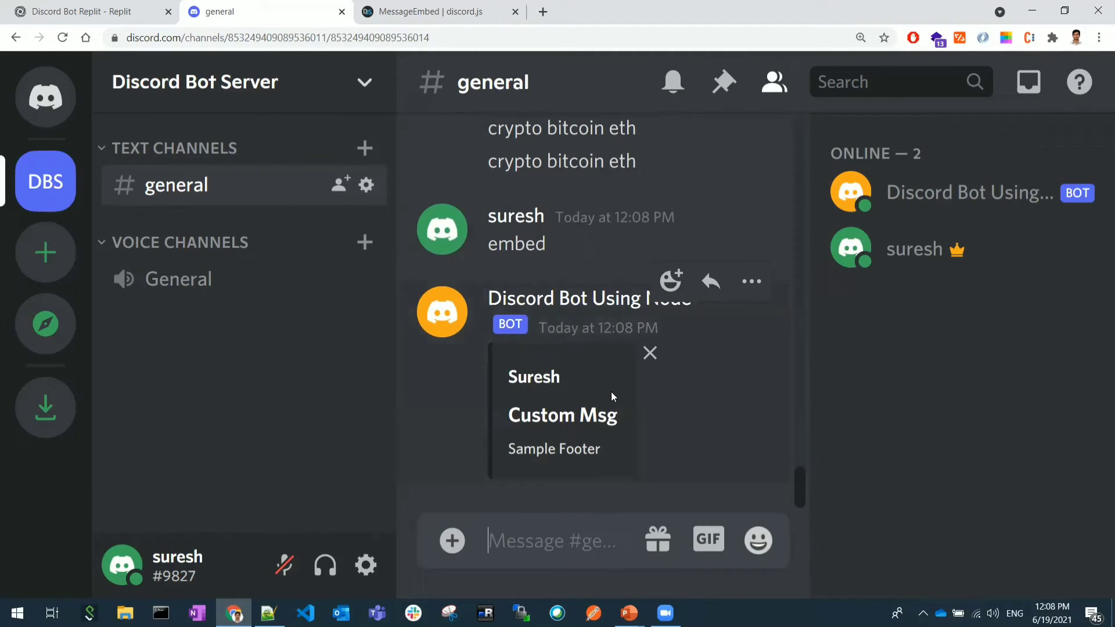
double_click(533, 377)
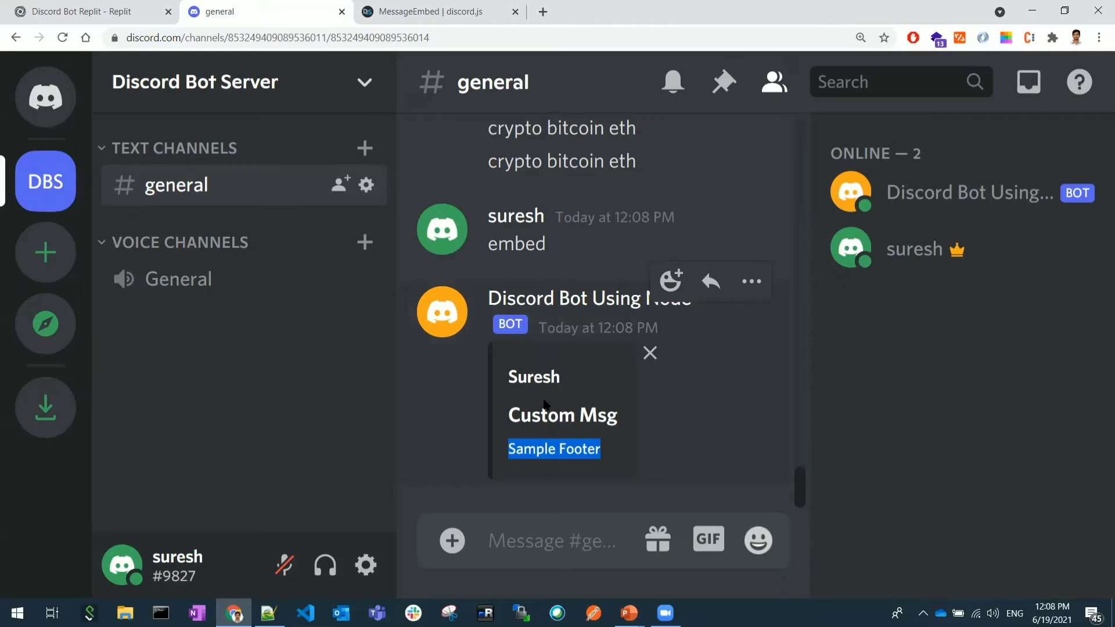
Add an empty .attachFiles(['']) call on a new line after .setAuthor in embed.js.
click(78, 11)
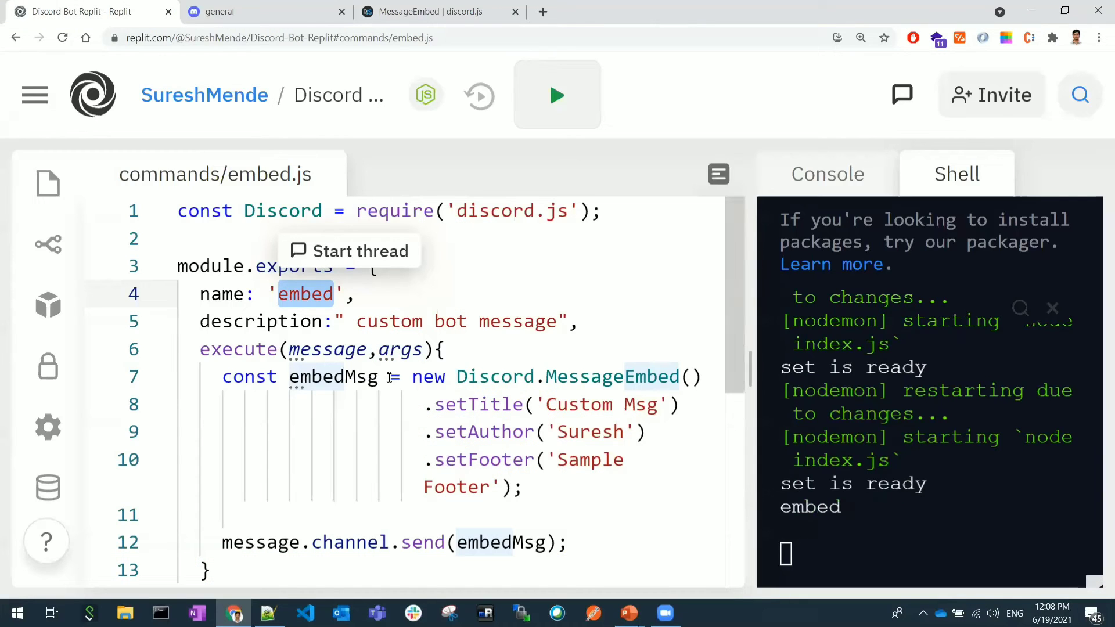
scroll(down, 3)
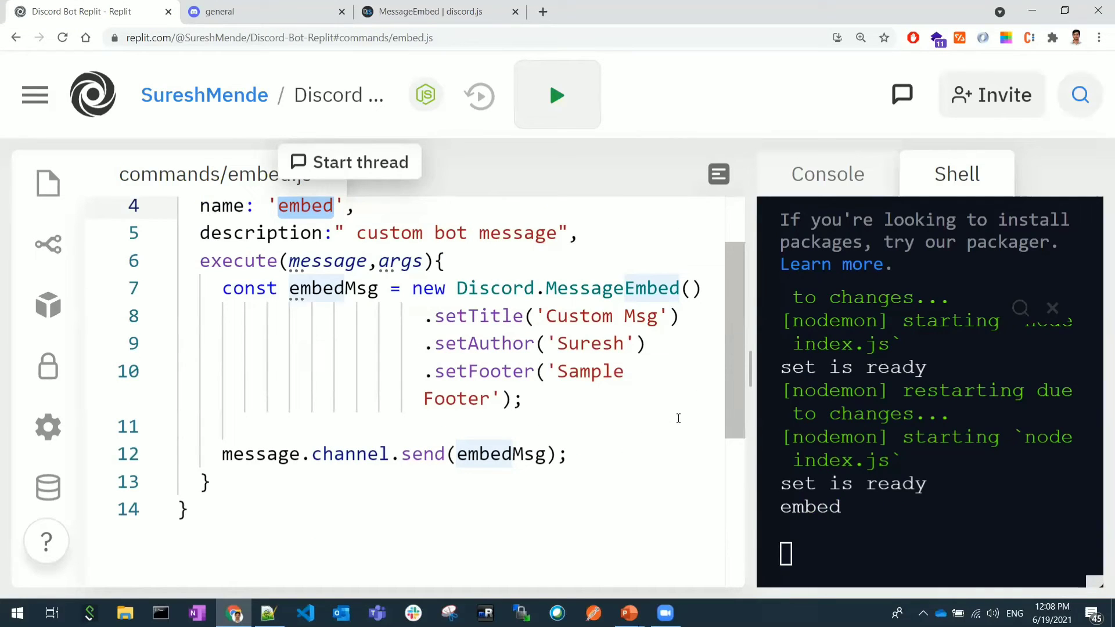
key(enter)
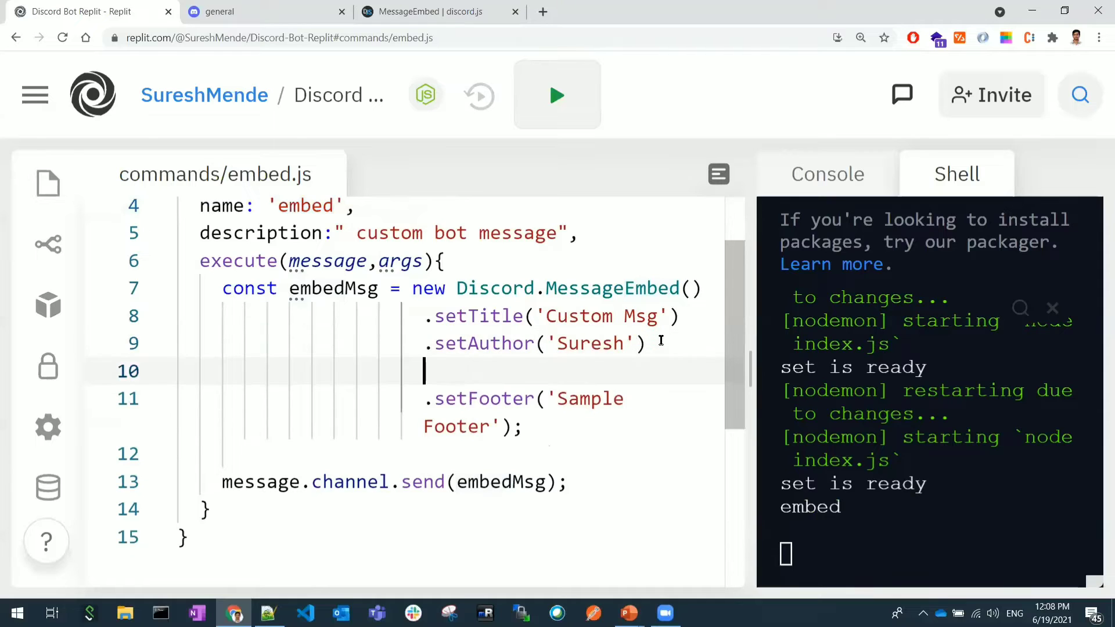
text(.att)
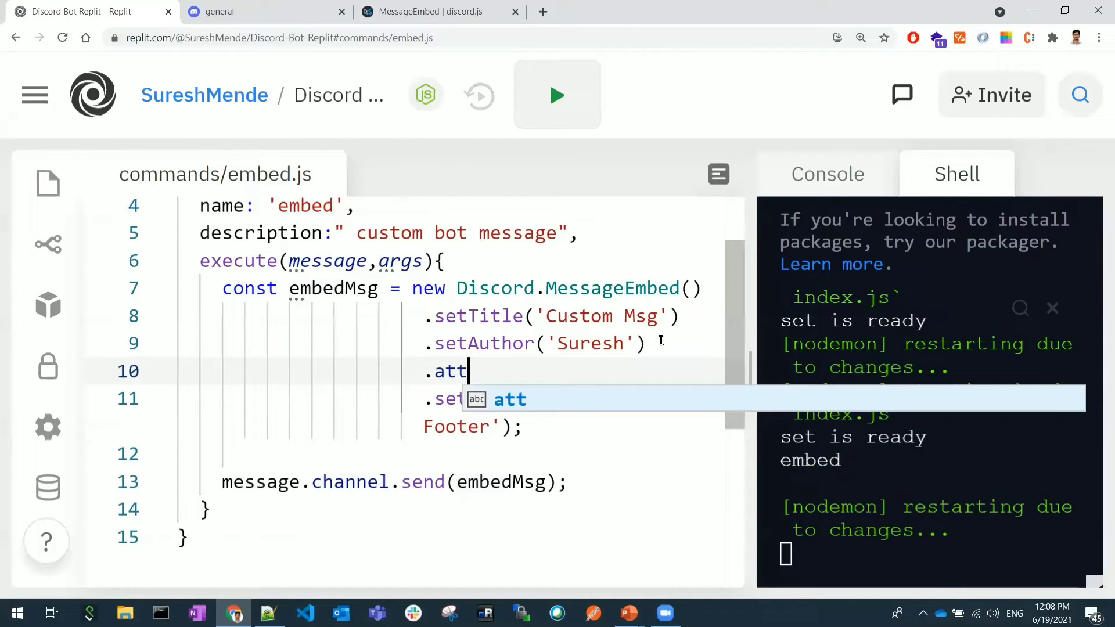
text(ach)
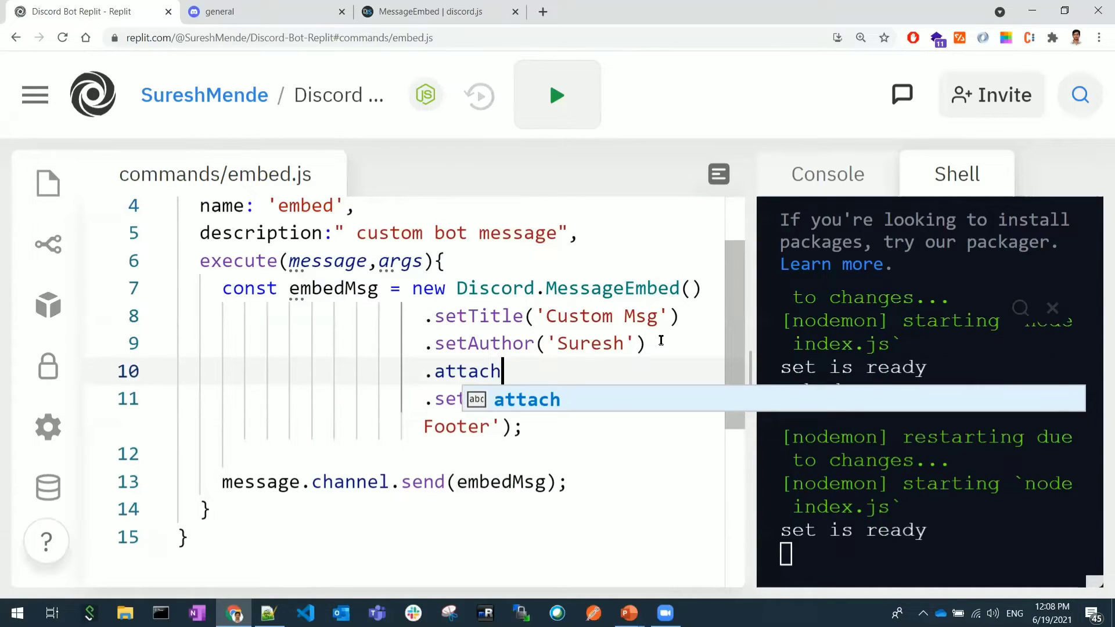
text(Fi)
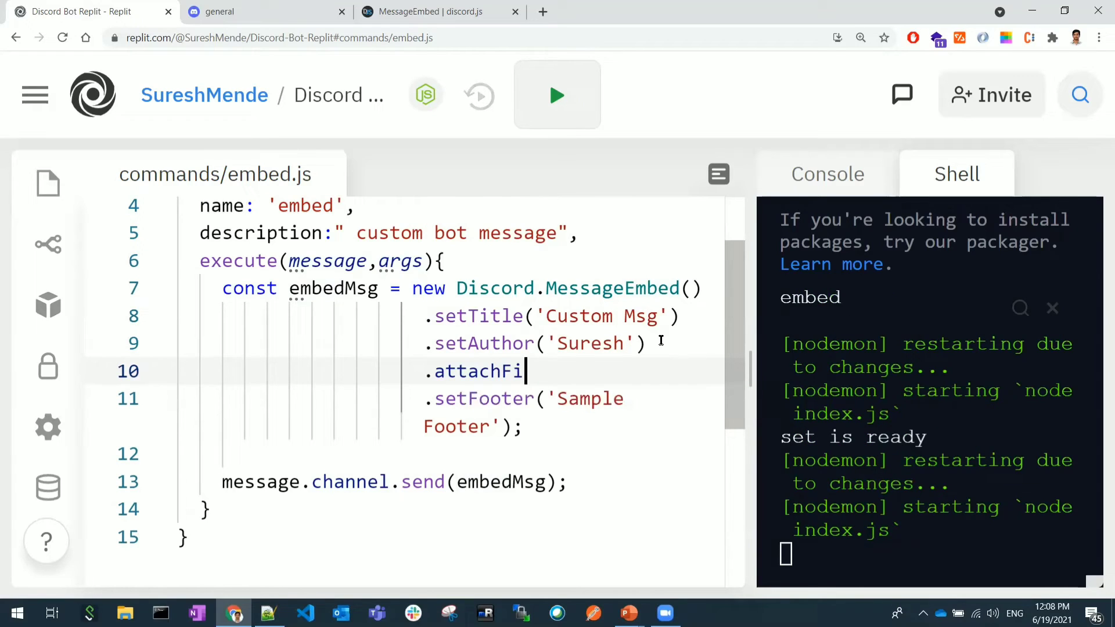
text(les())
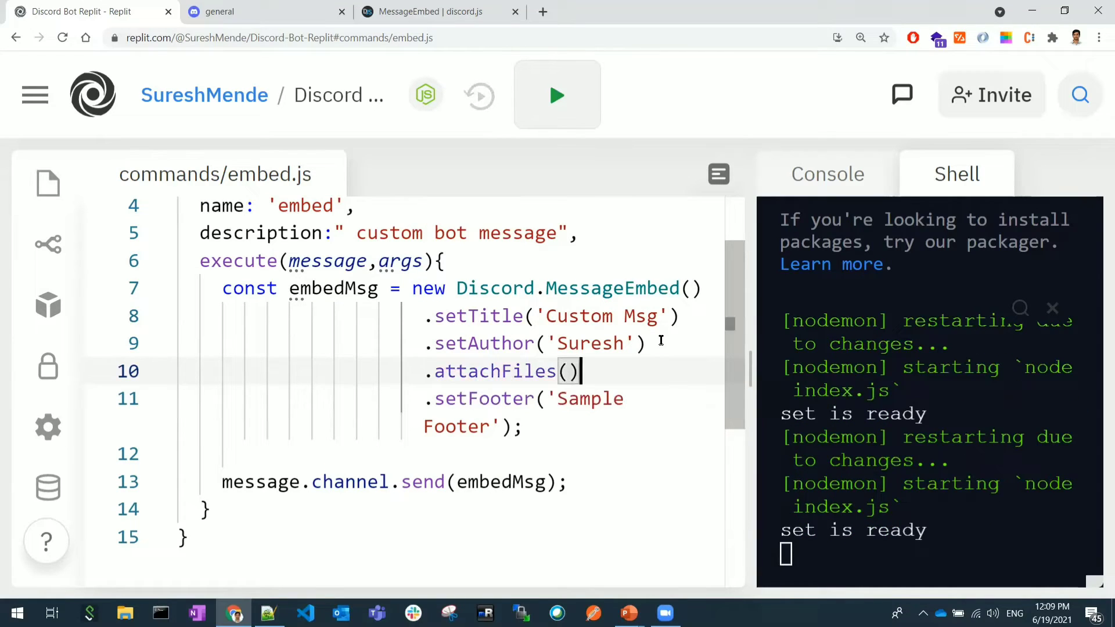
text([])
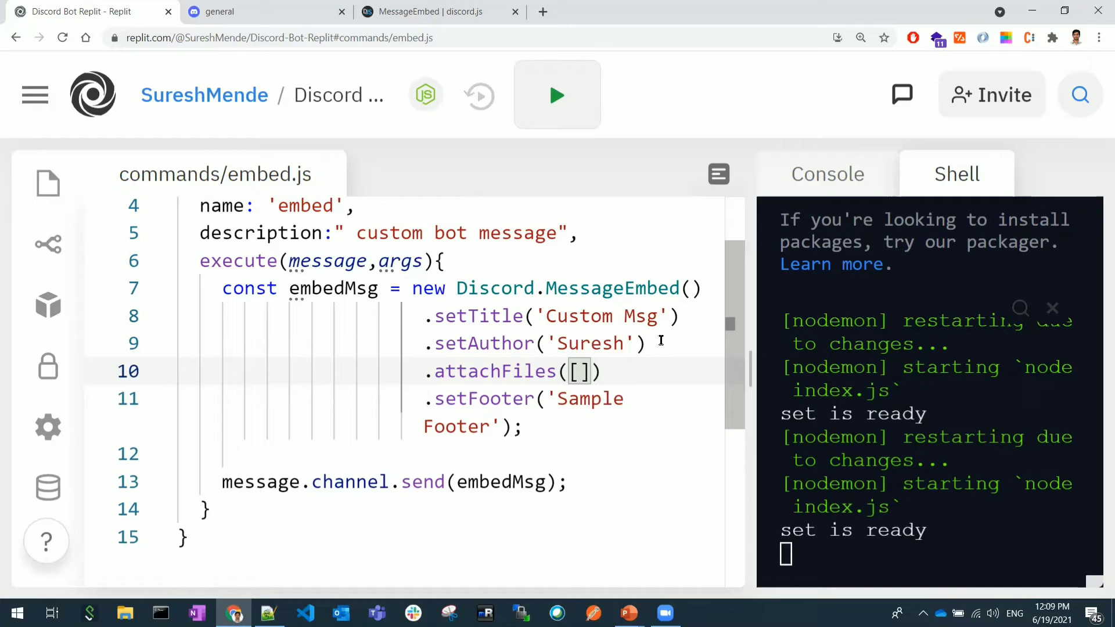
text('')
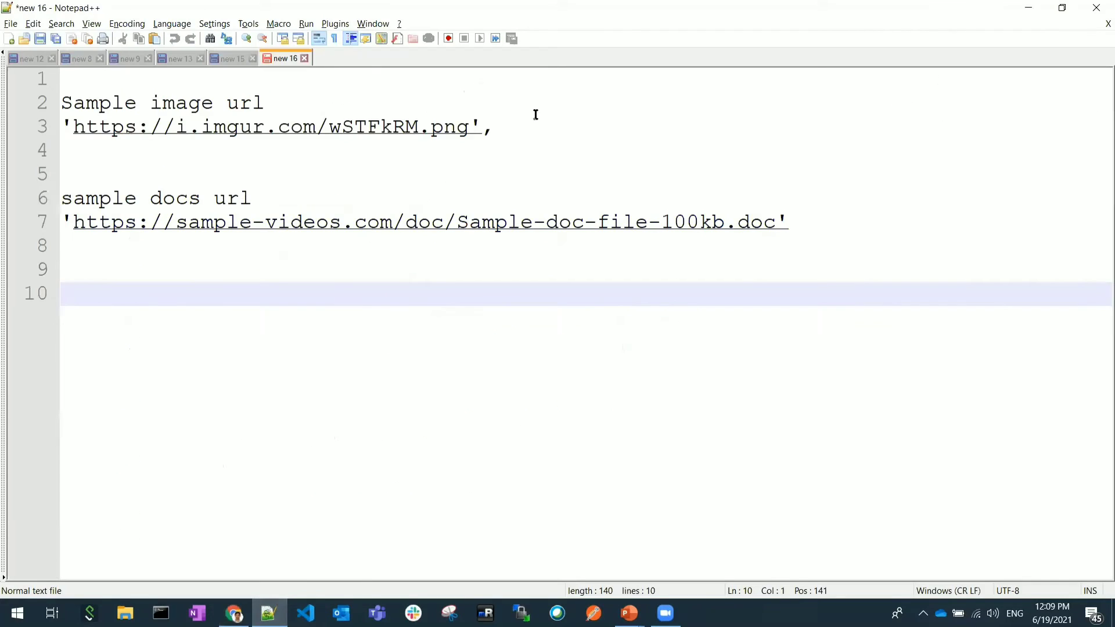
Fill the attachFiles array with the sample imgur image URL and the sample .doc URL.
click(494, 126)
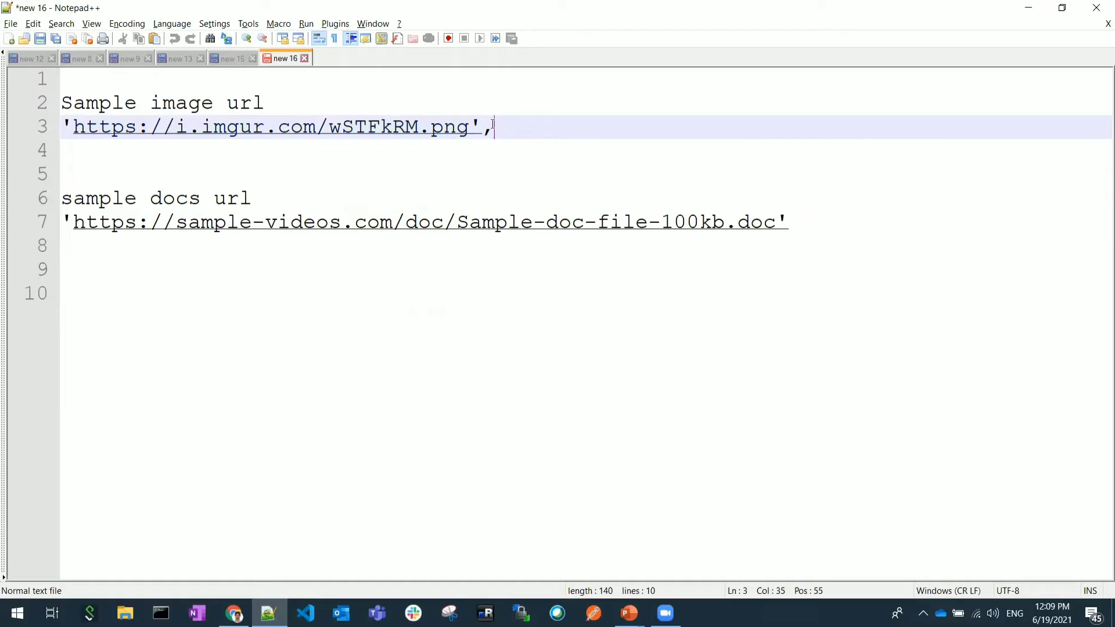
drag(491, 127, 73, 150)
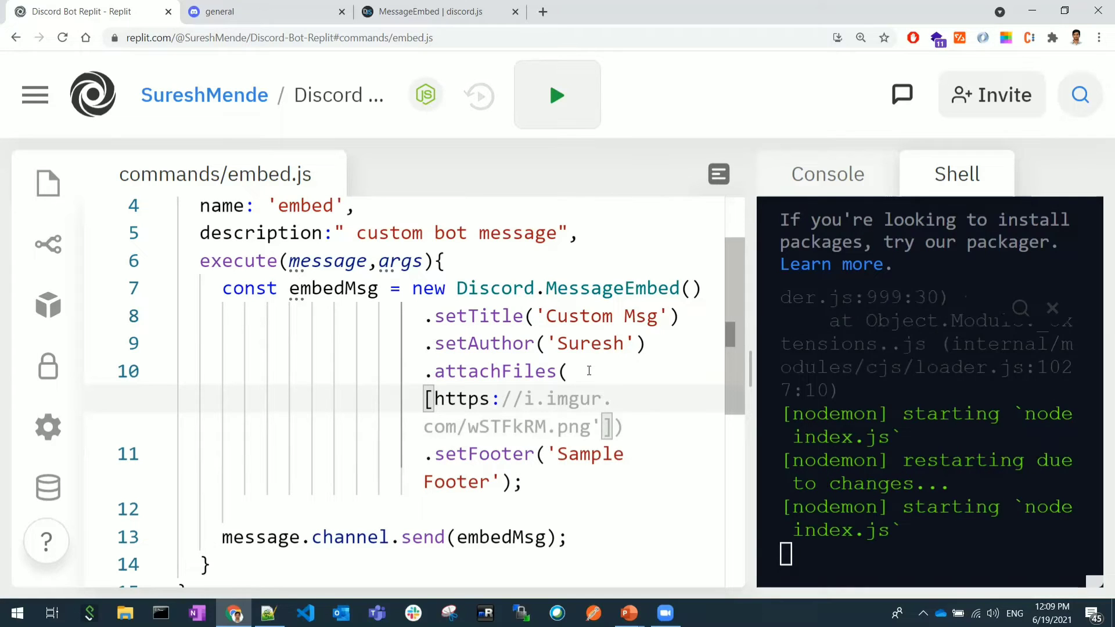
text(')
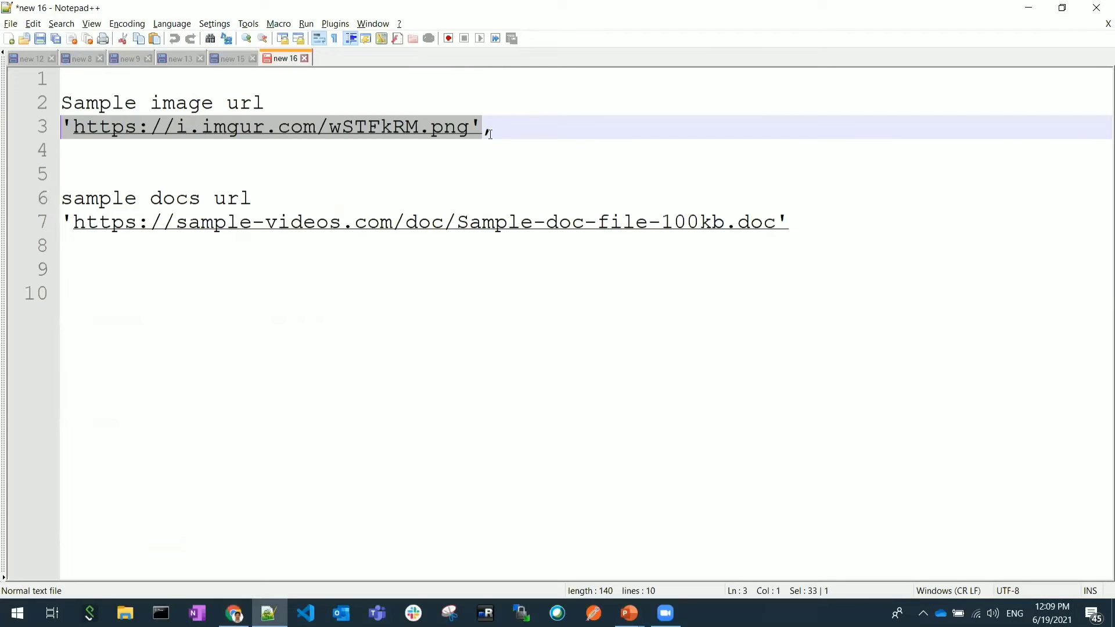
text(,)
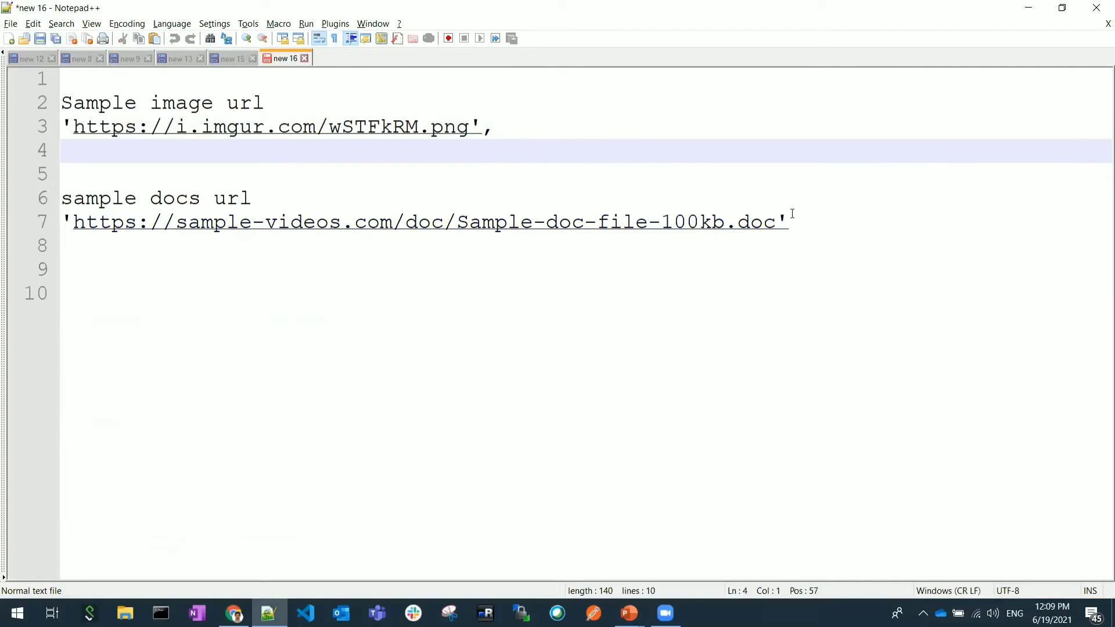
drag(573, 221, 787, 222)
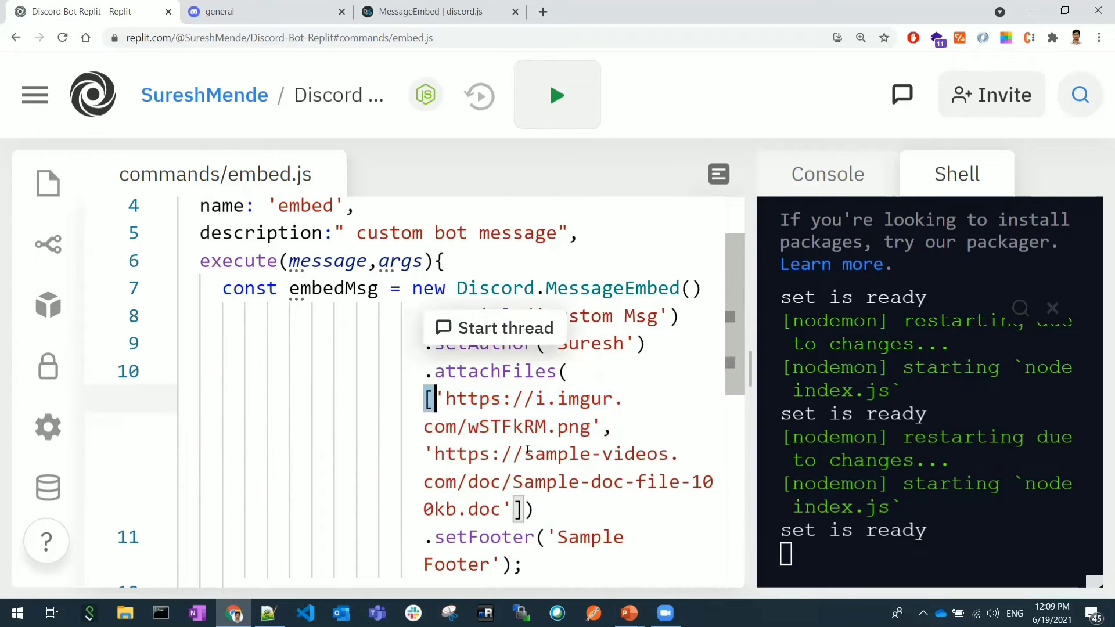
drag(431, 398, 519, 509)
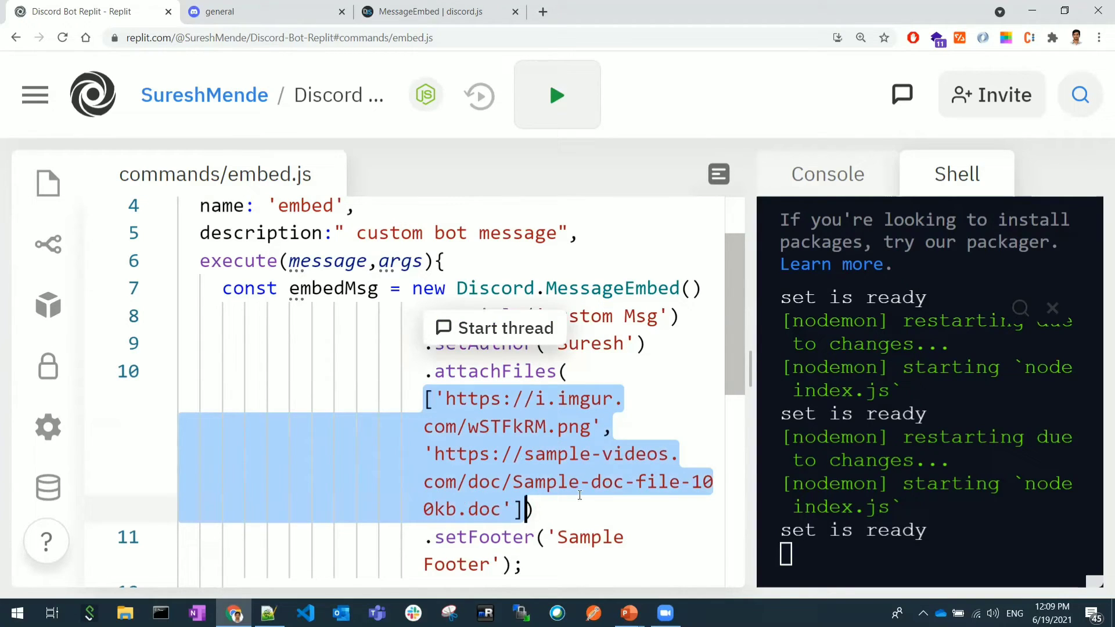
scroll(down, 3)
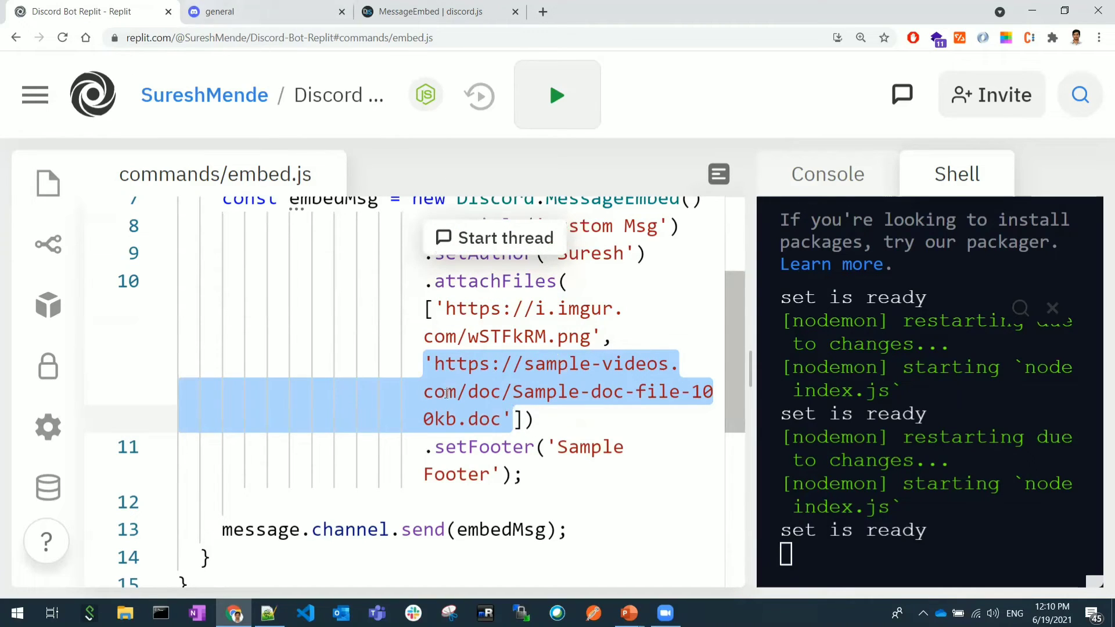
Check the bot's embed reply in #general shows the image, .doc attachment and embed.
click(263, 12)
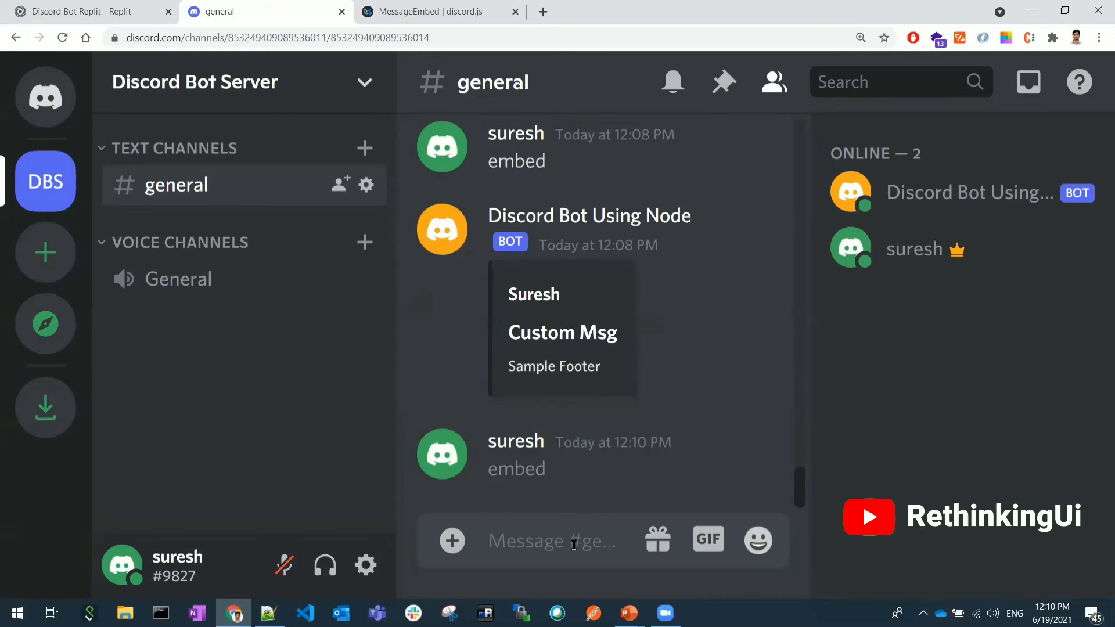
mouse_move(567, 449)
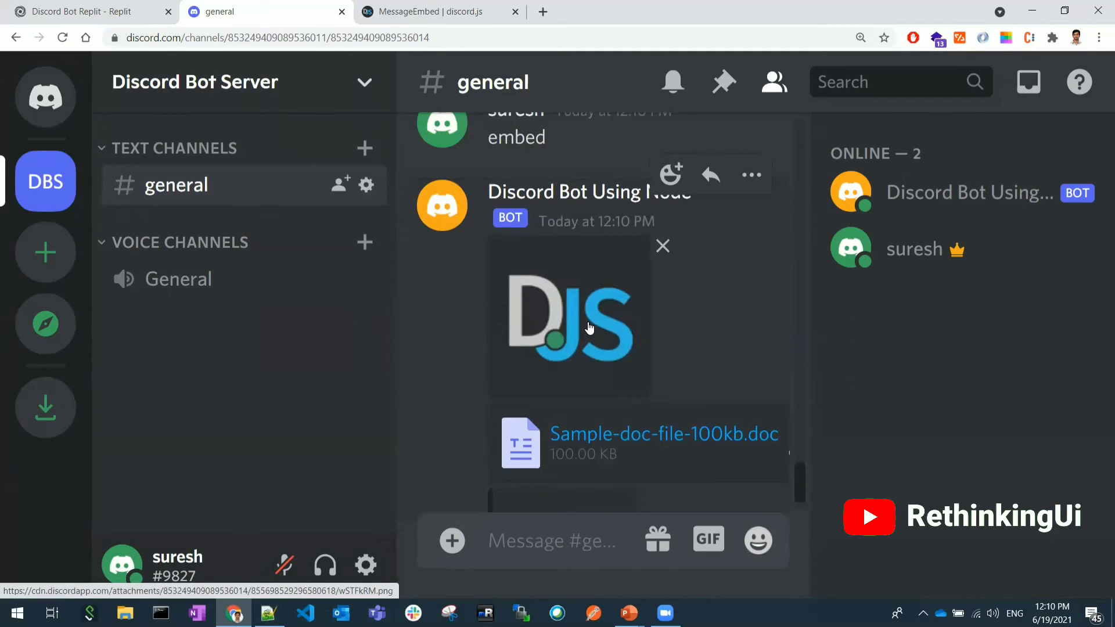
mouse_move(536, 314)
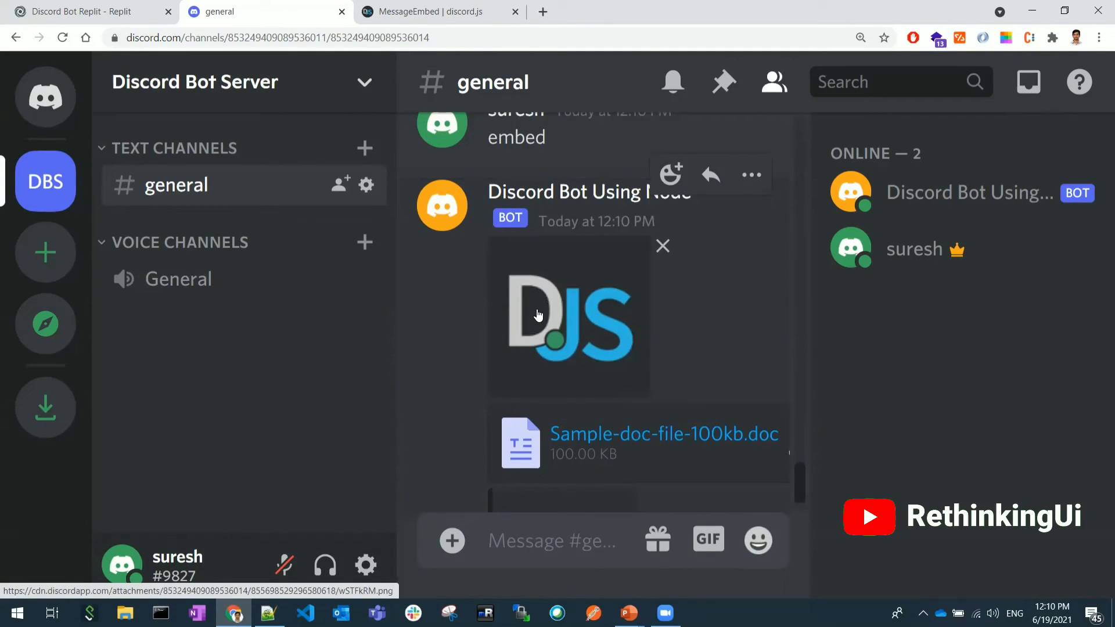
scroll(down, 3)
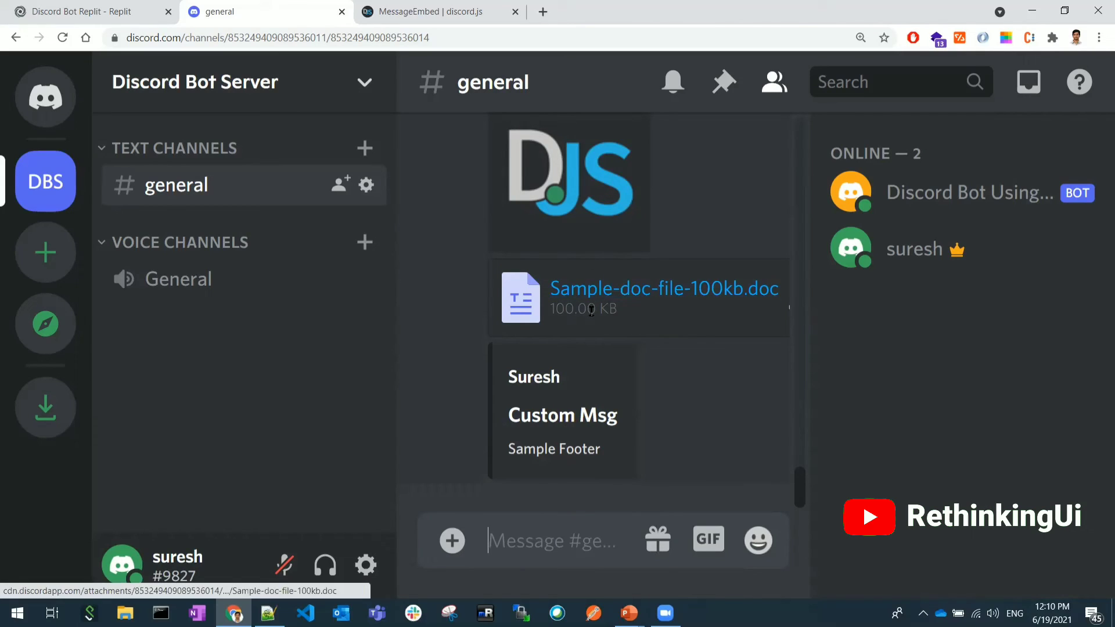
mouse_move(646, 302)
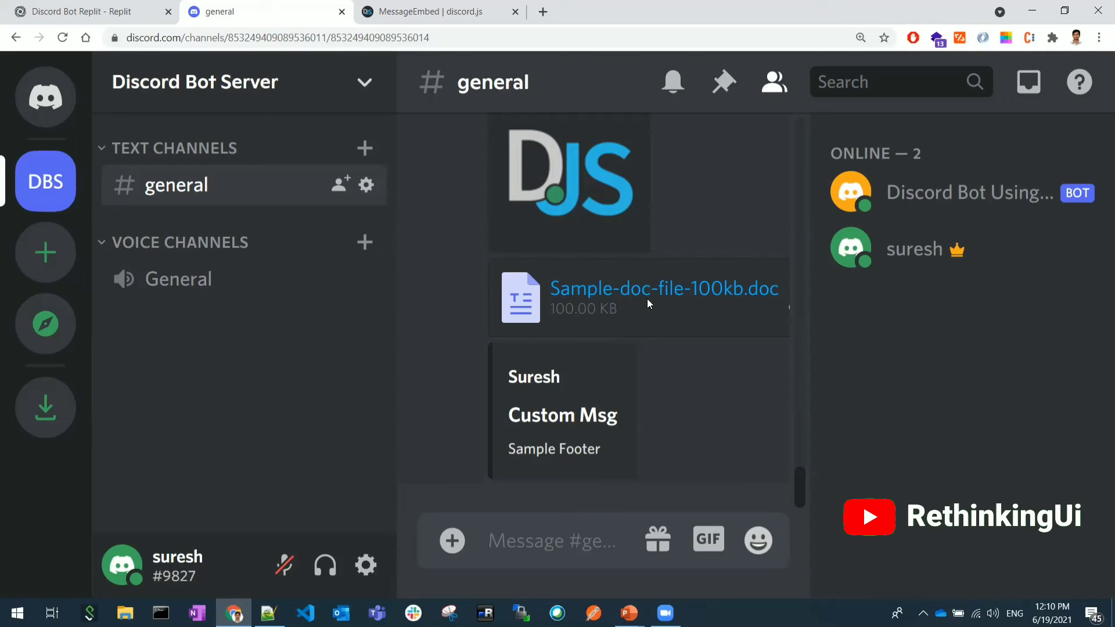
mouse_move(643, 210)
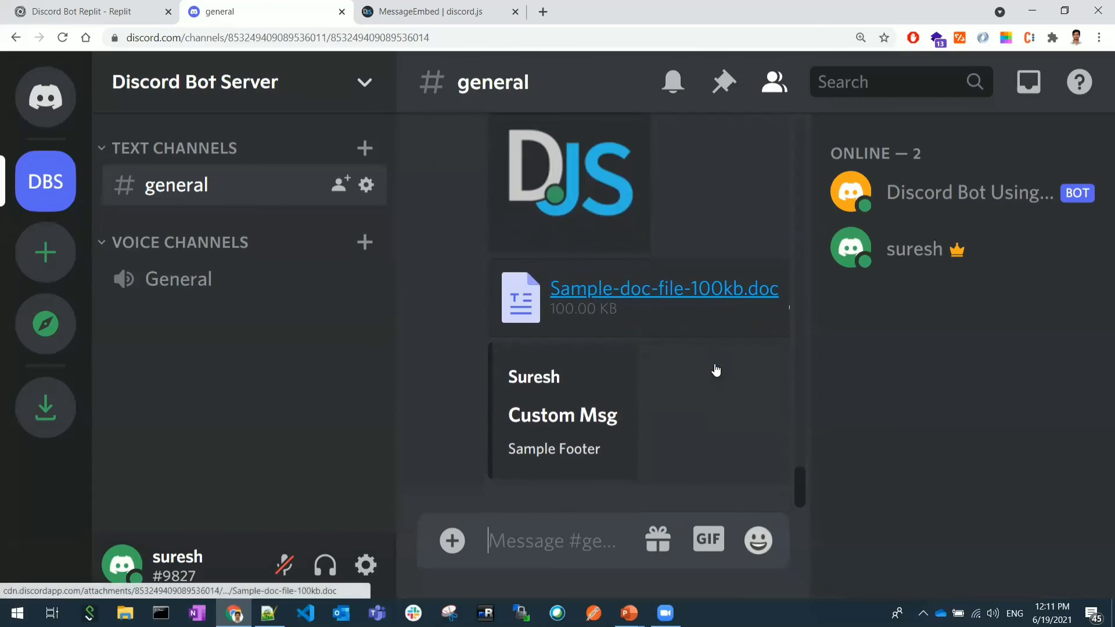
click(78, 11)
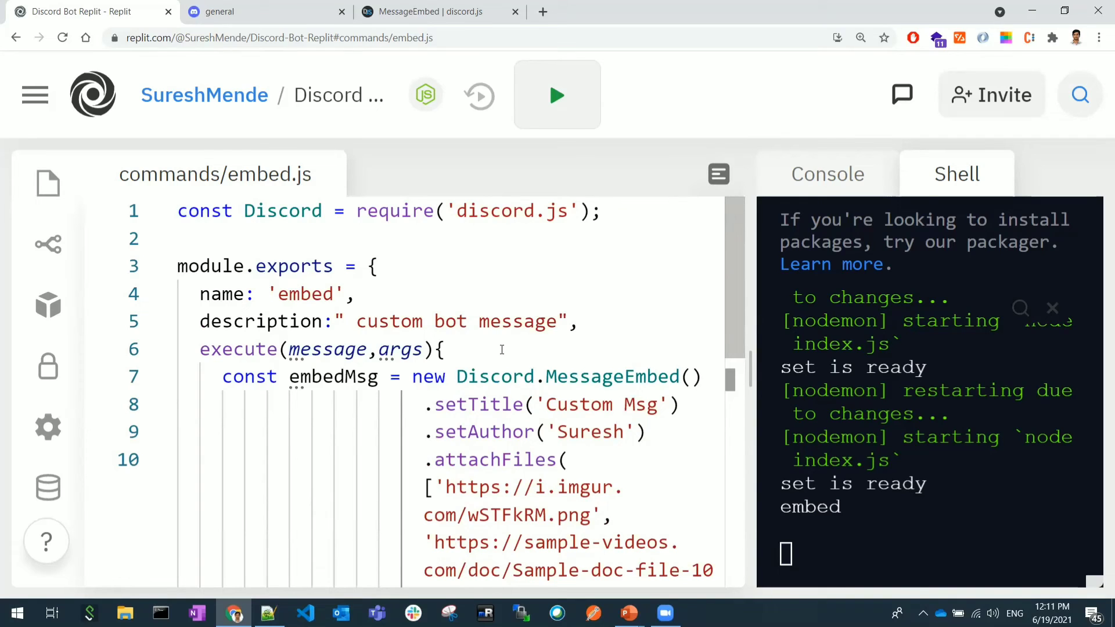
Open an if(message.author.bot) { block before the embed is sent.
scroll(down, 3)
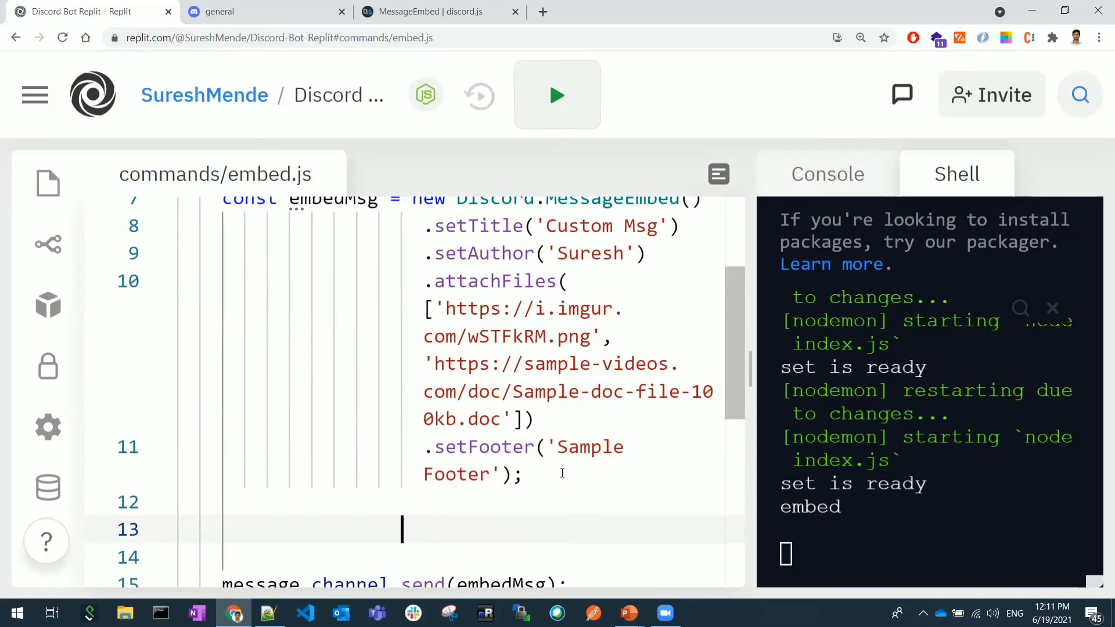
text(if())
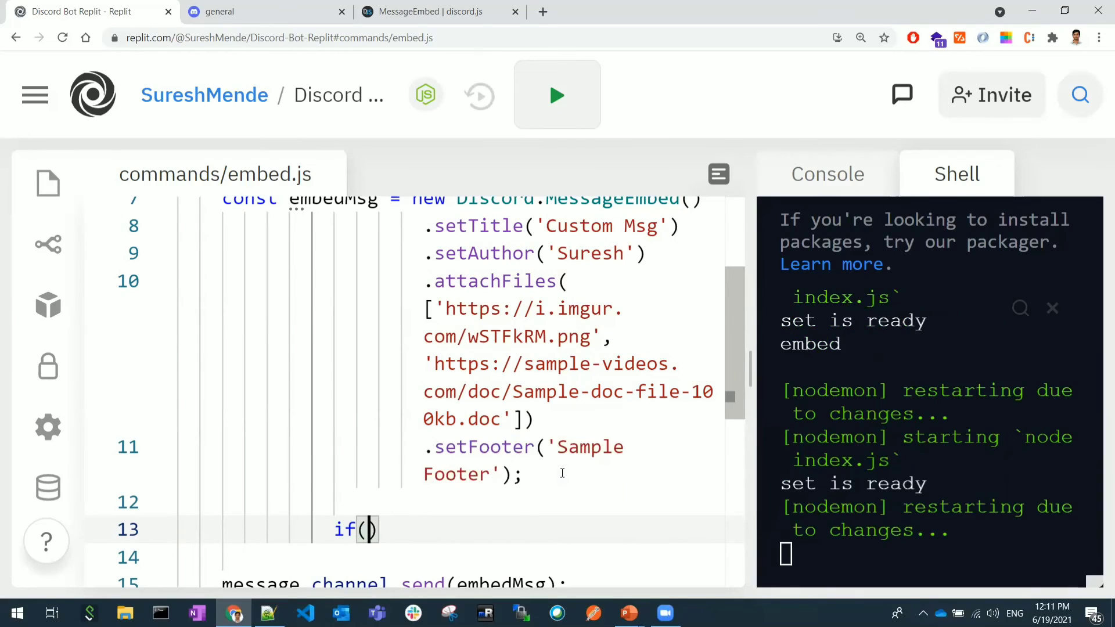
text(message.auth)
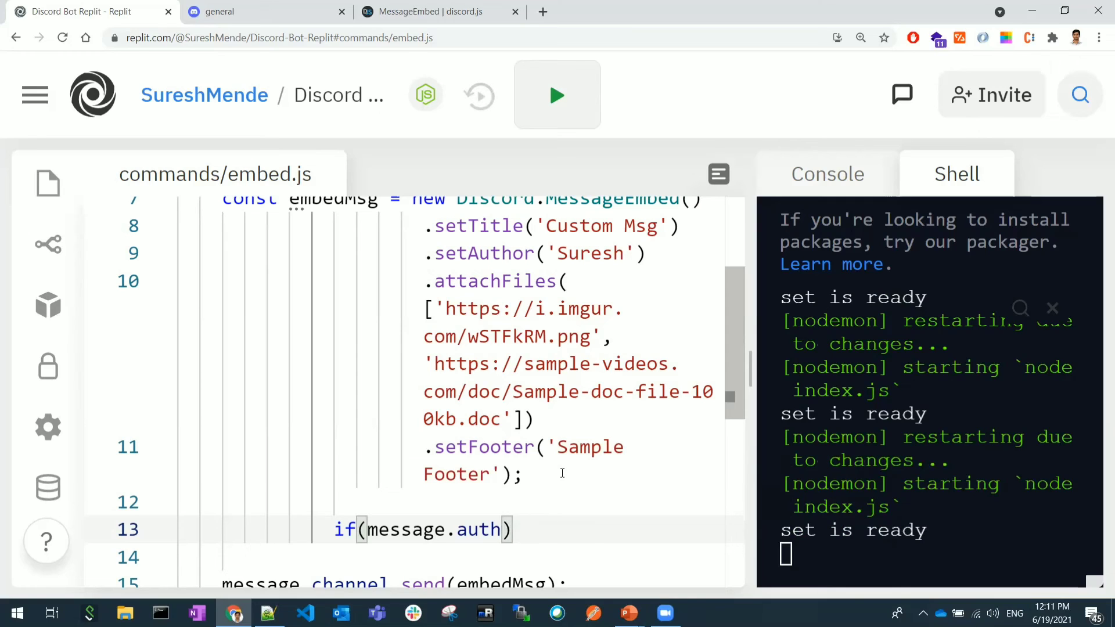
text(.bt)
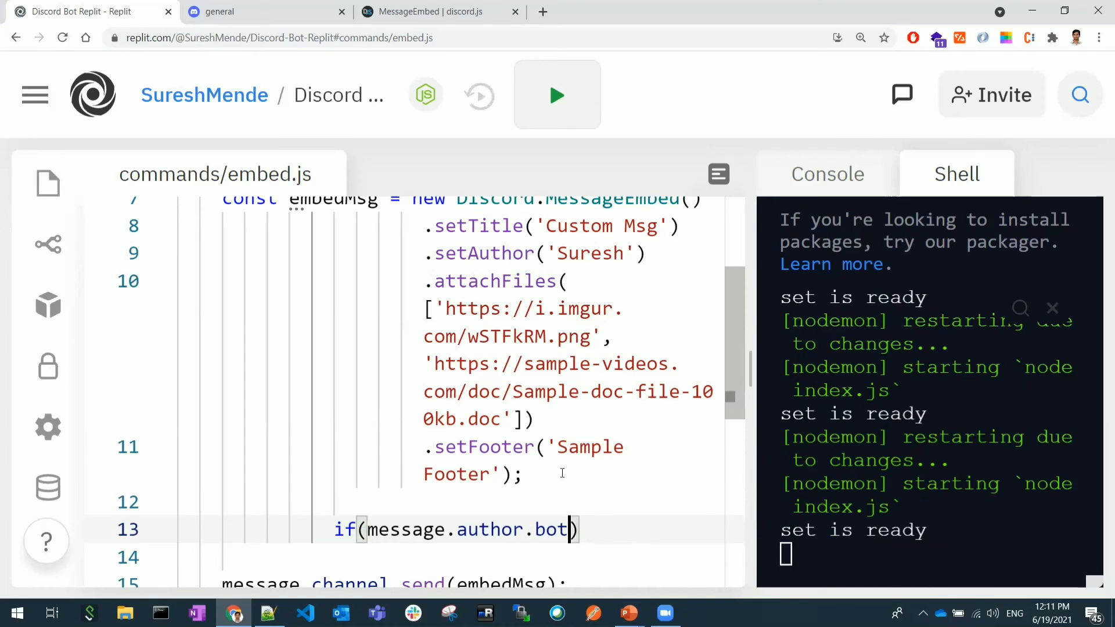
text({)
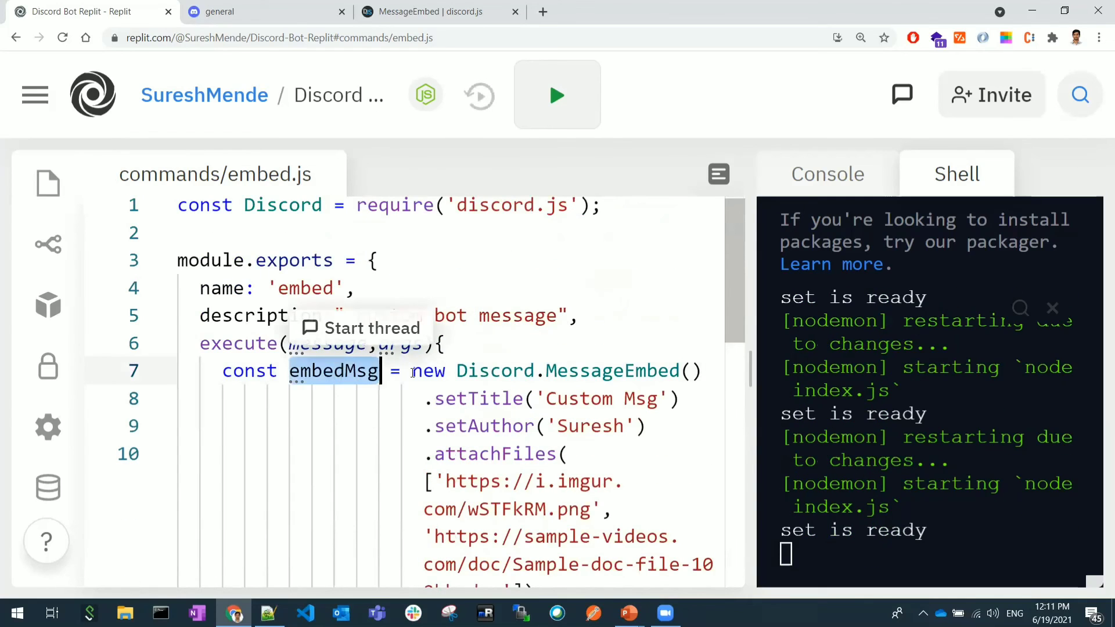
Make the block set the embed title to 'Modify', then browse the MessageEmbed docs.
scroll(down, 3)
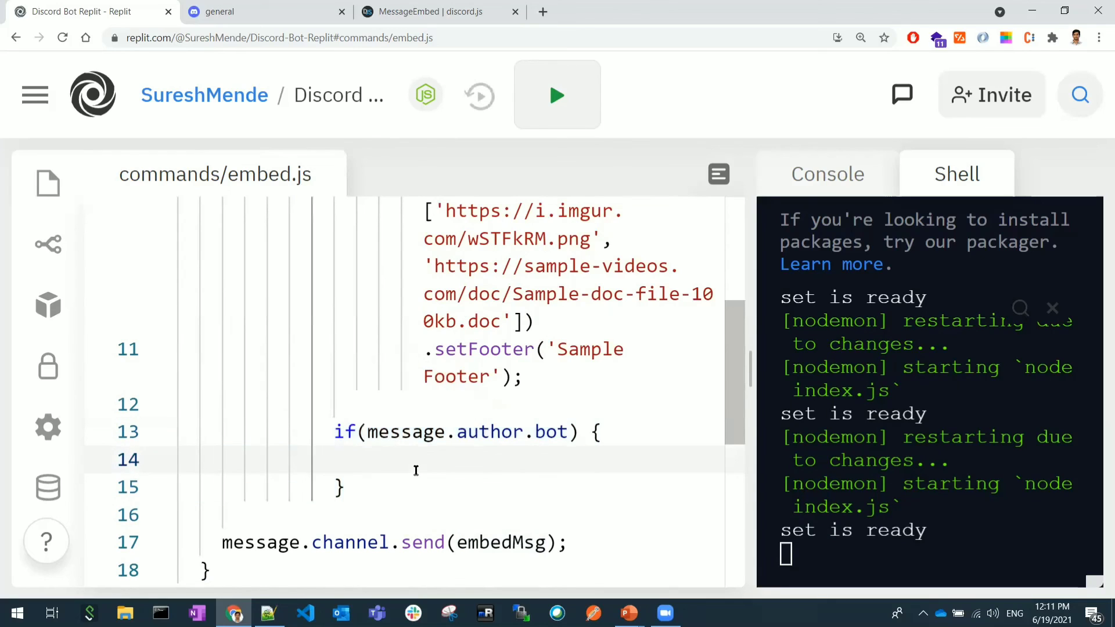
text(embedMsg.set)
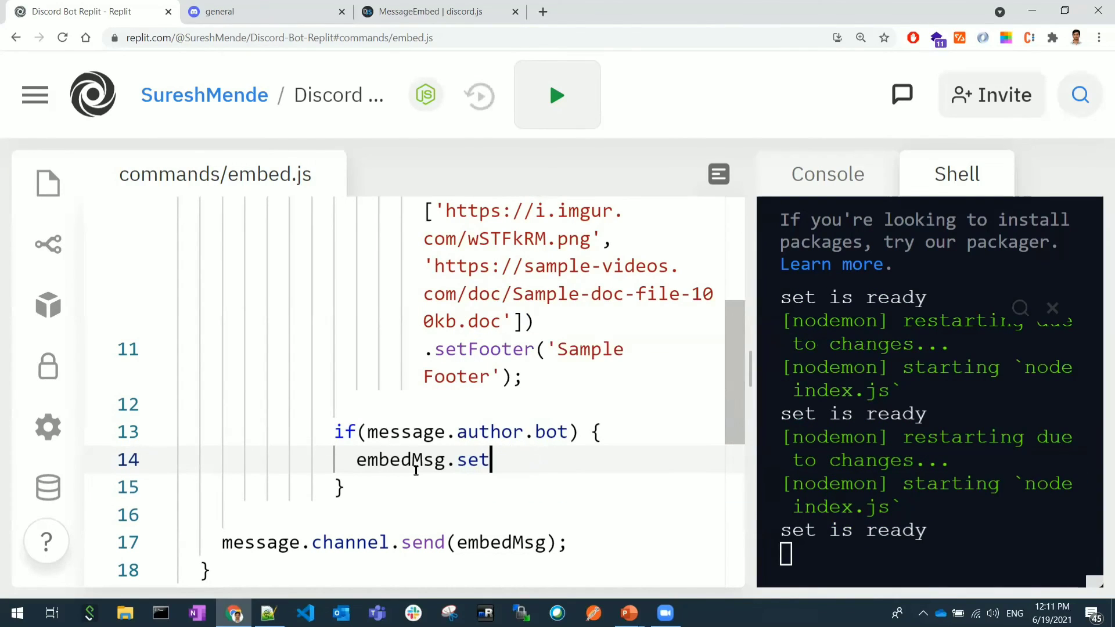
text(Title();)
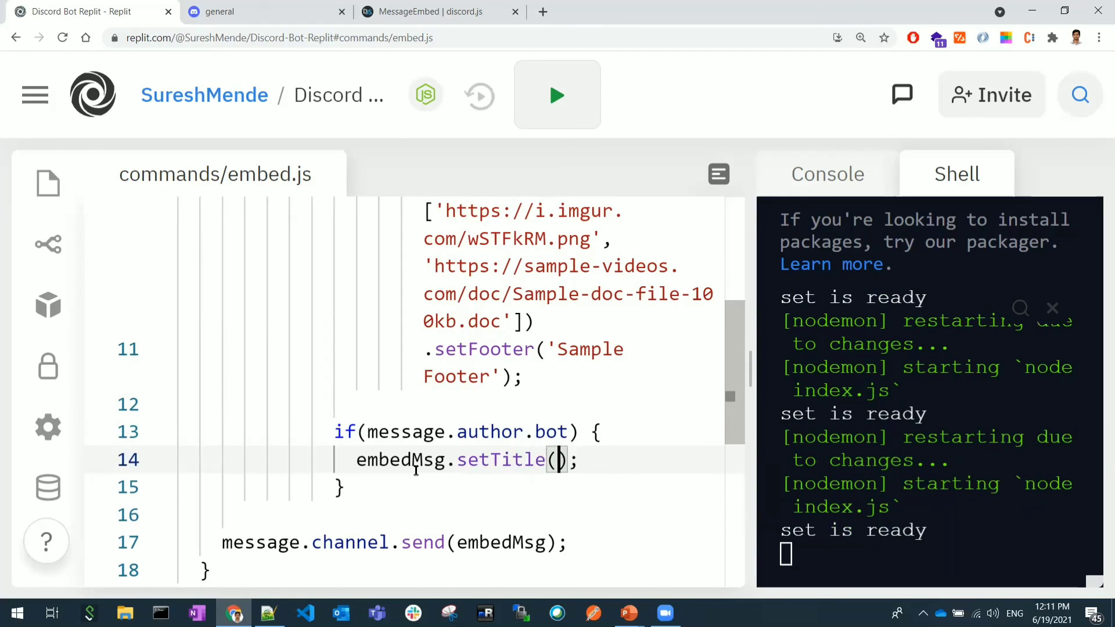
text('')
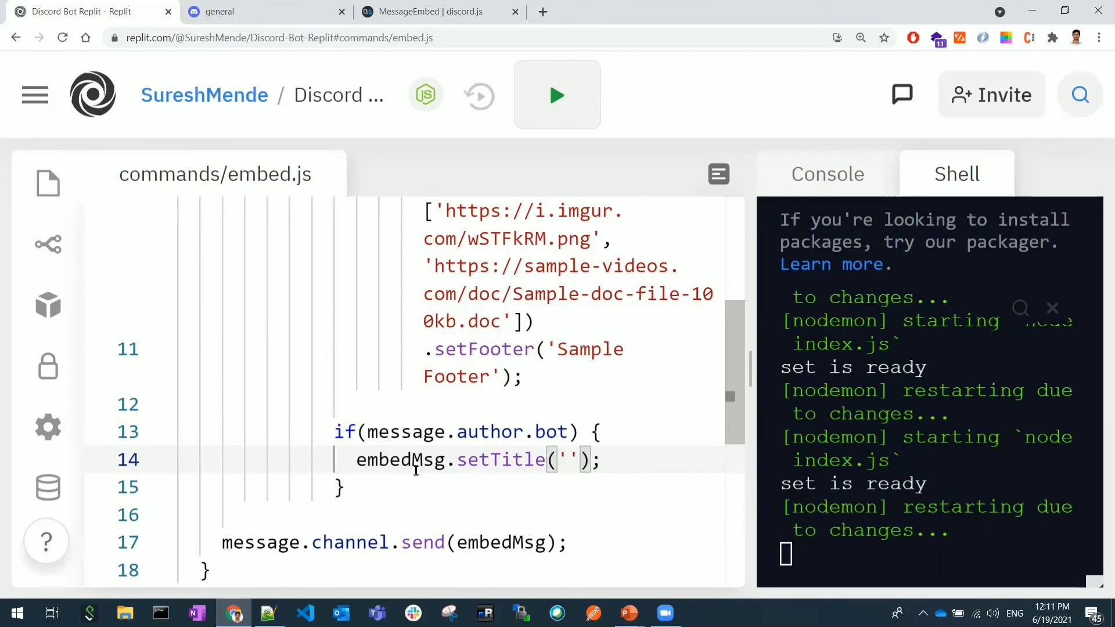
text(Modi)
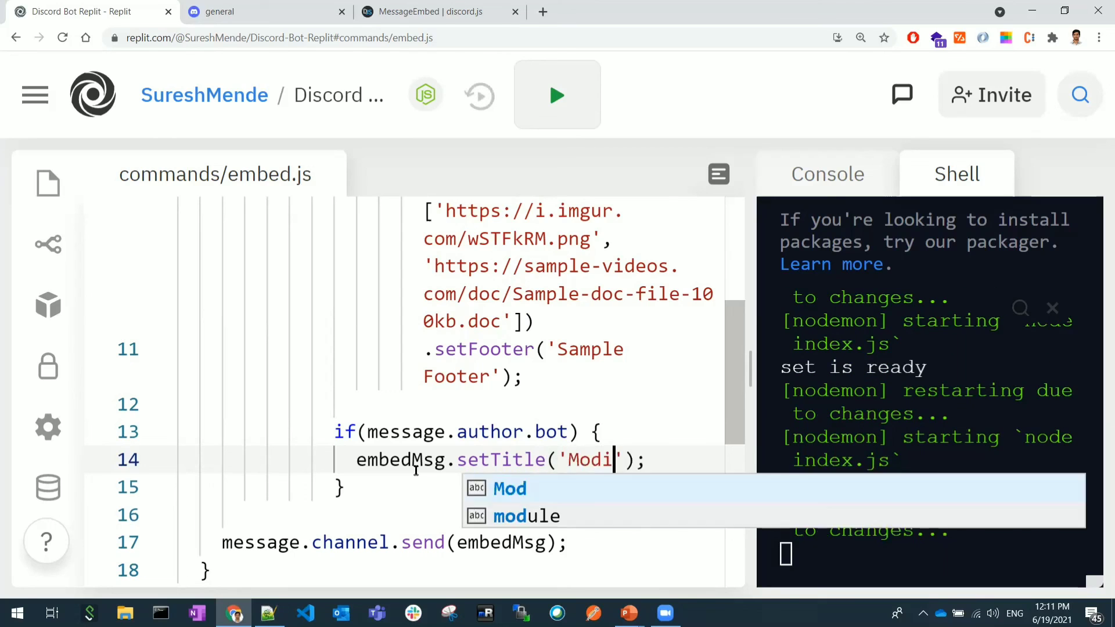
text(fy)
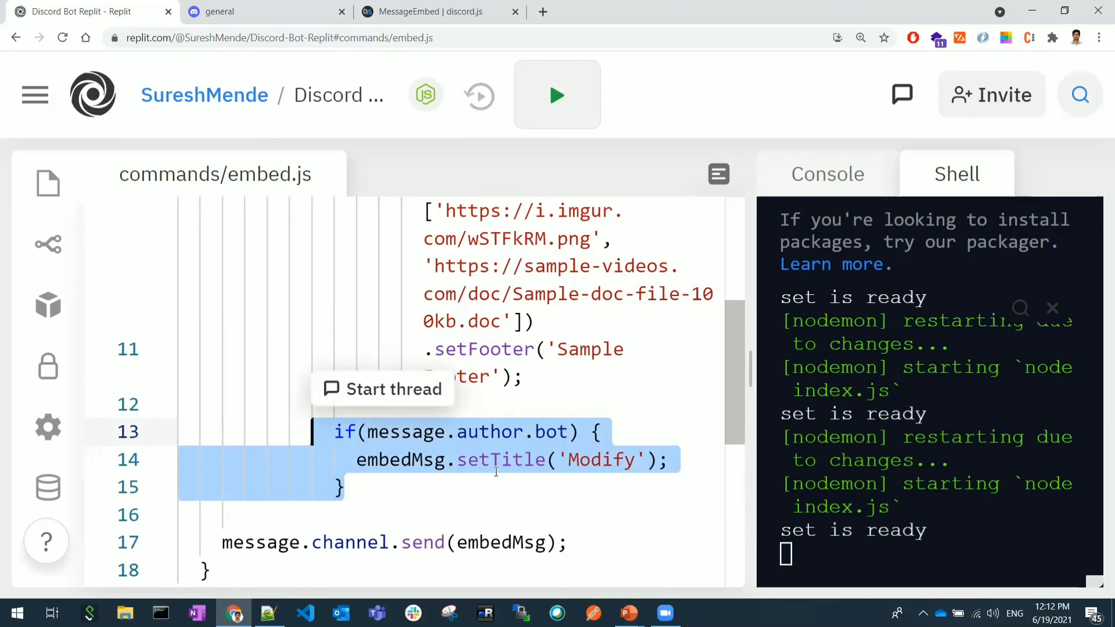
mouse_move(469, 485)
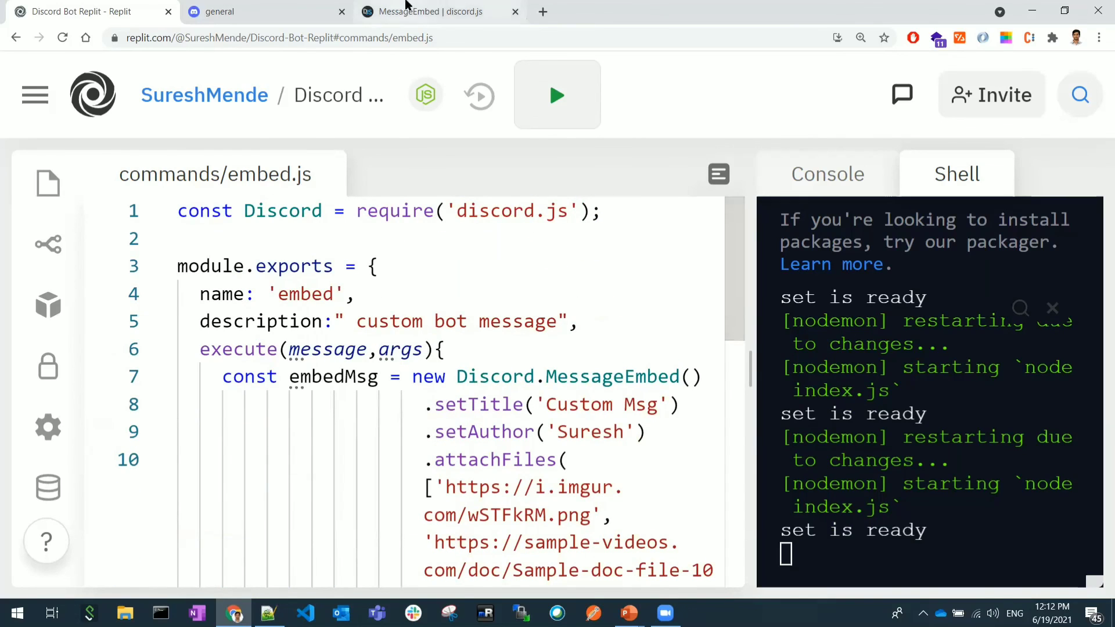
click(433, 12)
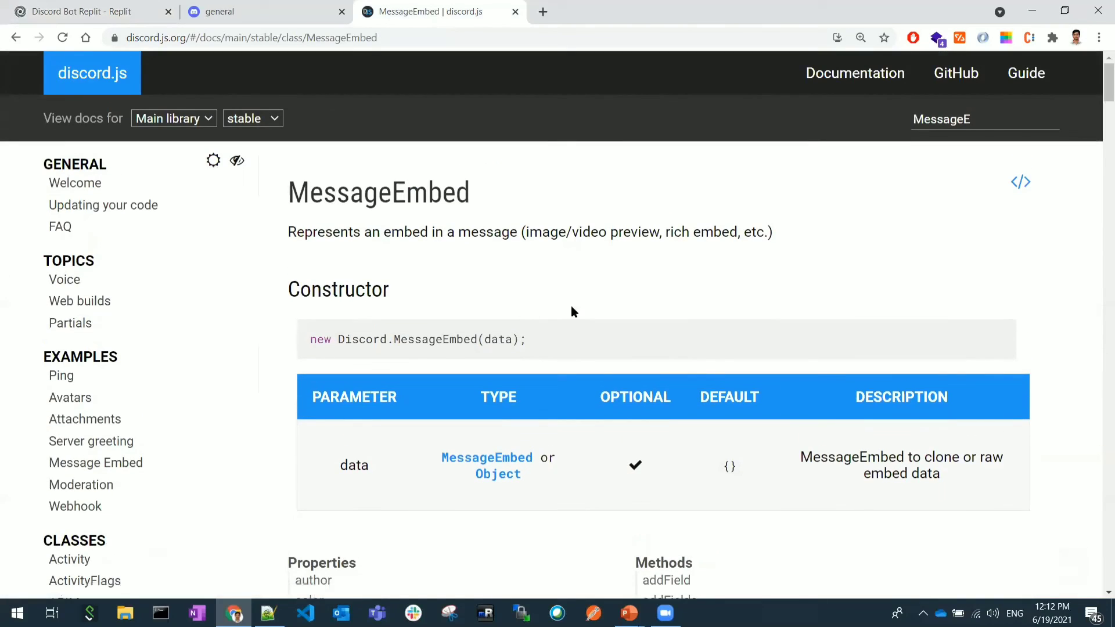
scroll(down, 3)
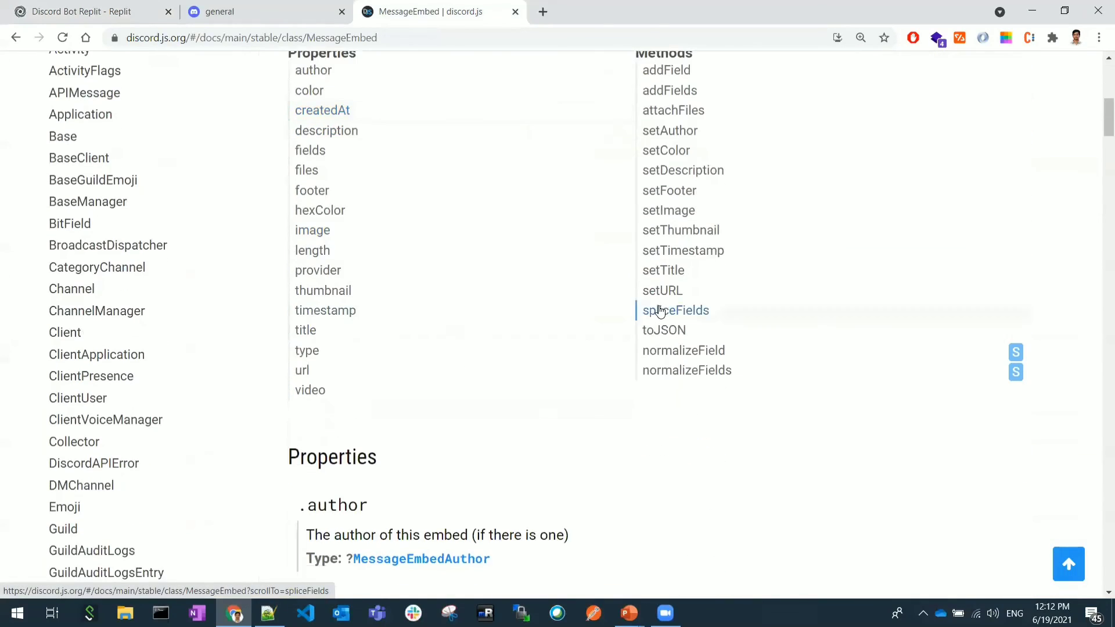